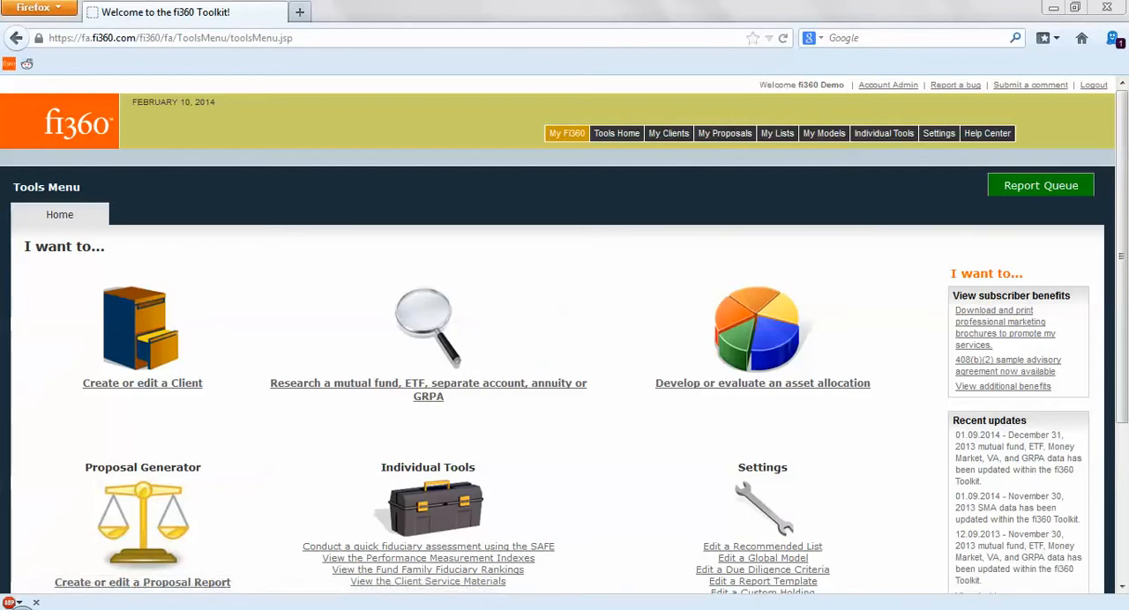
# Go to the Recommended Fund Lists page under My Lists.
pyautogui.click(882, 133)
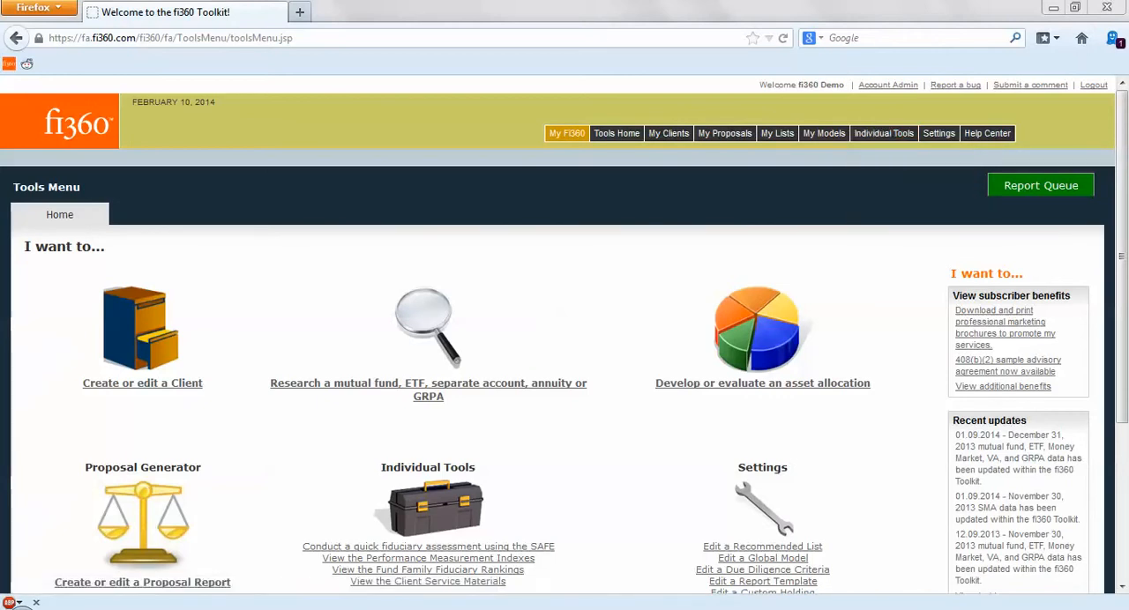
pyautogui.click(776, 133)
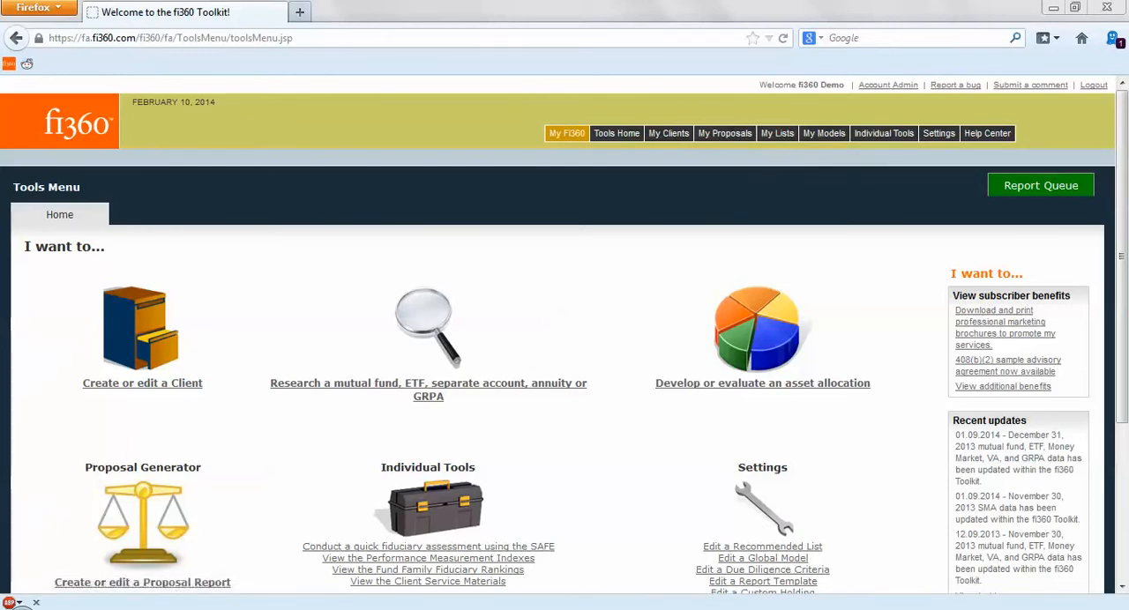
pyautogui.click(939, 133)
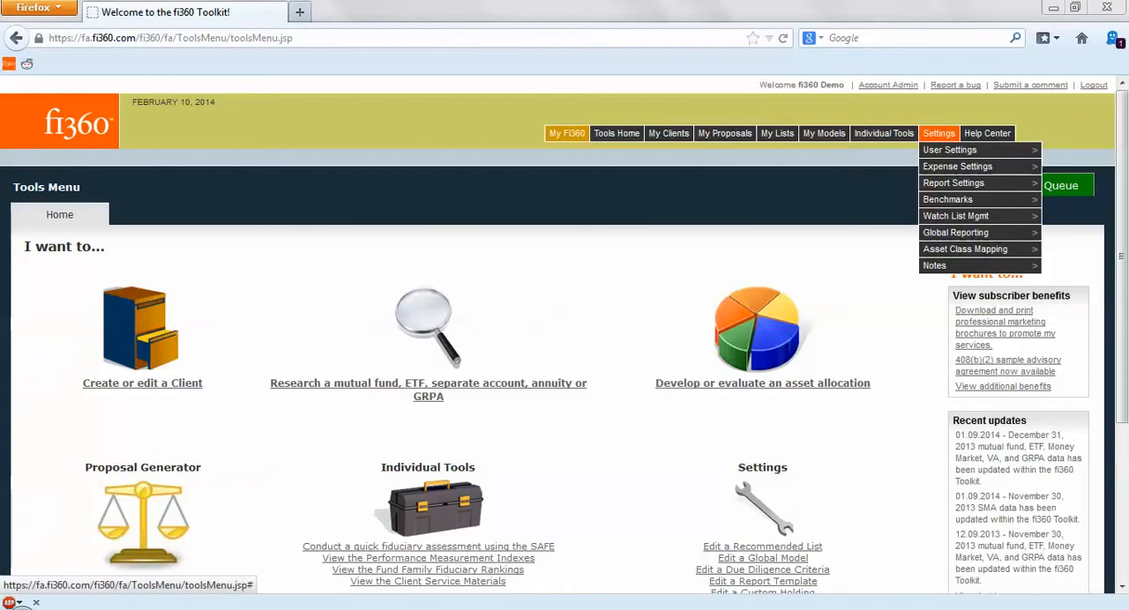
pyautogui.moveTo(950, 149)
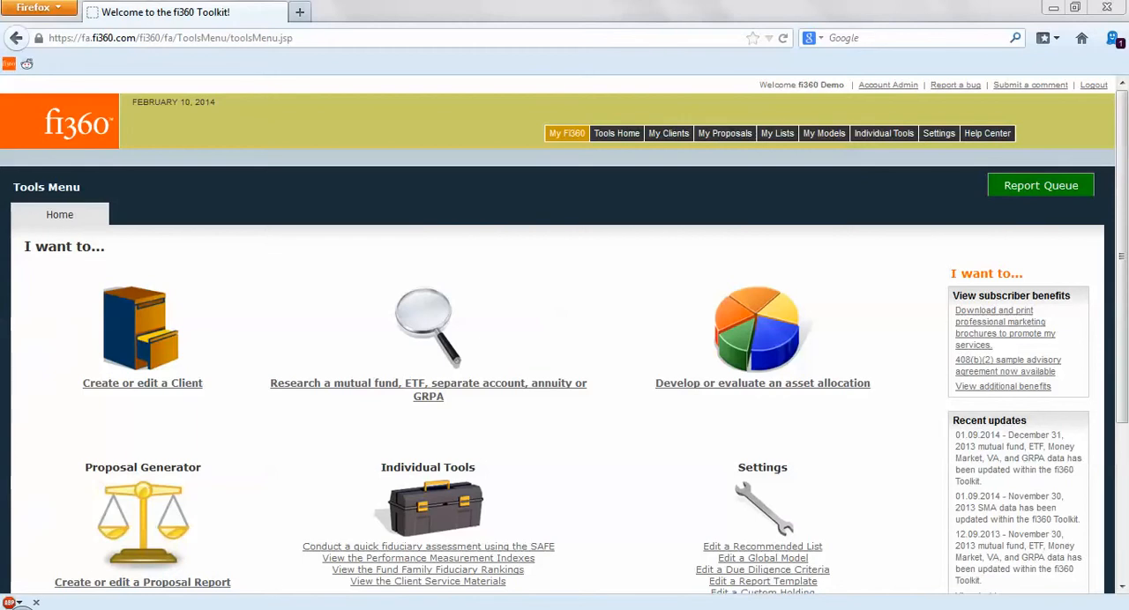
pyautogui.click(777, 134)
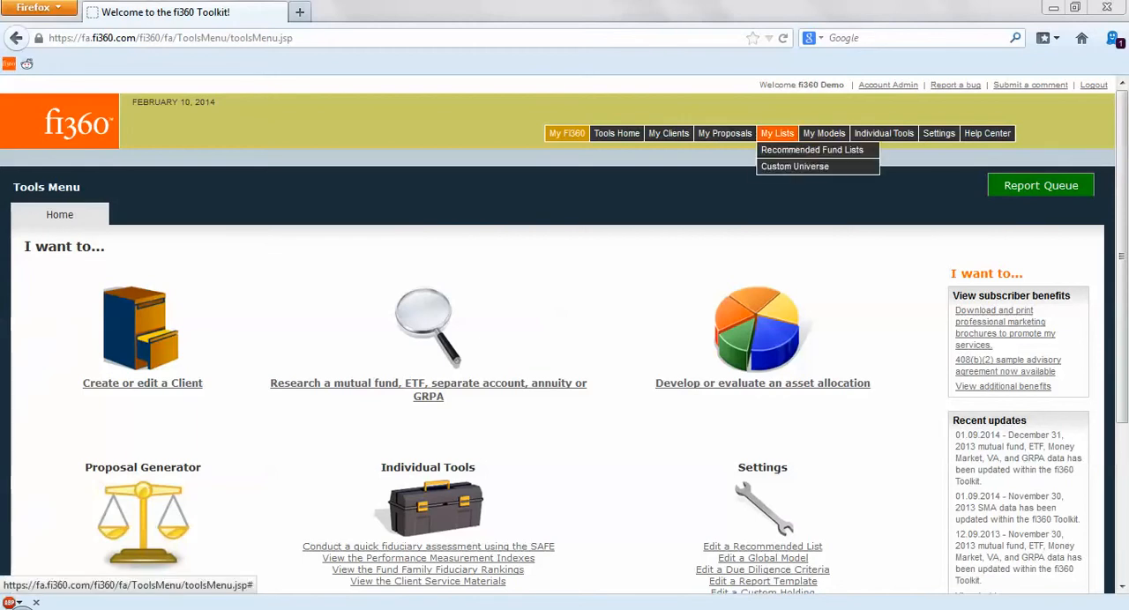
pyautogui.click(811, 149)
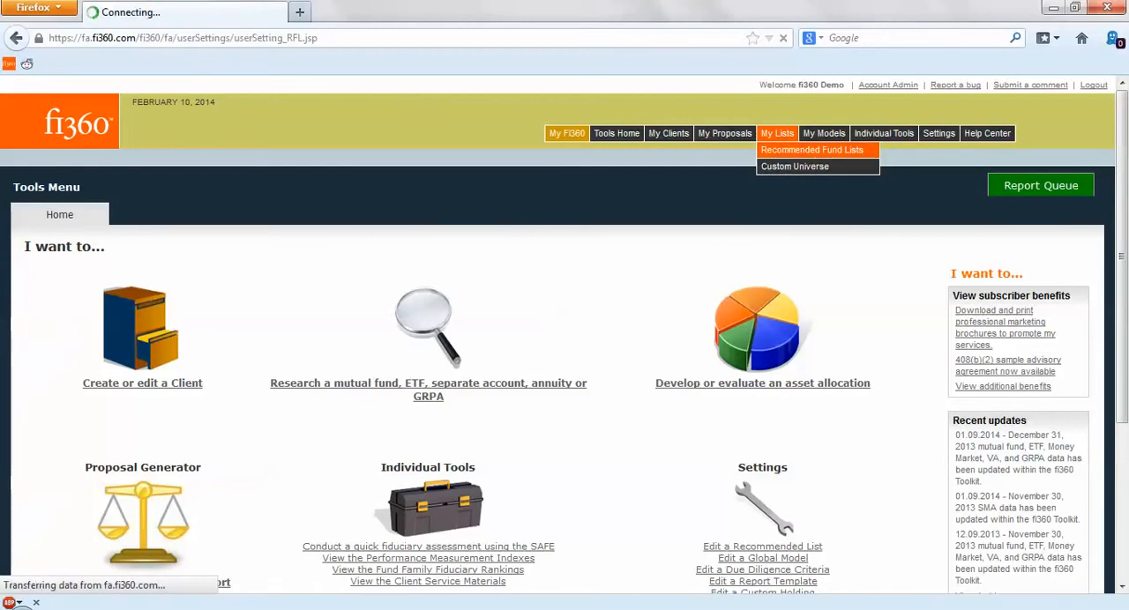
pyautogui.click(811, 149)
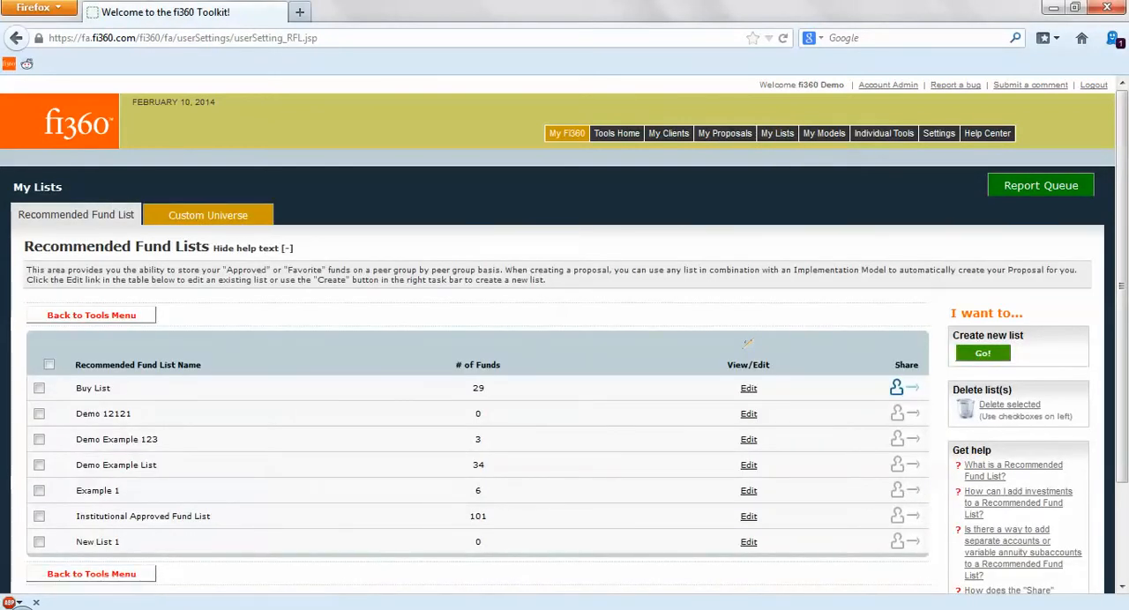
# Create a new empty recommended fund list named 'Example 4000'.
pyautogui.click(981, 352)
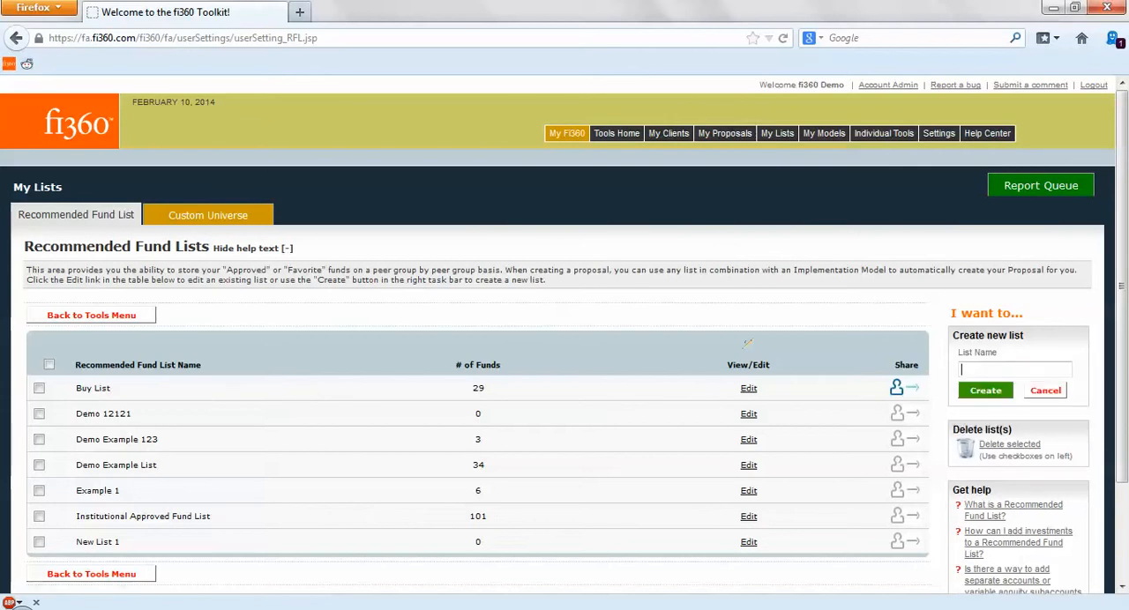
pyautogui.write('Edxa')
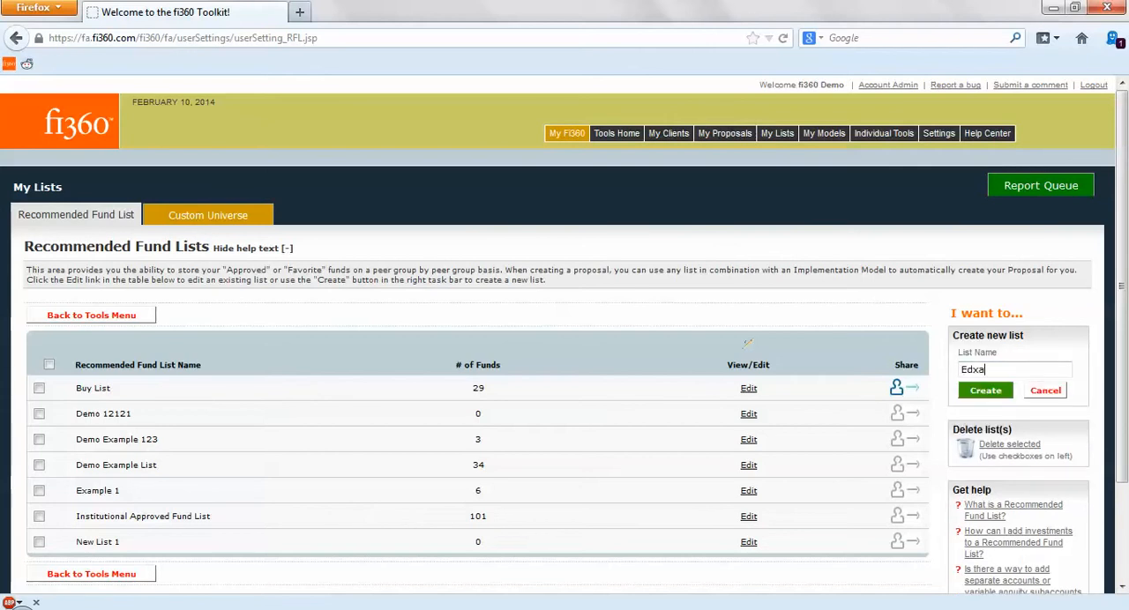
pyautogui.write('Example 4000')
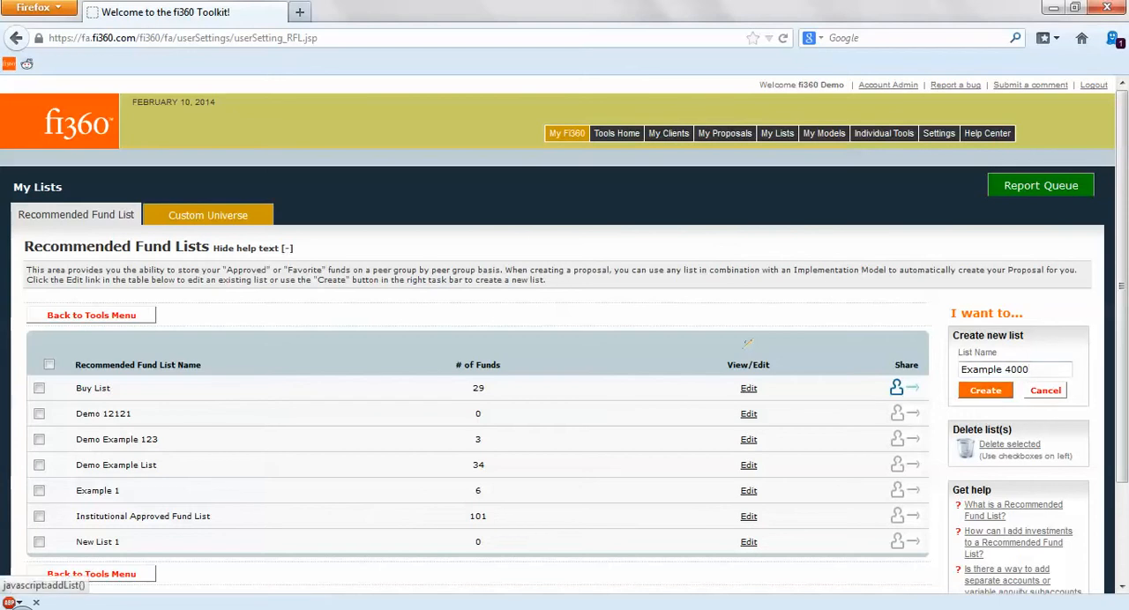
pyautogui.click(985, 389)
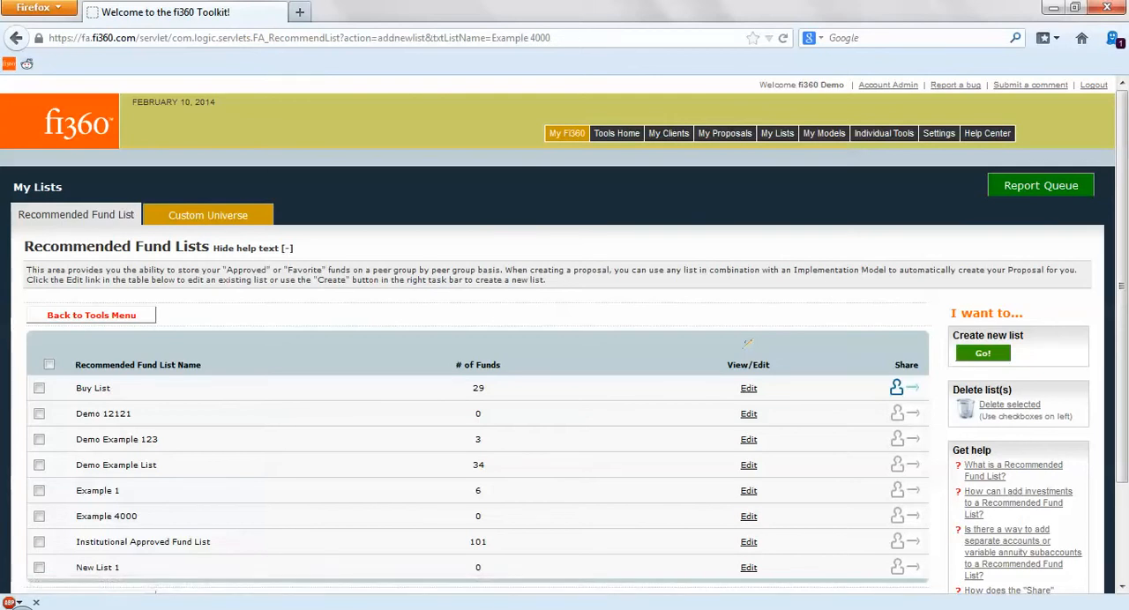
pyautogui.moveTo(747, 516)
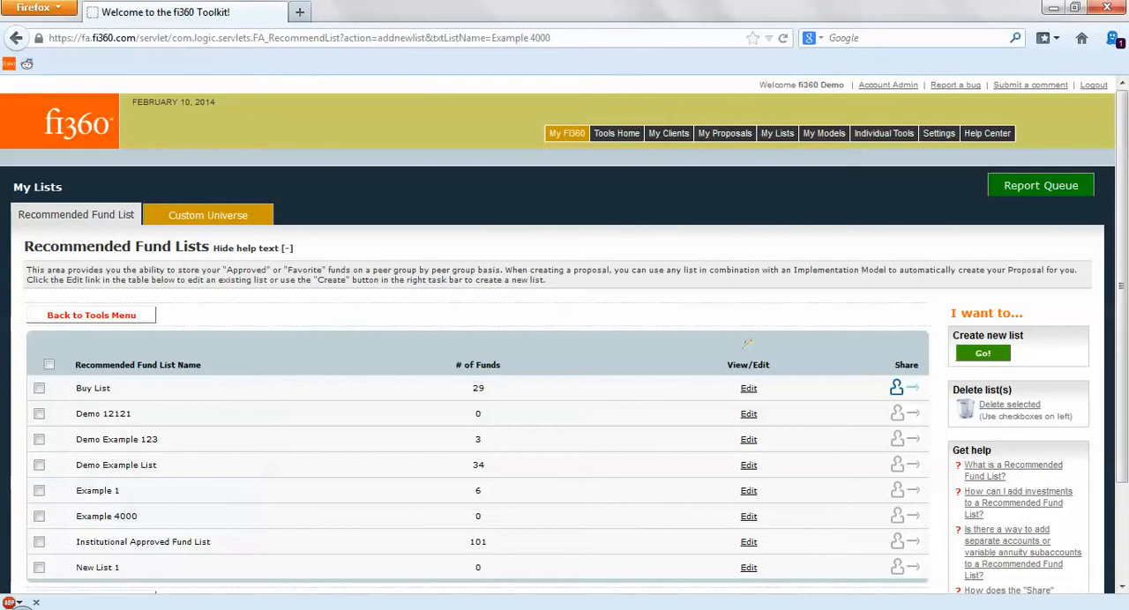
pyautogui.click(882, 134)
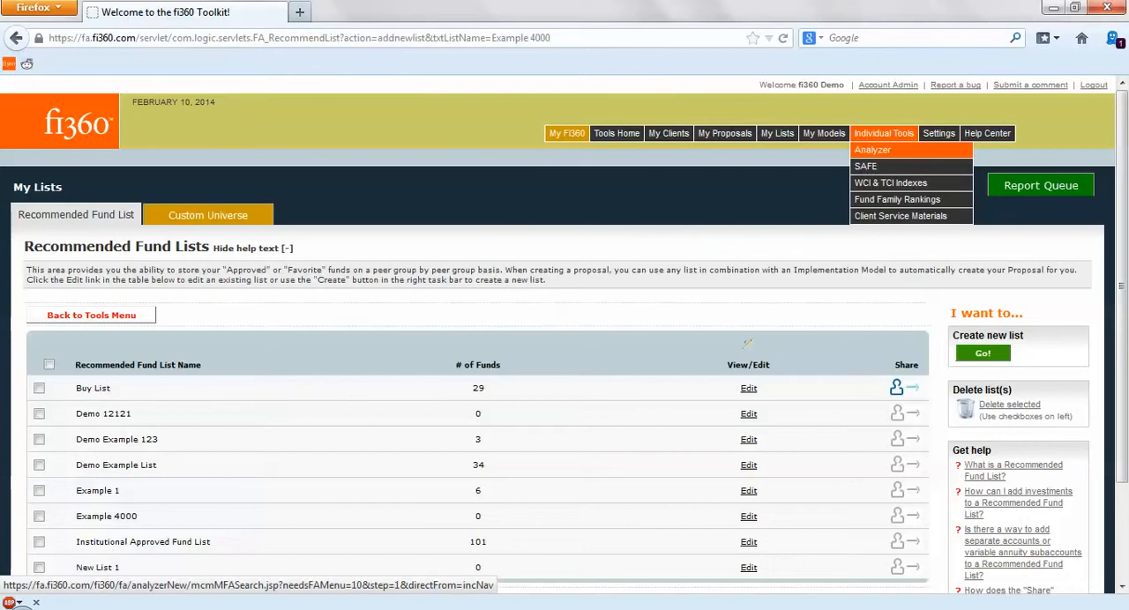
# Open the Analyzer fund research page from Individual Tools.
pyautogui.click(872, 149)
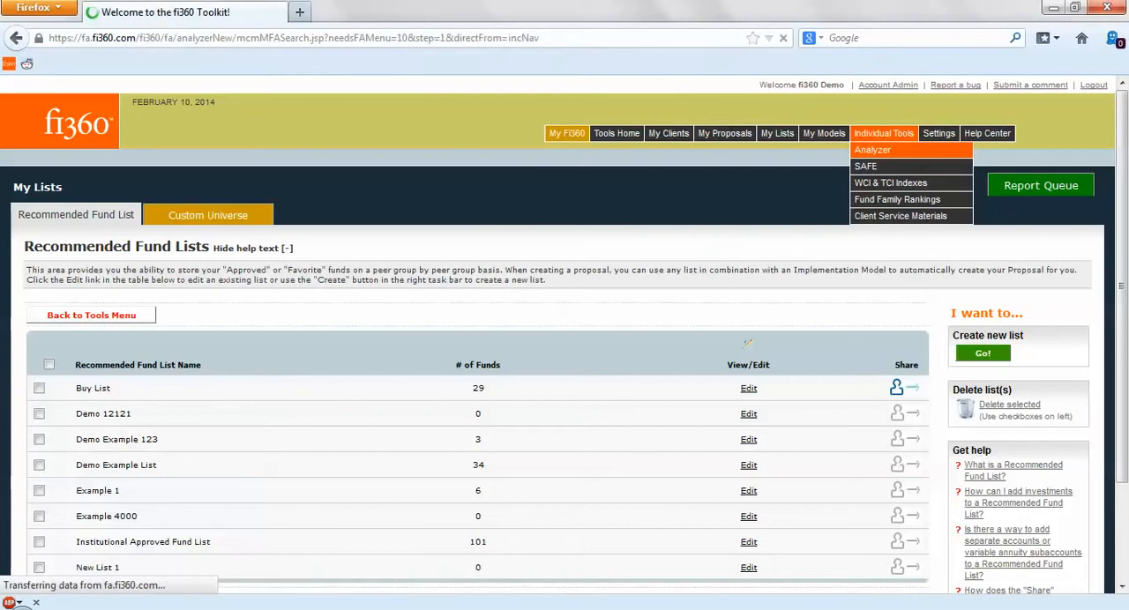
pyautogui.click(872, 149)
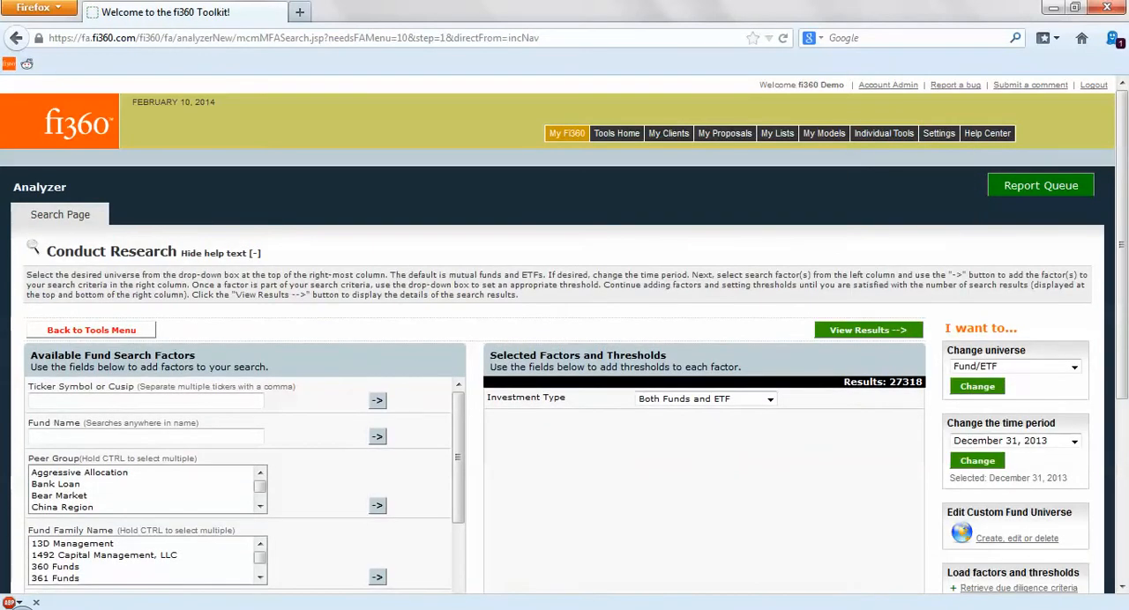
pyautogui.scroll(-3)
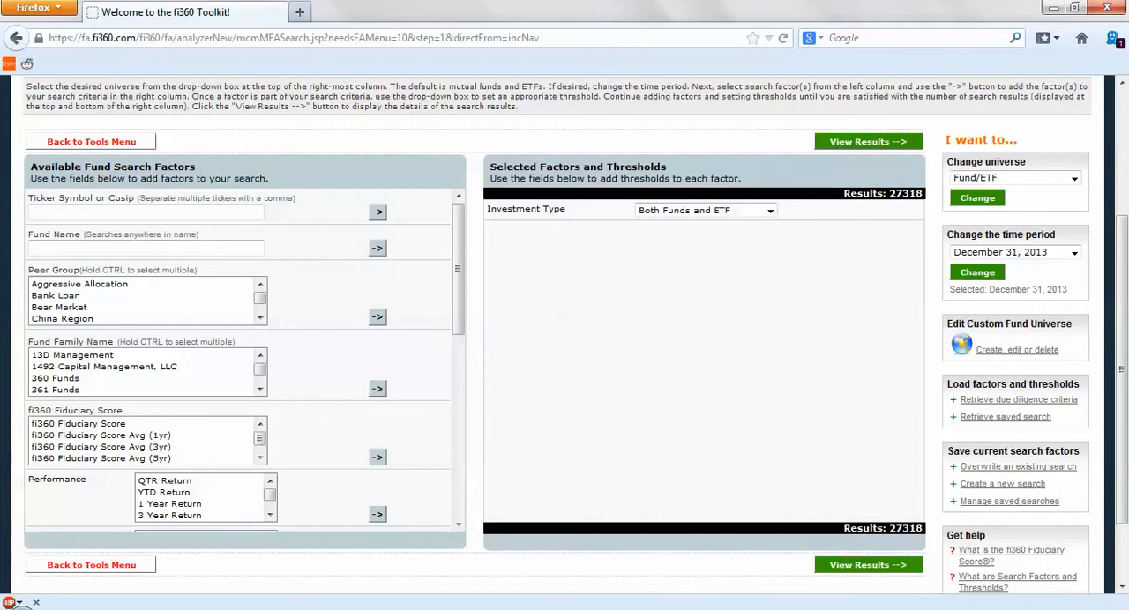
pyautogui.write('a')
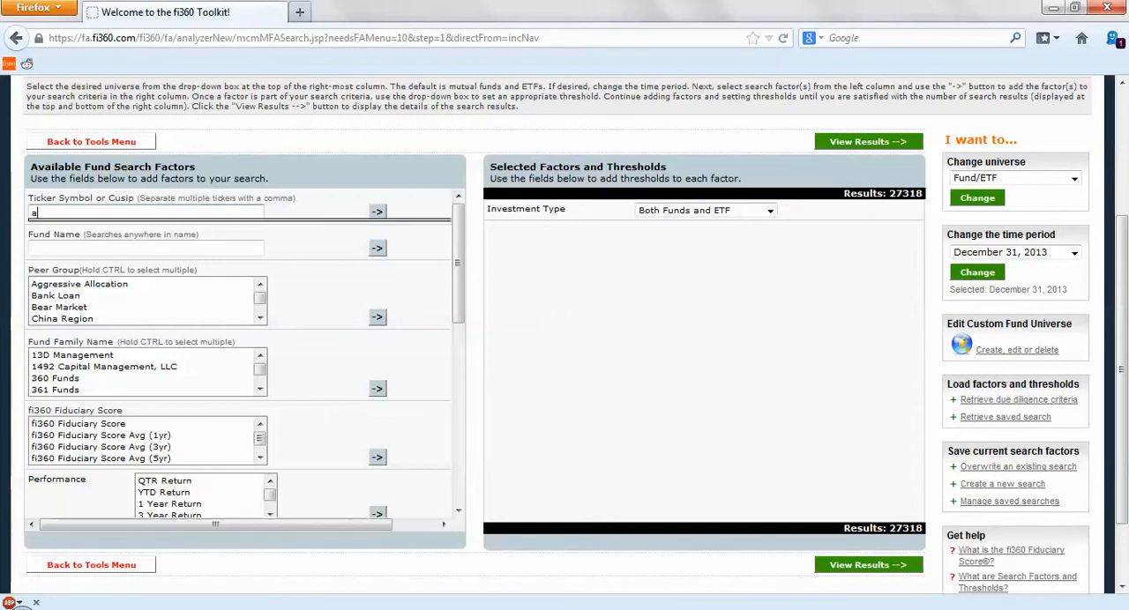
pyautogui.write('a')
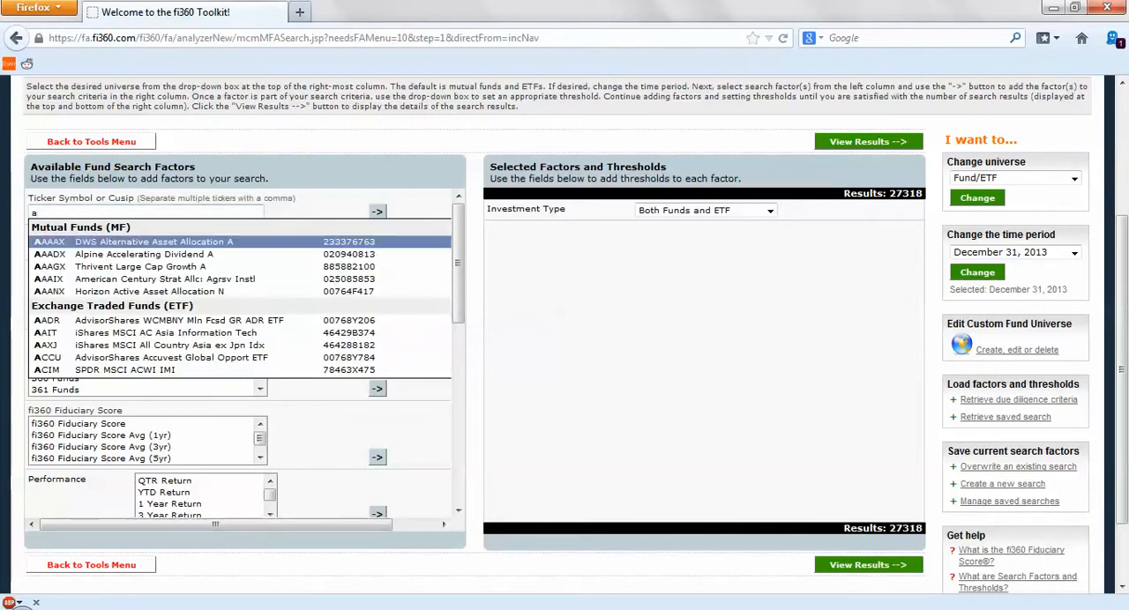
# Add a 'vanguard long-term' fund name criterion, then delete it.
pyautogui.click(378, 212)
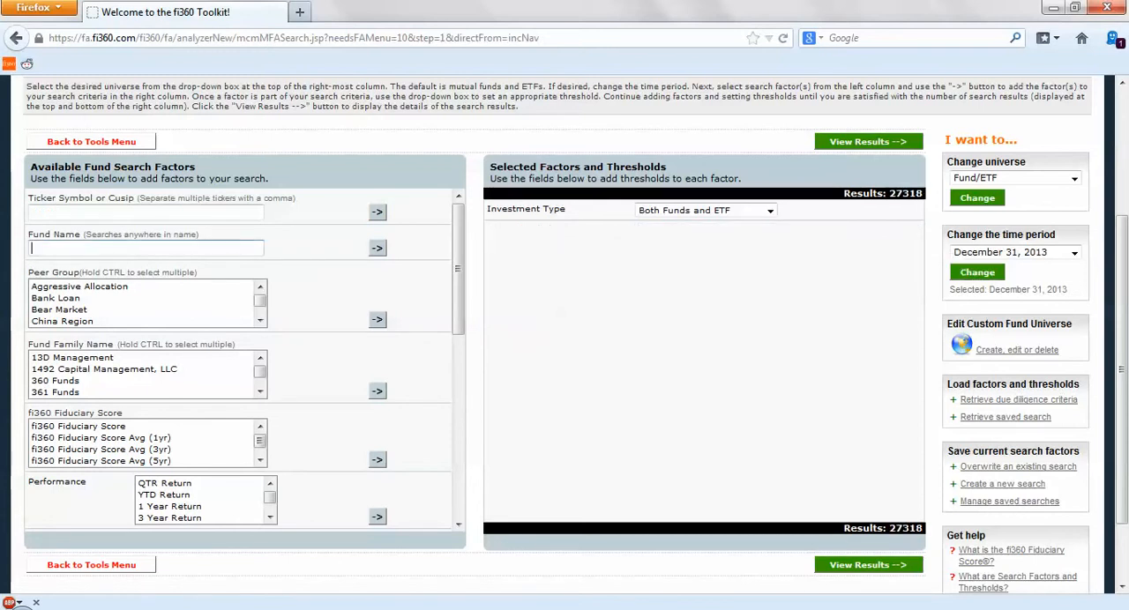
pyautogui.write('vanguard long-term')
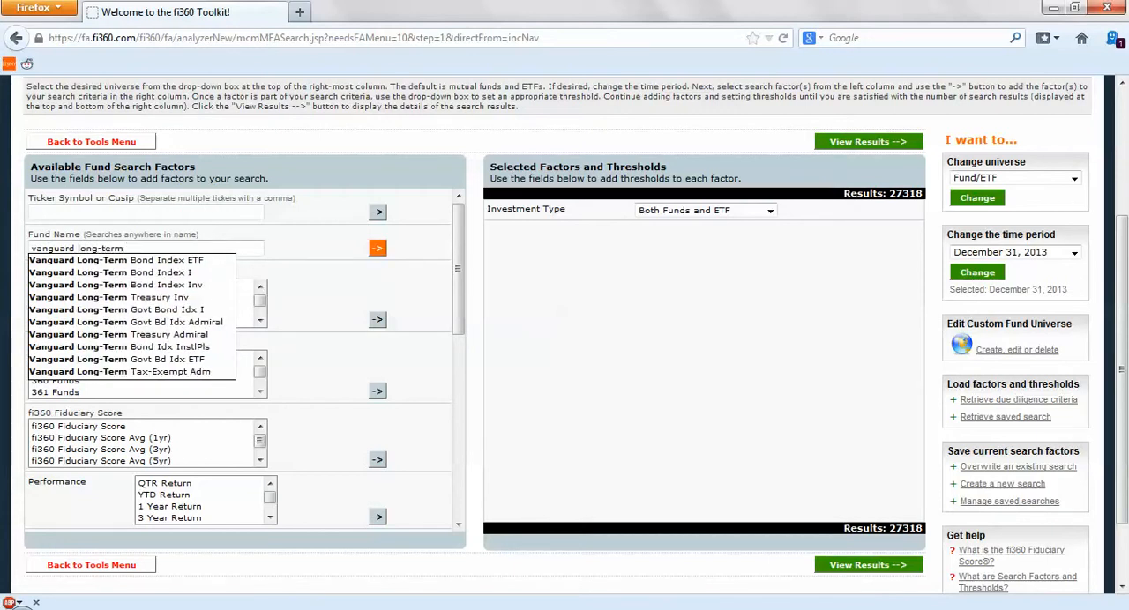
pyautogui.click(377, 248)
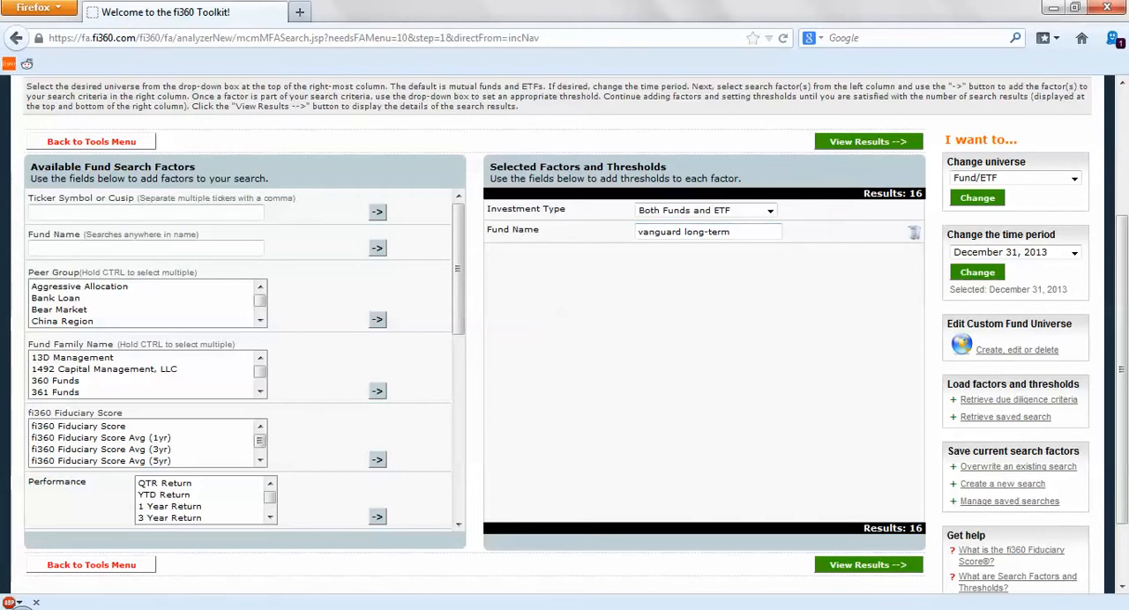
pyautogui.click(915, 232)
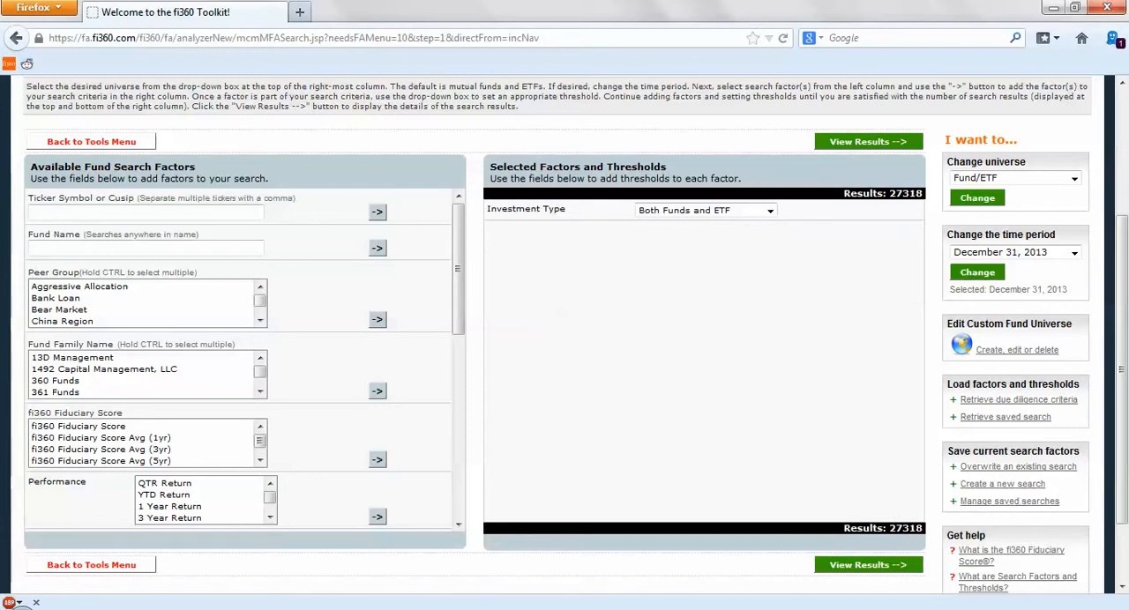
# Add the Mid-Cap Blend peer group factor (407 results) and review remaining search factors.
pyautogui.click(55, 297)
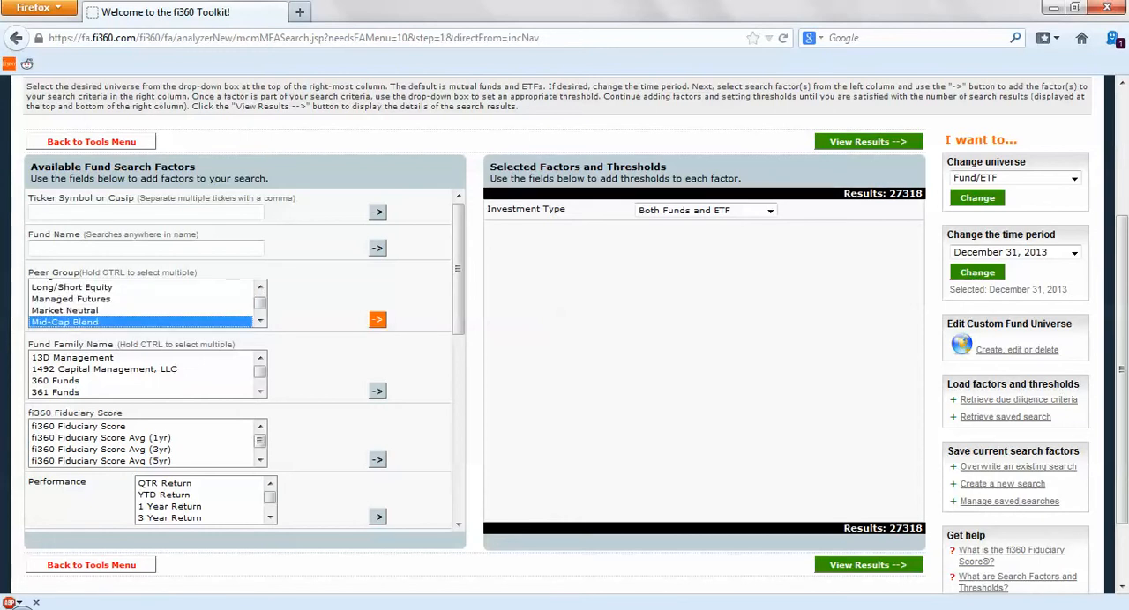
pyautogui.click(377, 319)
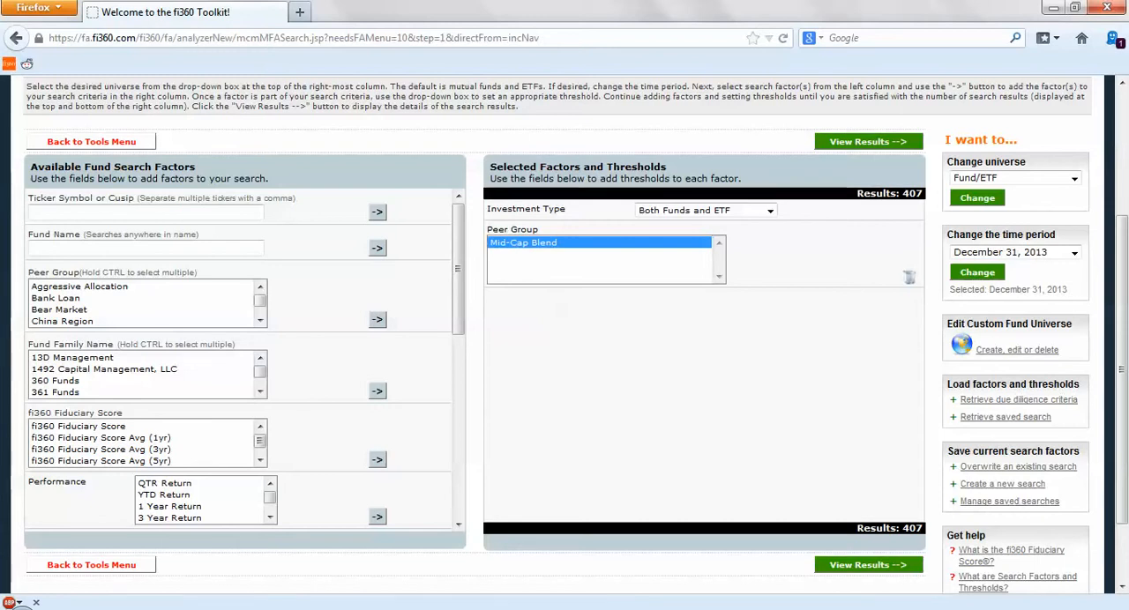
pyautogui.scroll(-3)
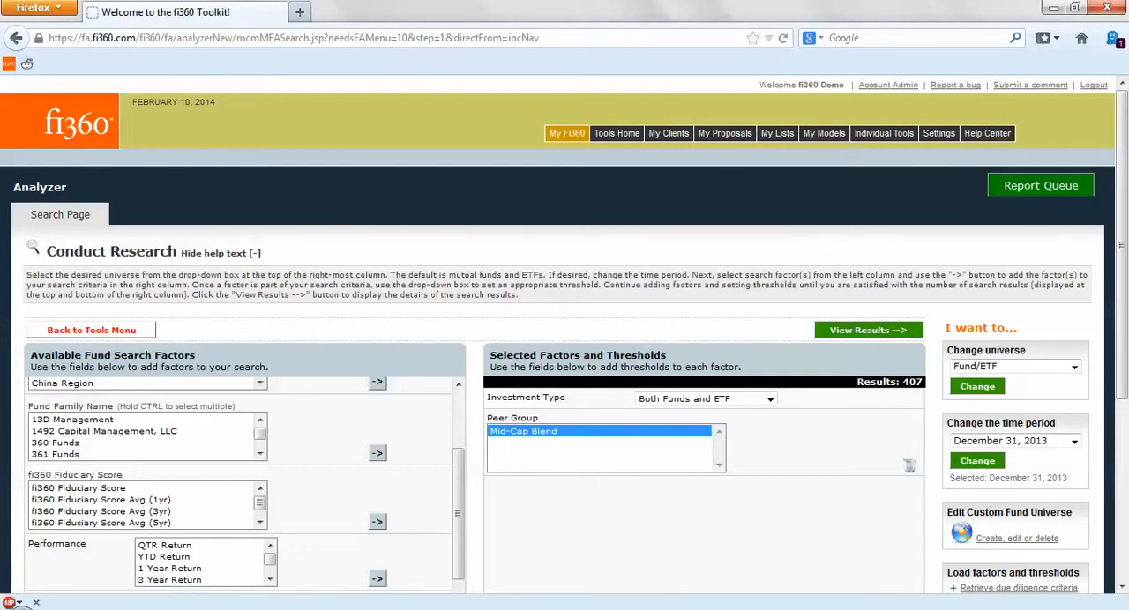
pyautogui.scroll(-3)
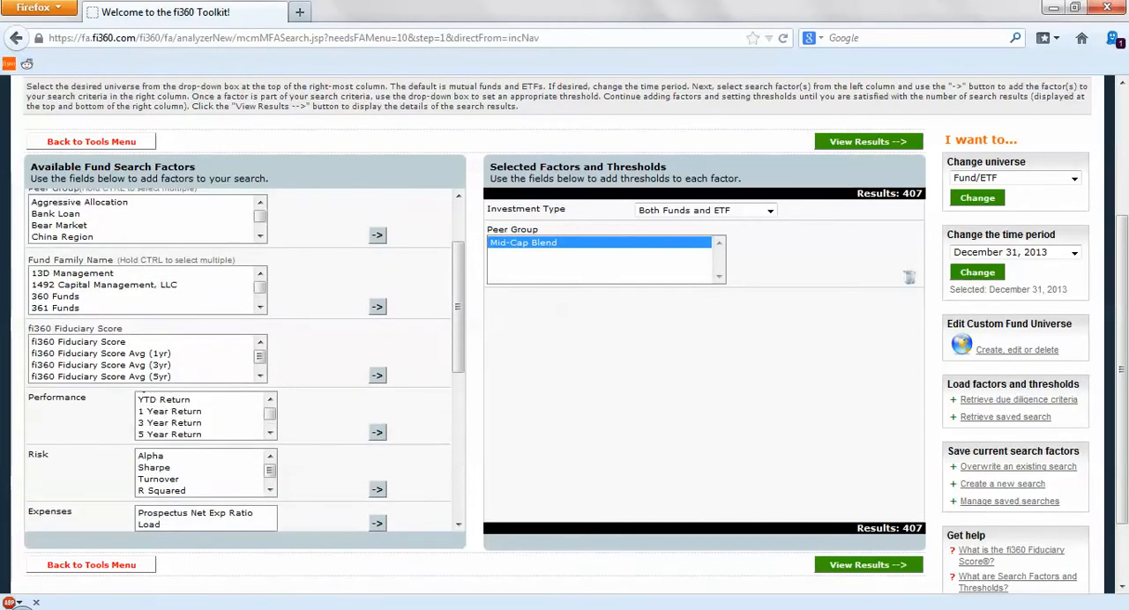
pyautogui.scroll(-3)
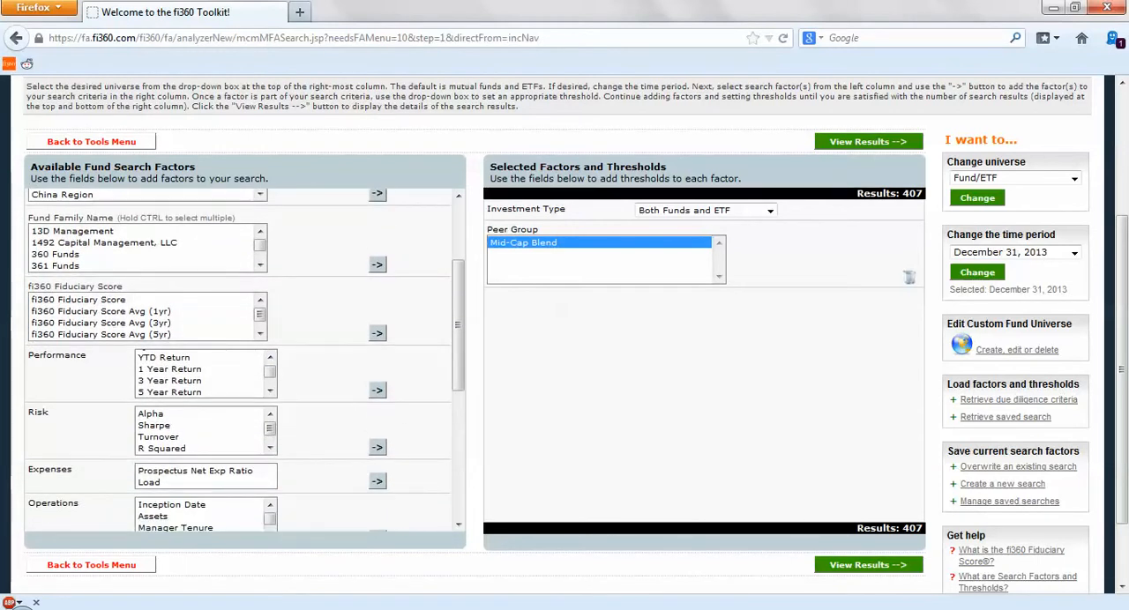
pyautogui.scroll(-3)
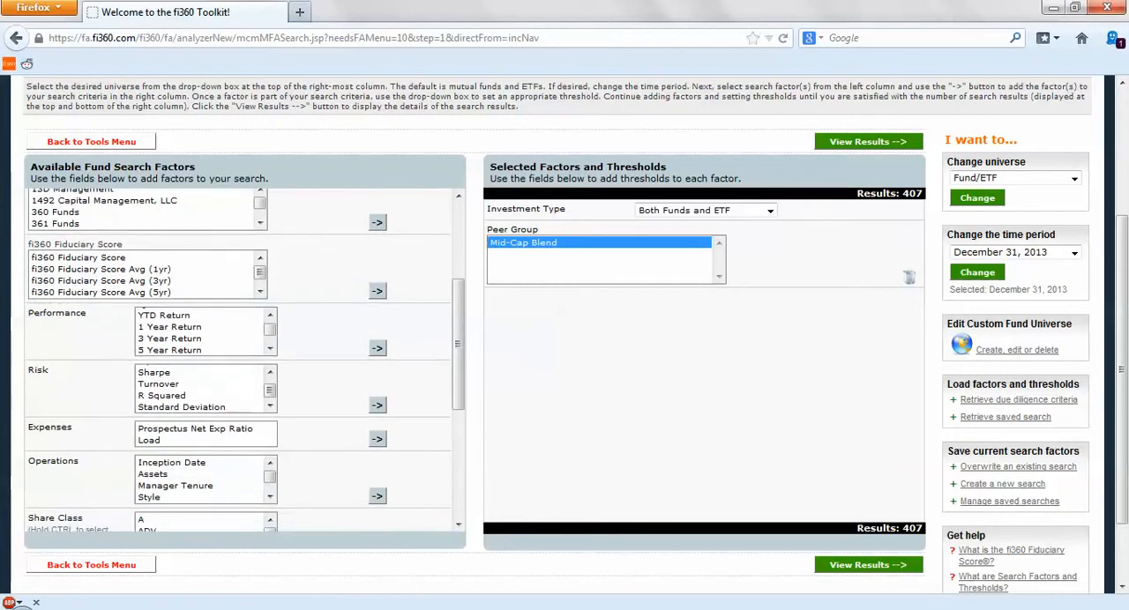
pyautogui.scroll(-3)
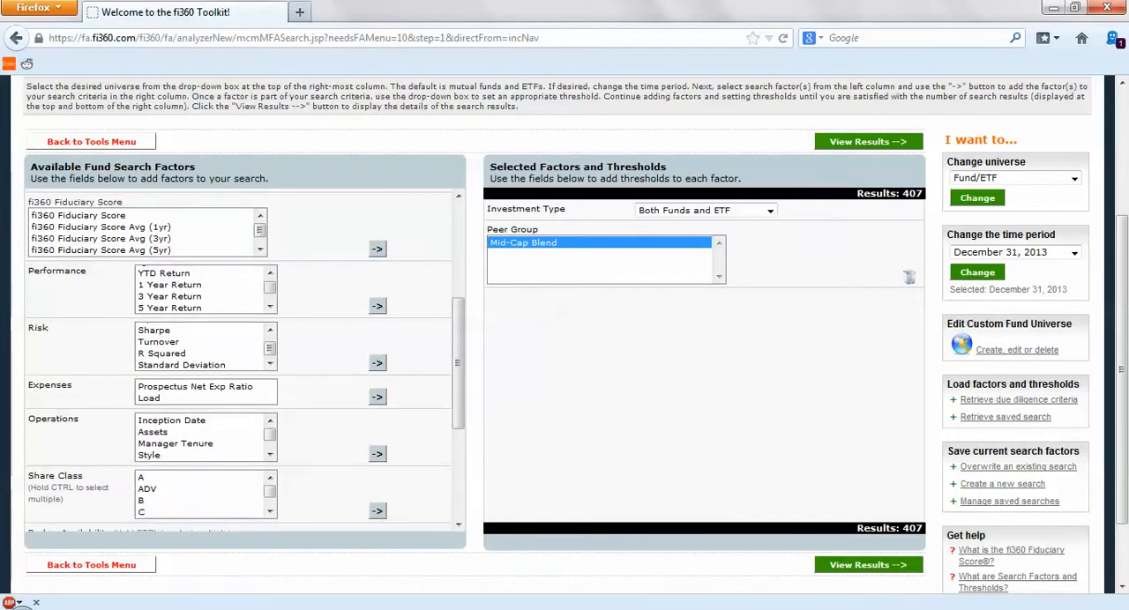
pyautogui.scroll(-3)
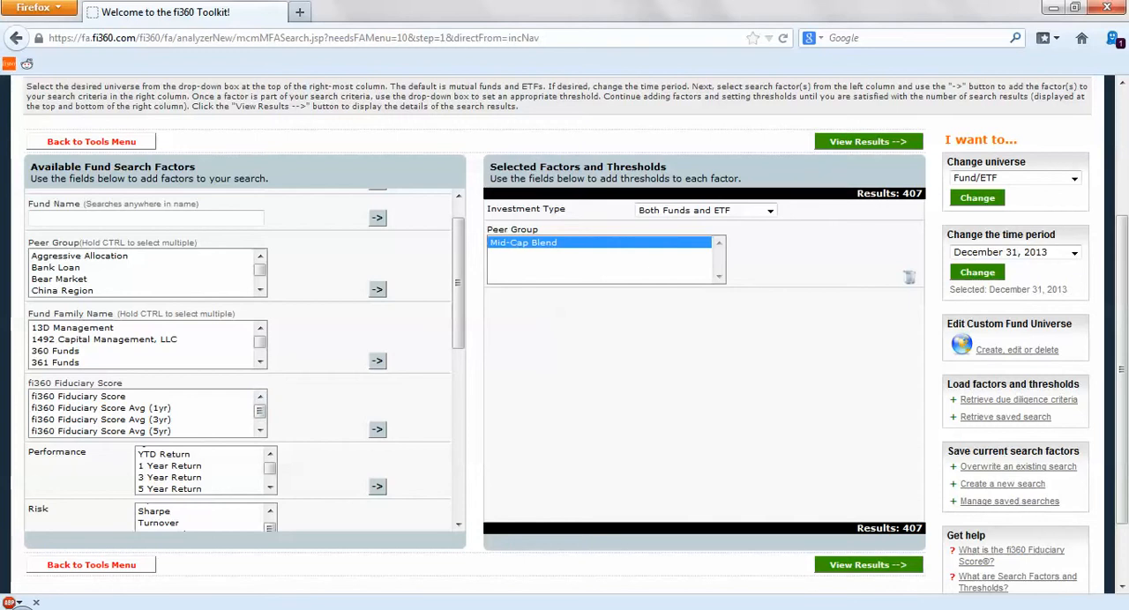
# Add fi360 Fiduciary Score with score and 3-year average limited to 25 or less.
pyautogui.click(79, 396)
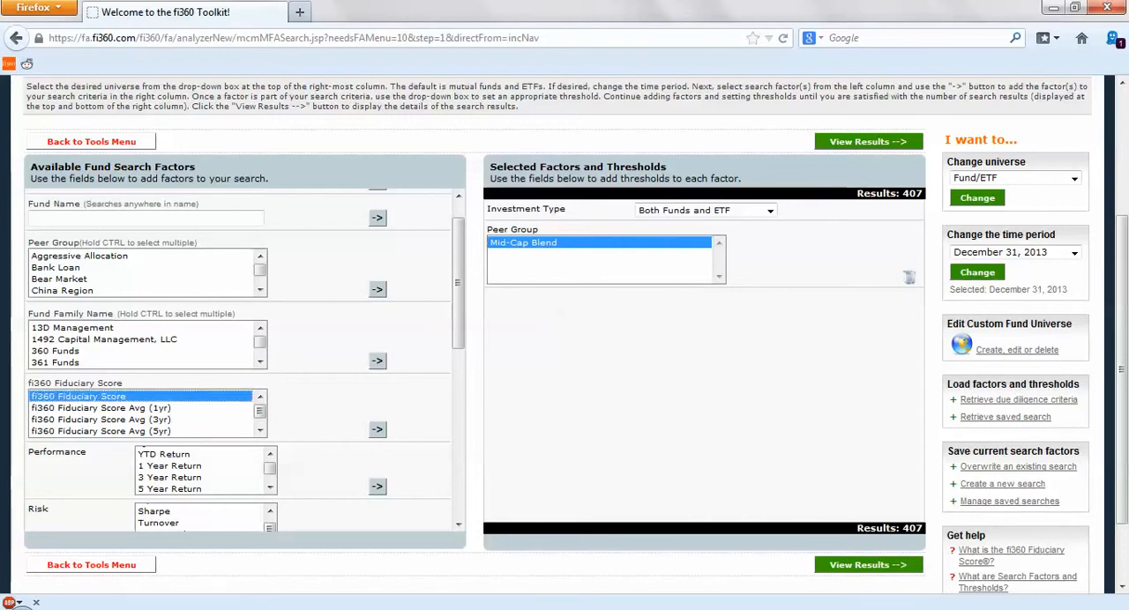
pyautogui.click(378, 429)
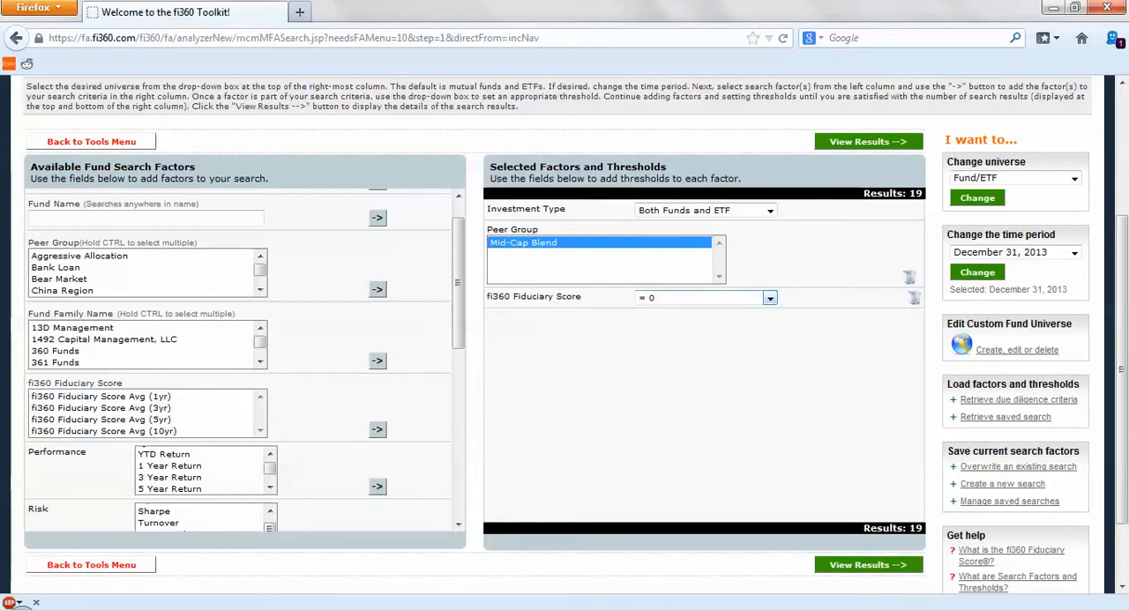
pyautogui.click(769, 297)
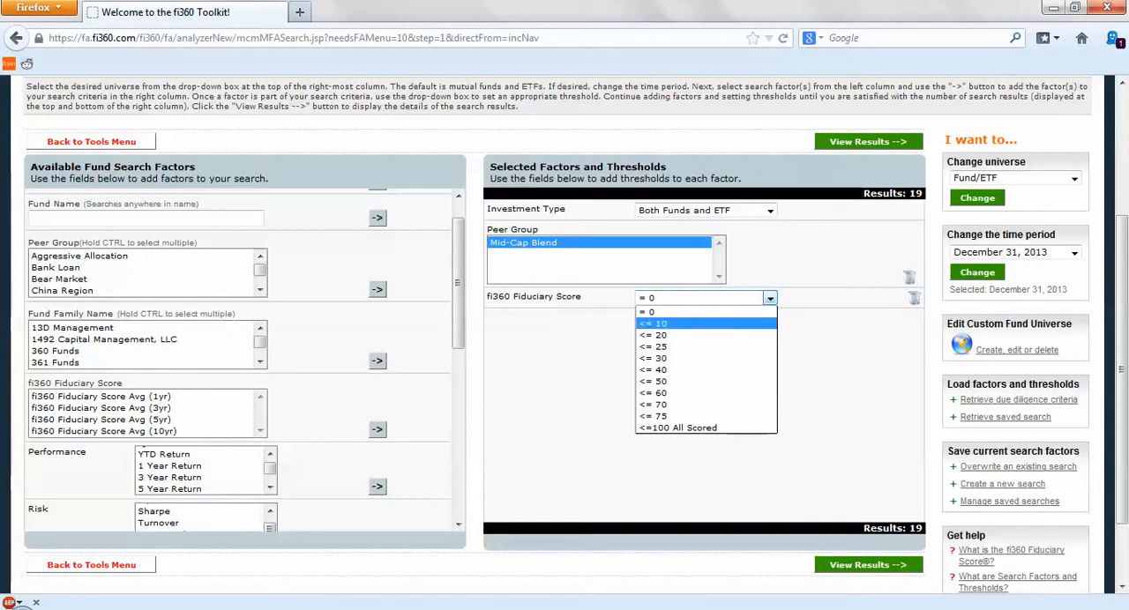
pyautogui.click(653, 346)
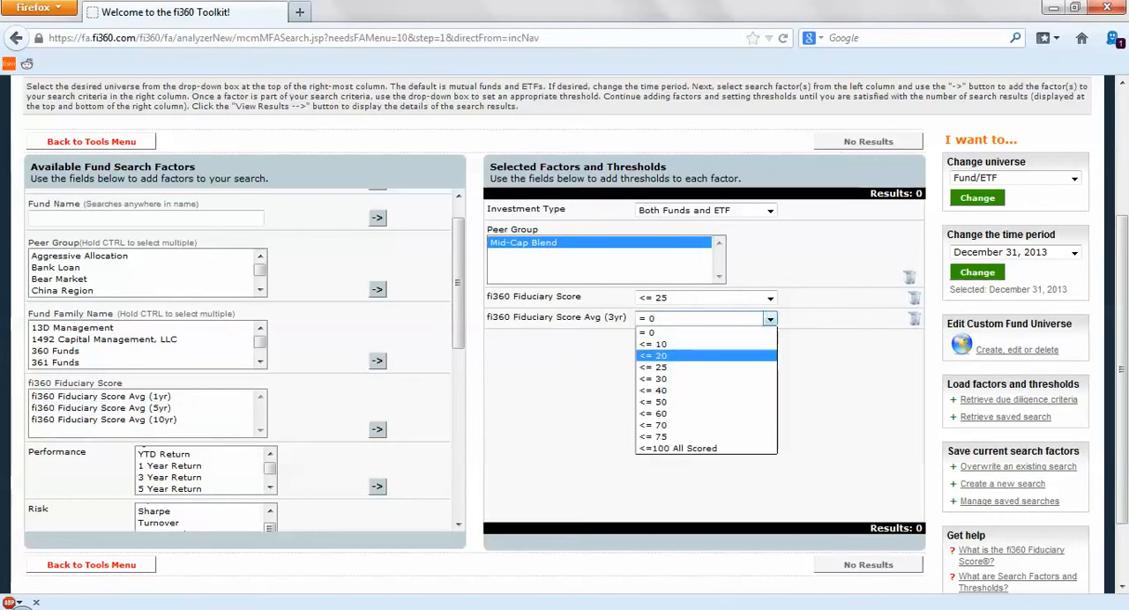
pyautogui.click(655, 366)
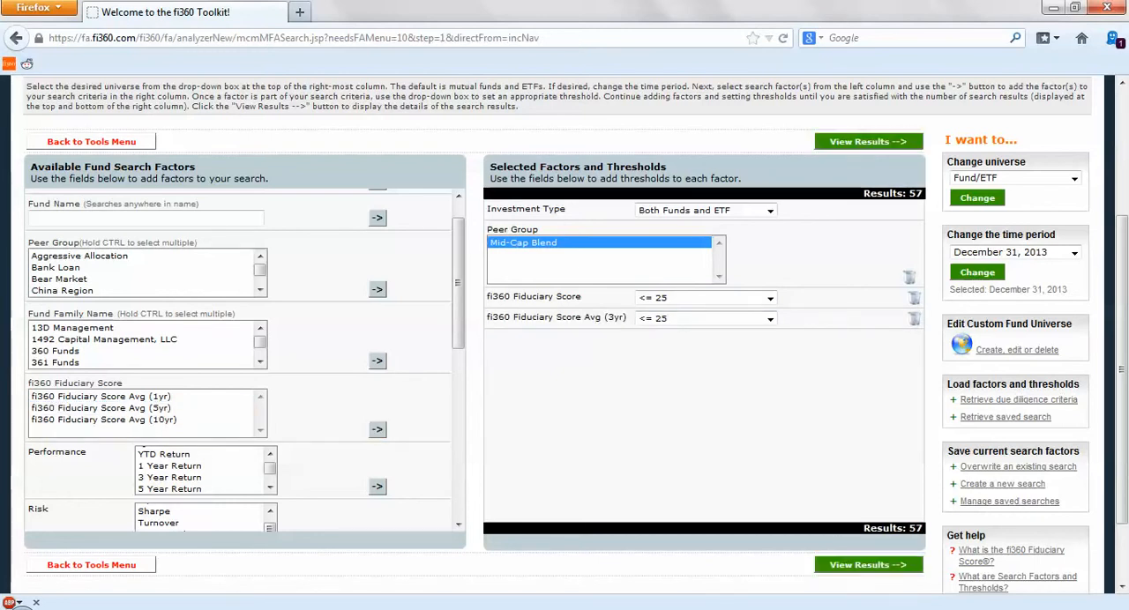
# Add 3 Year Return requiring top 20% of peers, keeping December 31, 2013 period.
pyautogui.click(169, 477)
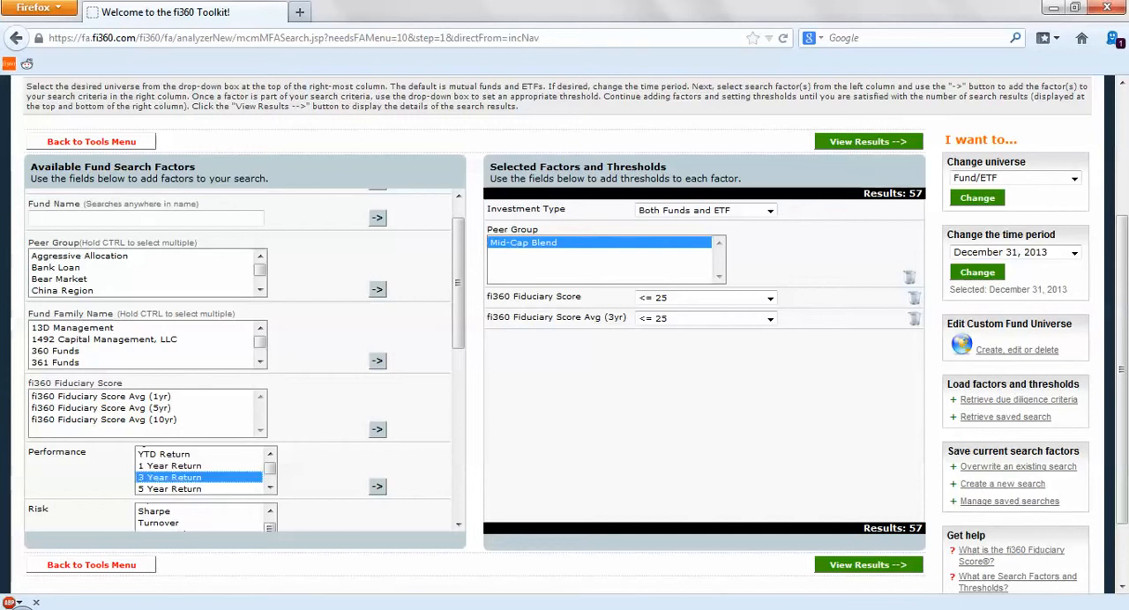
pyautogui.click(769, 339)
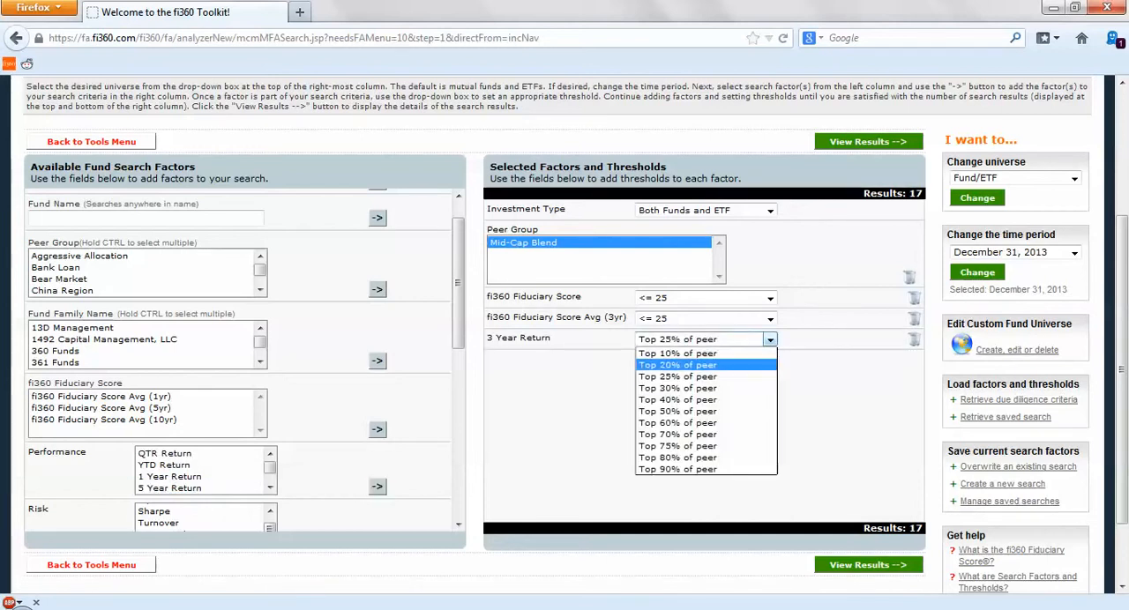
pyautogui.click(678, 364)
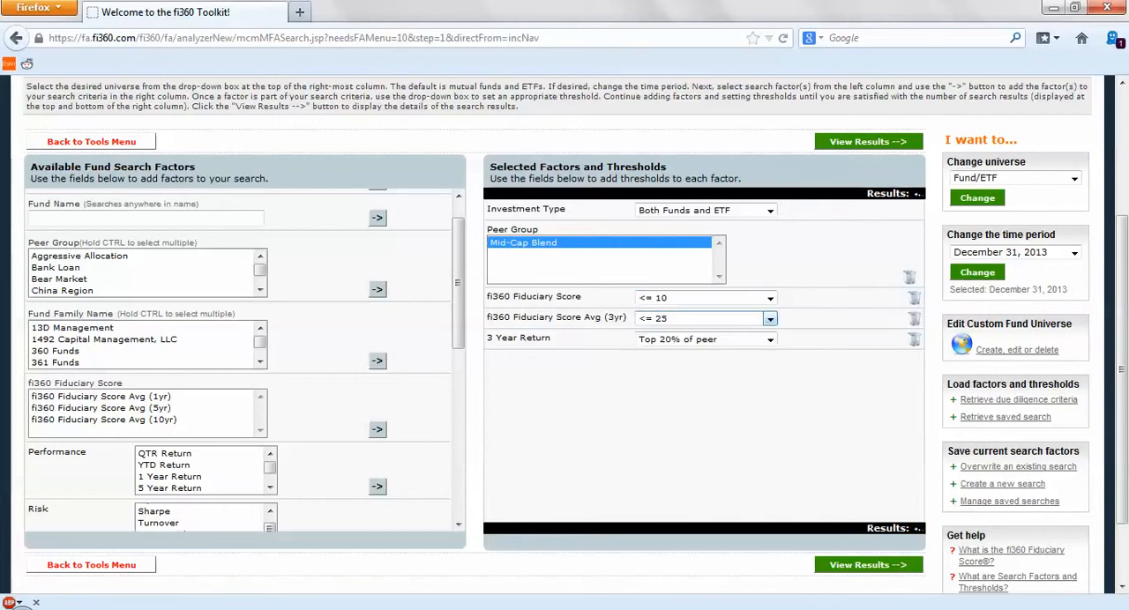
pyautogui.click(769, 297)
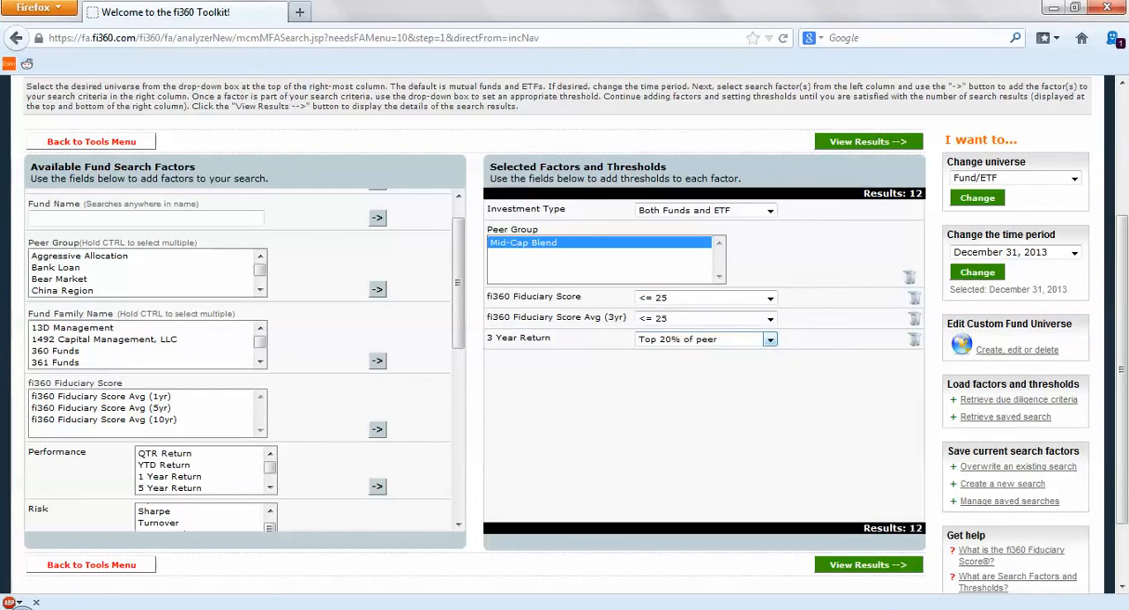
pyautogui.scroll(-3)
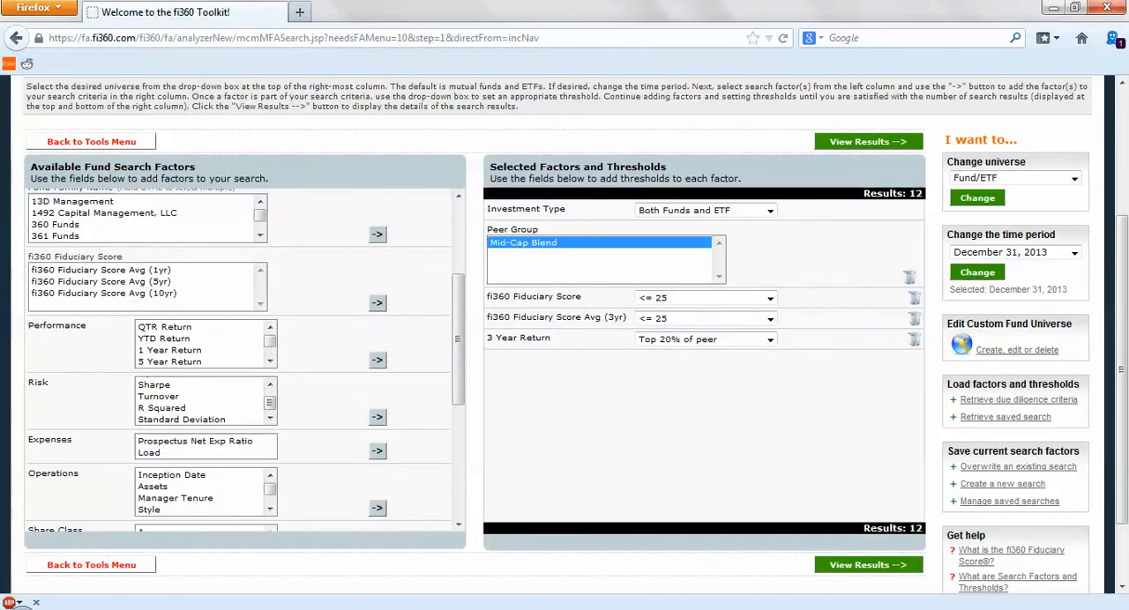
pyautogui.scroll(-3)
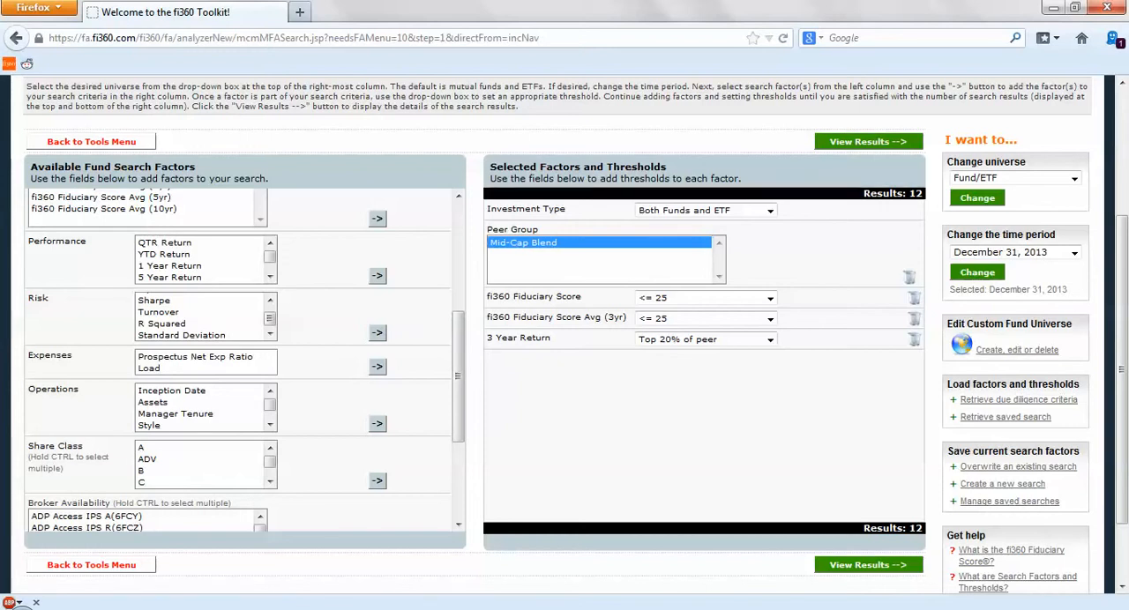
pyautogui.moveTo(867, 141)
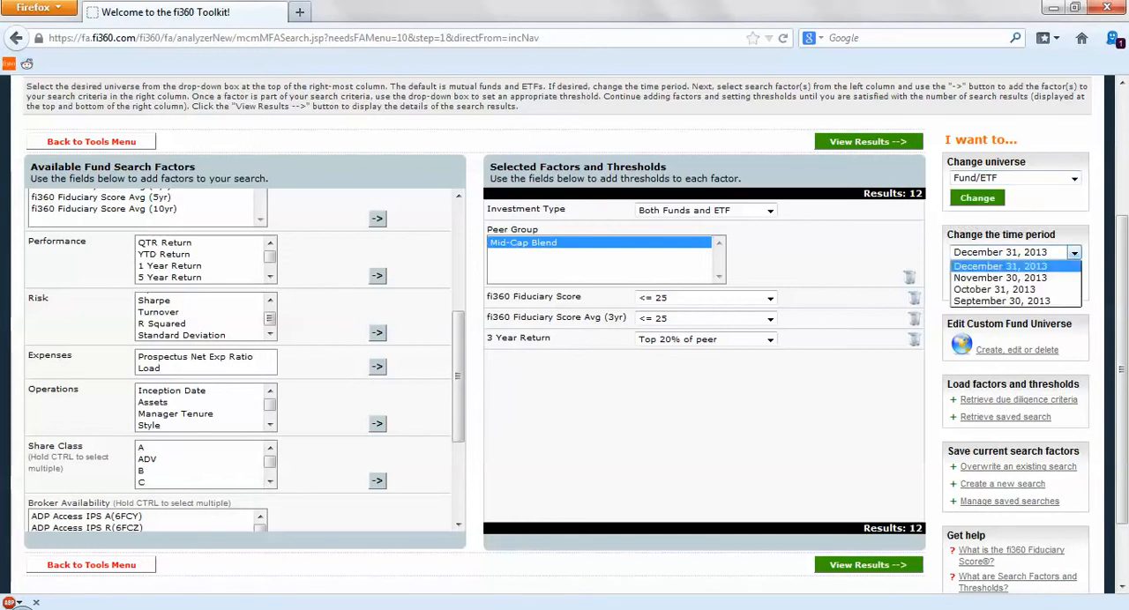
pyautogui.click(1000, 265)
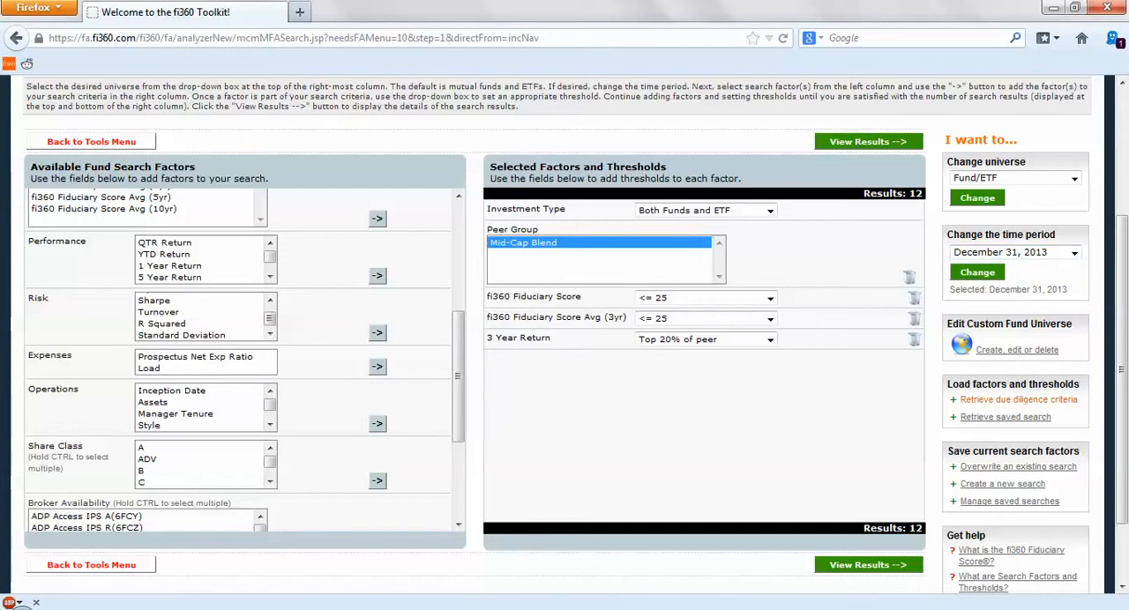
pyautogui.moveTo(1017, 399)
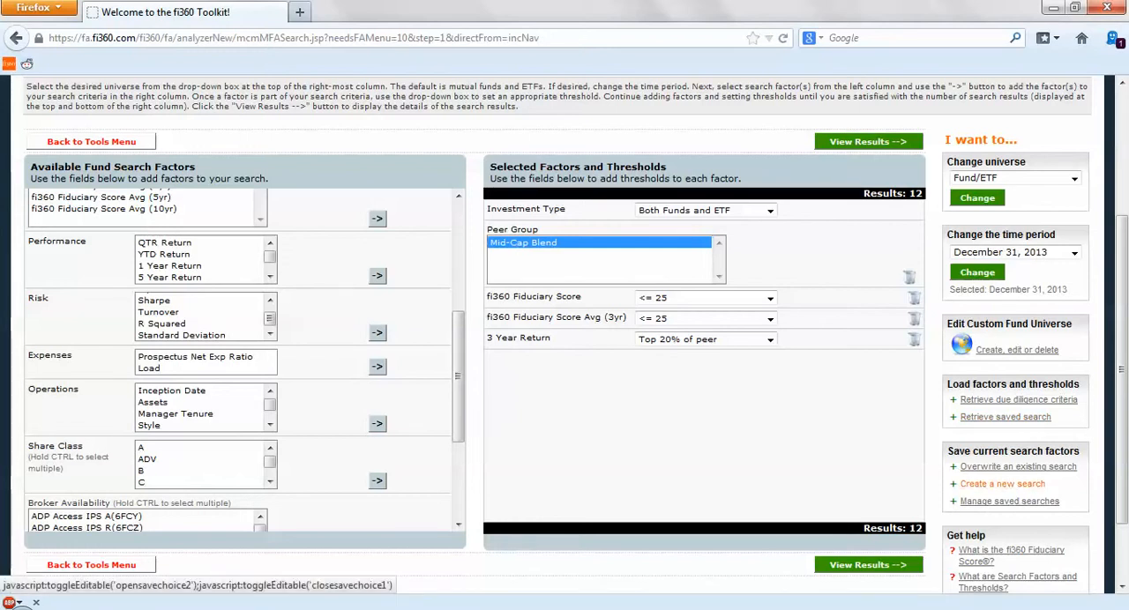
# Save the current search factors as a new search named 'MCB Top in Class'.
pyautogui.click(992, 484)
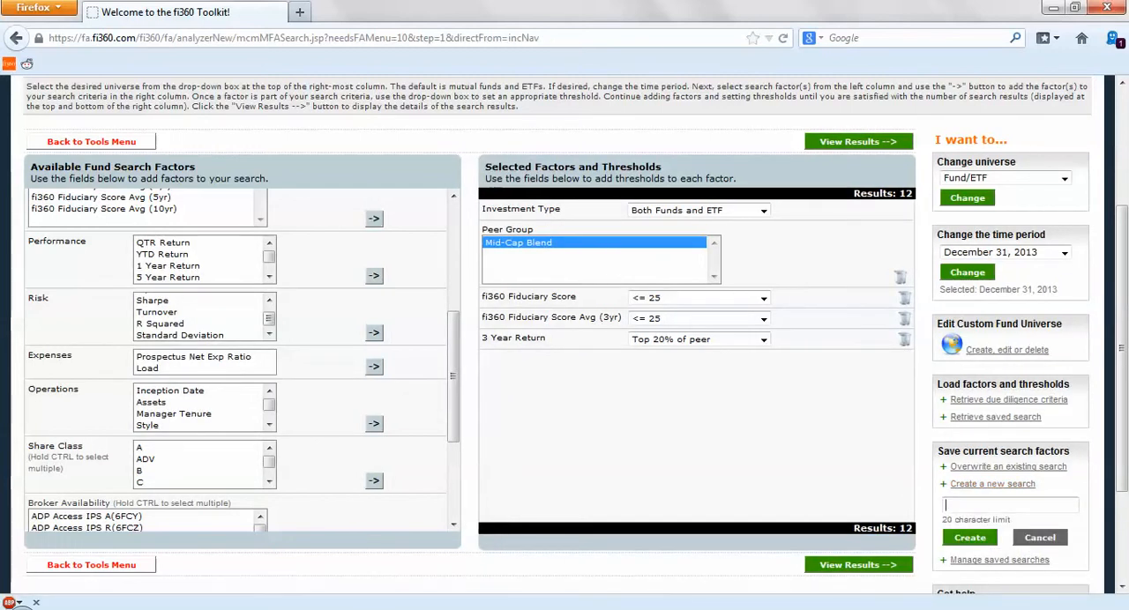
pyautogui.write('MCB')
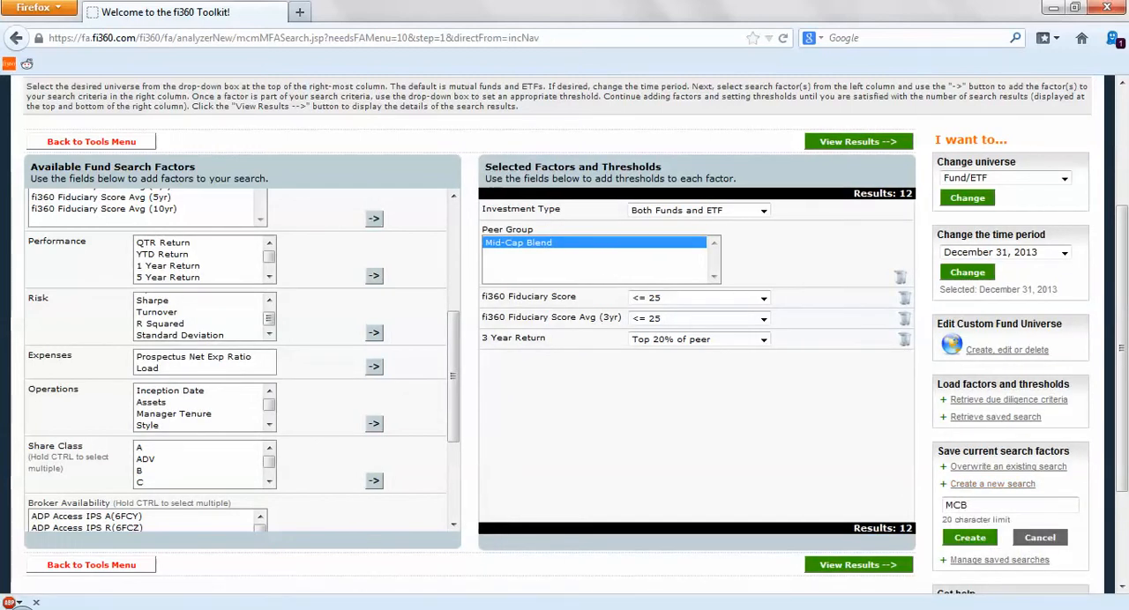
pyautogui.write('Top')
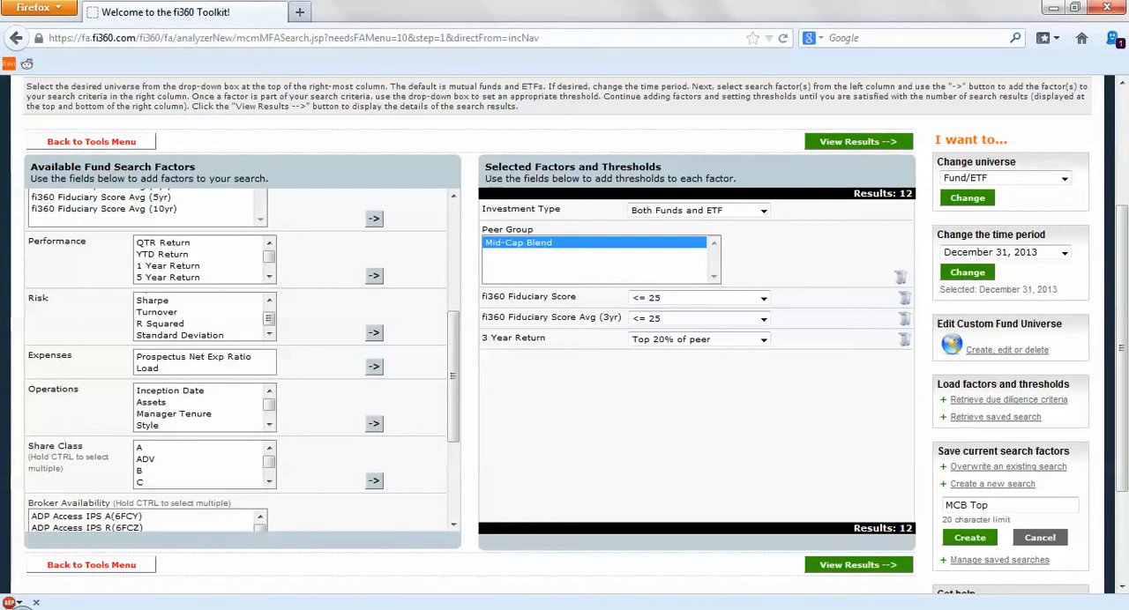
pyautogui.write('in')
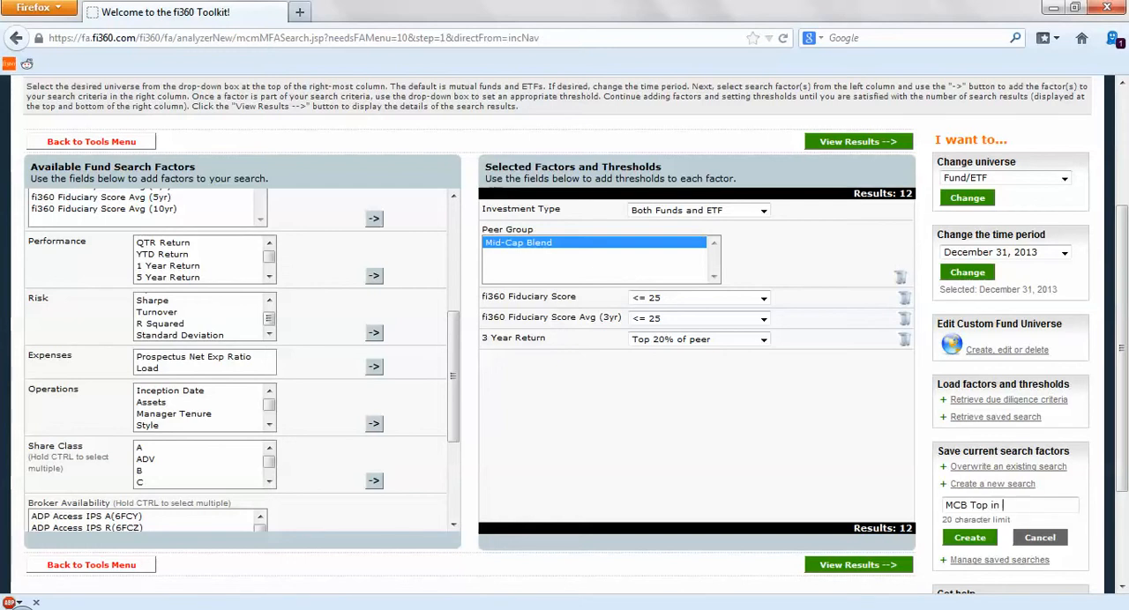
pyautogui.write('Class')
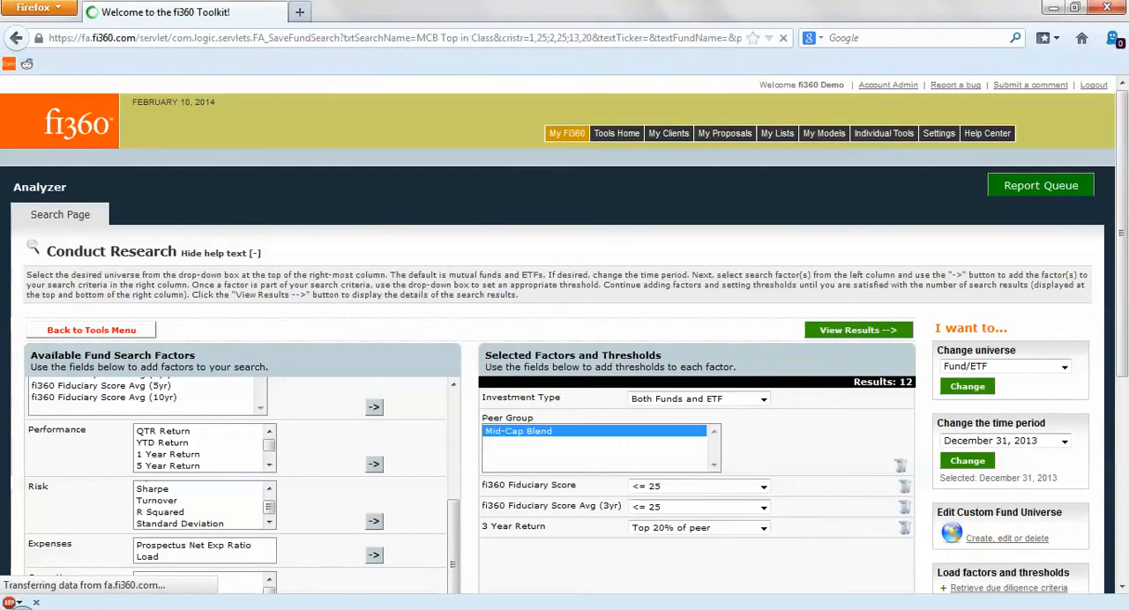
pyautogui.scroll(-3)
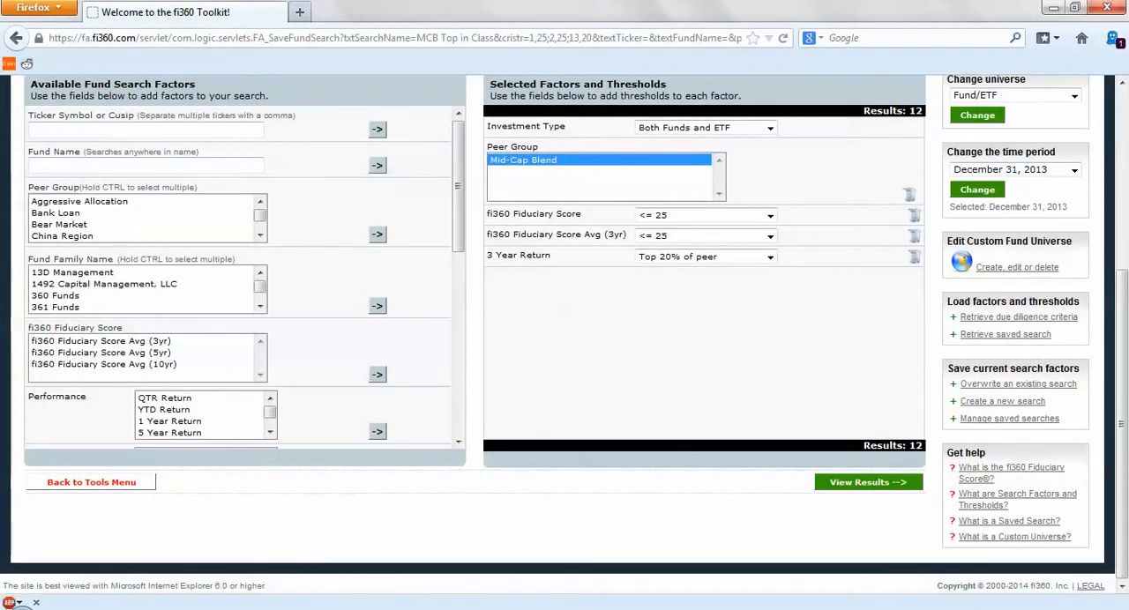
pyautogui.moveTo(1002, 402)
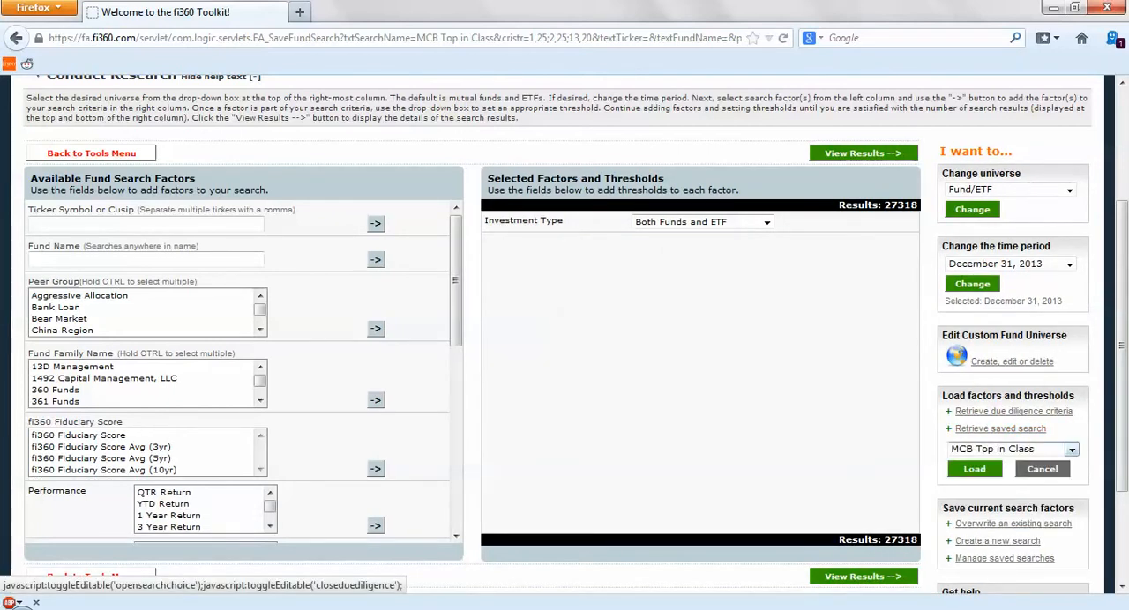
# Load the saved 'MCB Top in Class' search into the Analyzer.
pyautogui.click(974, 468)
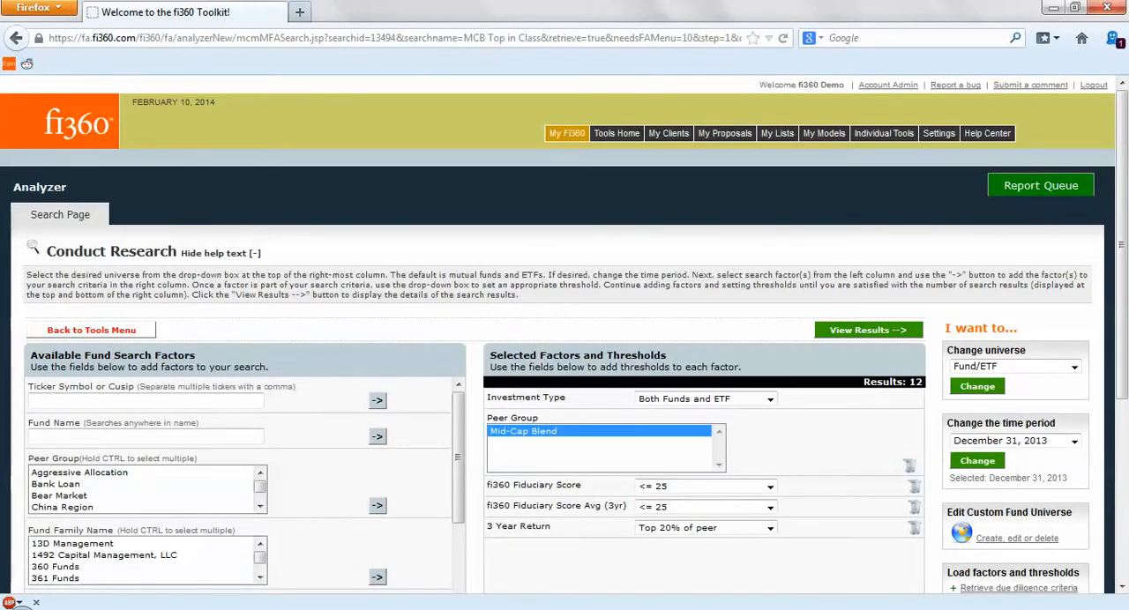
pyautogui.scroll(-3)
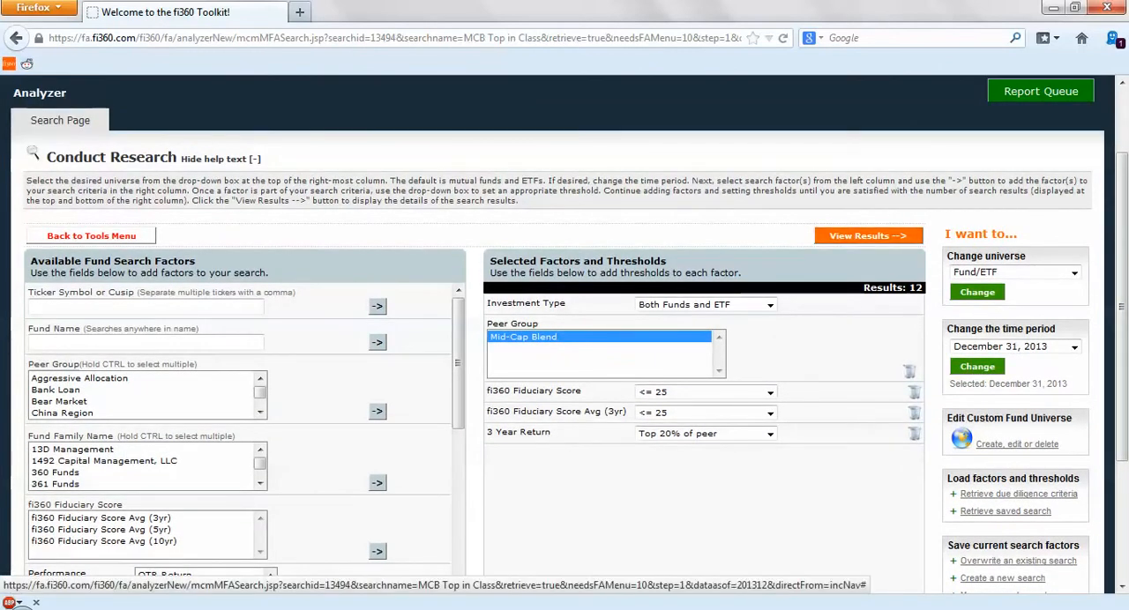
# View results, check Fidelity Mid Cap Enhanced Index and T. Rowe Price Extended Equity Market Idx, show report options.
pyautogui.click(867, 235)
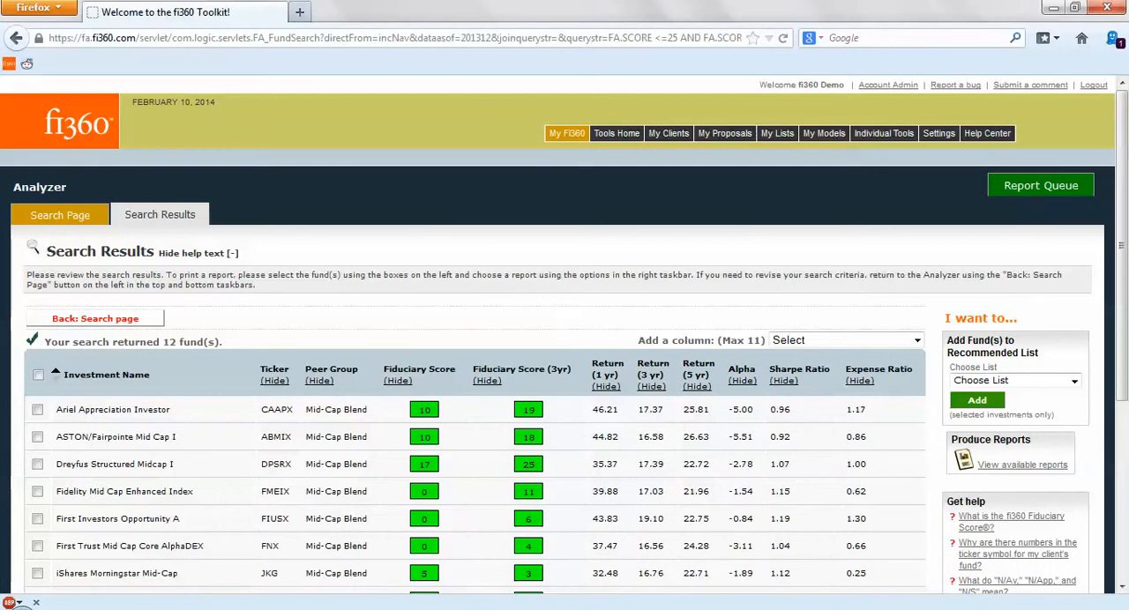
pyautogui.scroll(-3)
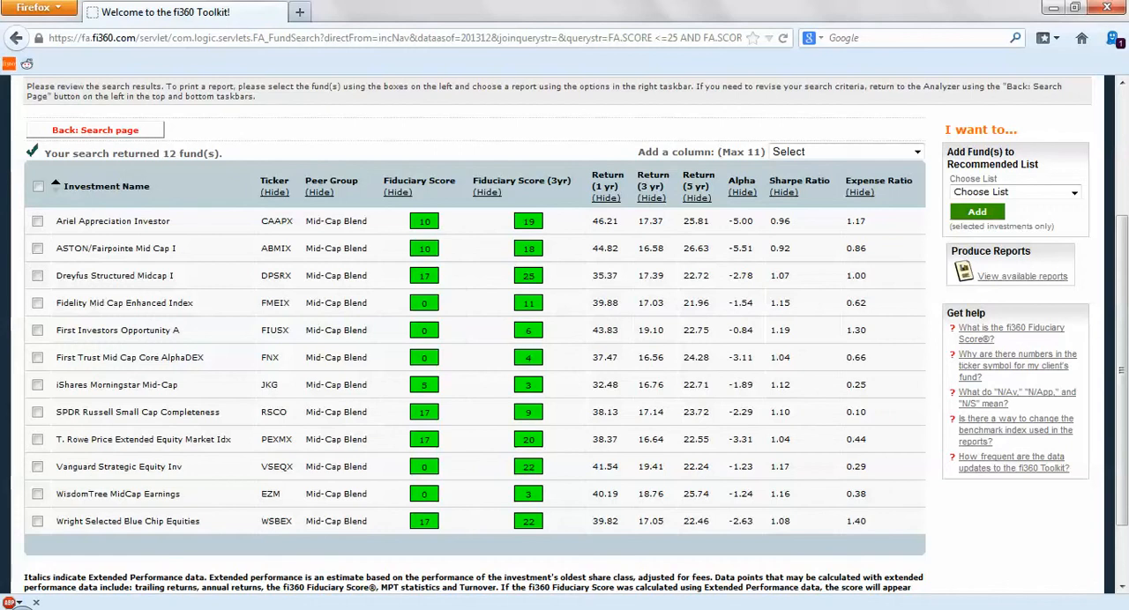
pyautogui.click(37, 303)
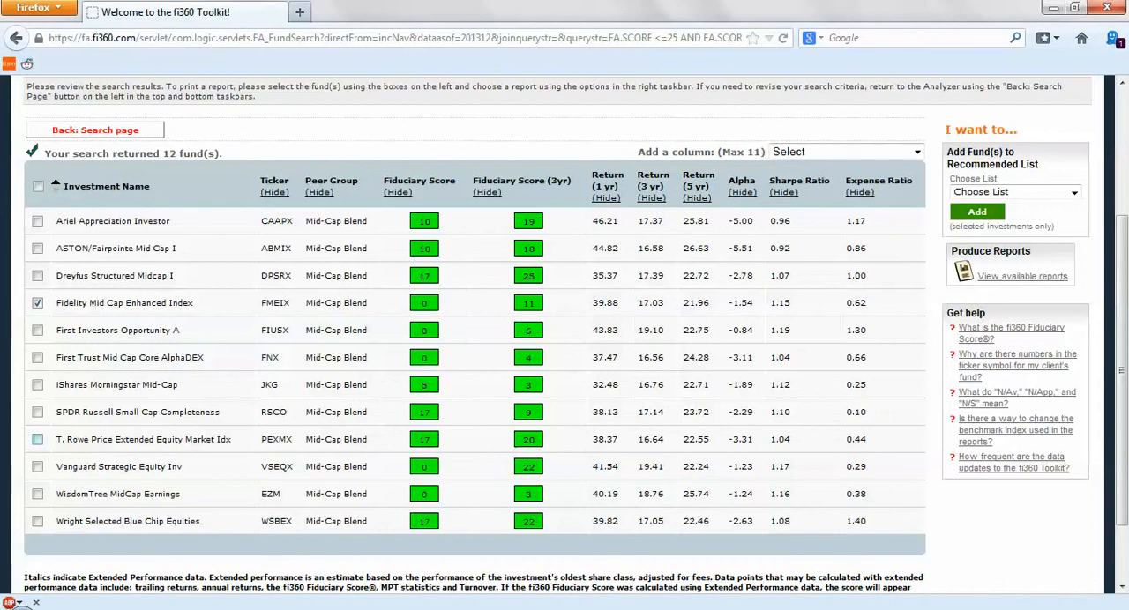
pyautogui.click(37, 466)
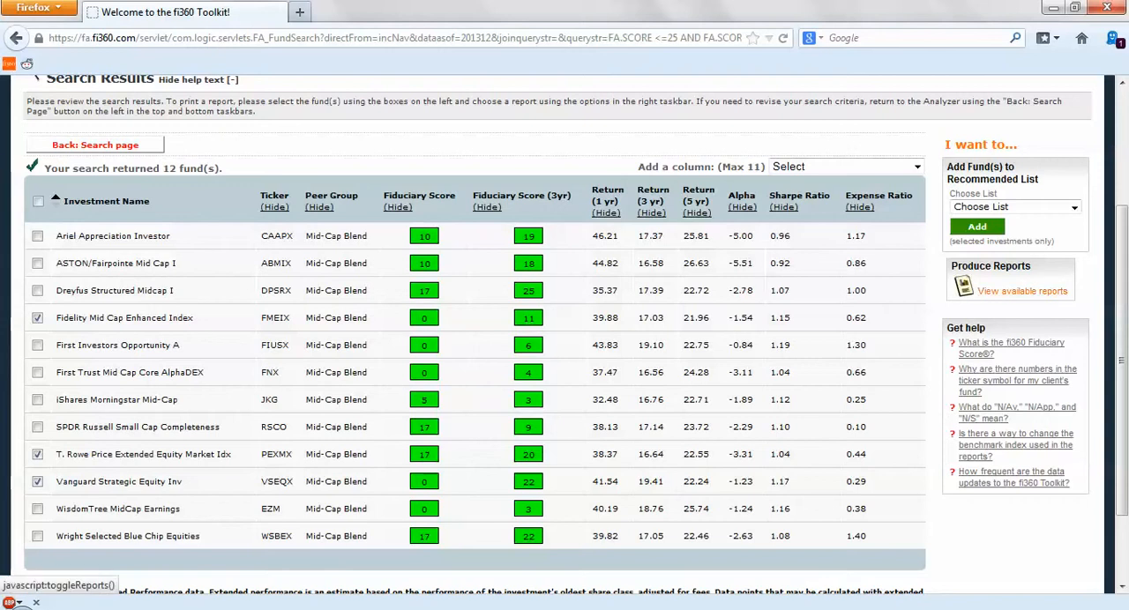
pyautogui.click(1022, 291)
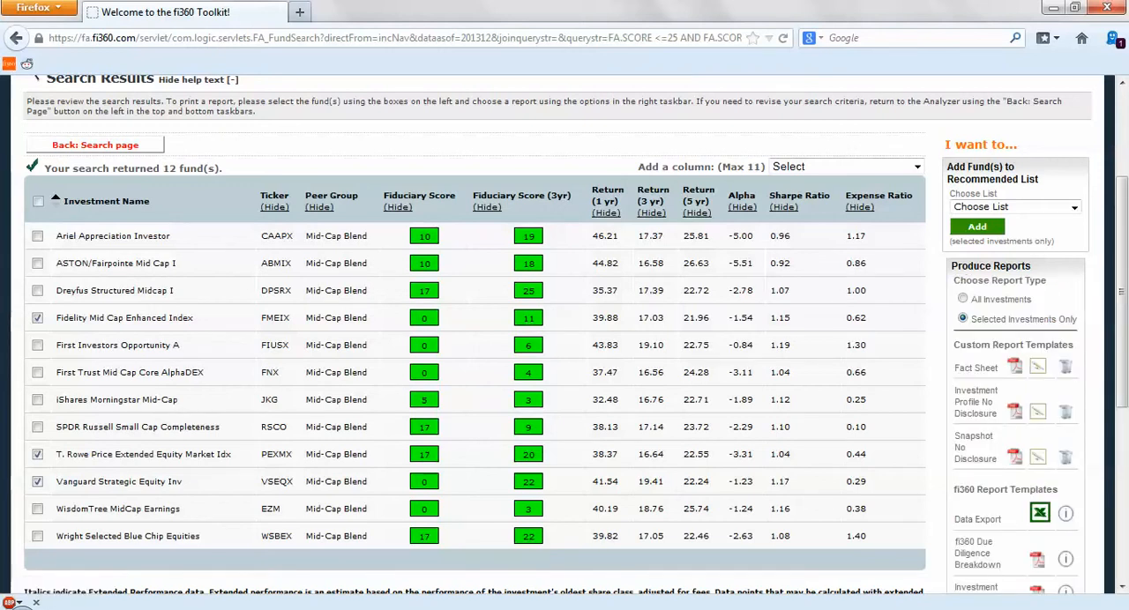
pyautogui.scroll(-3)
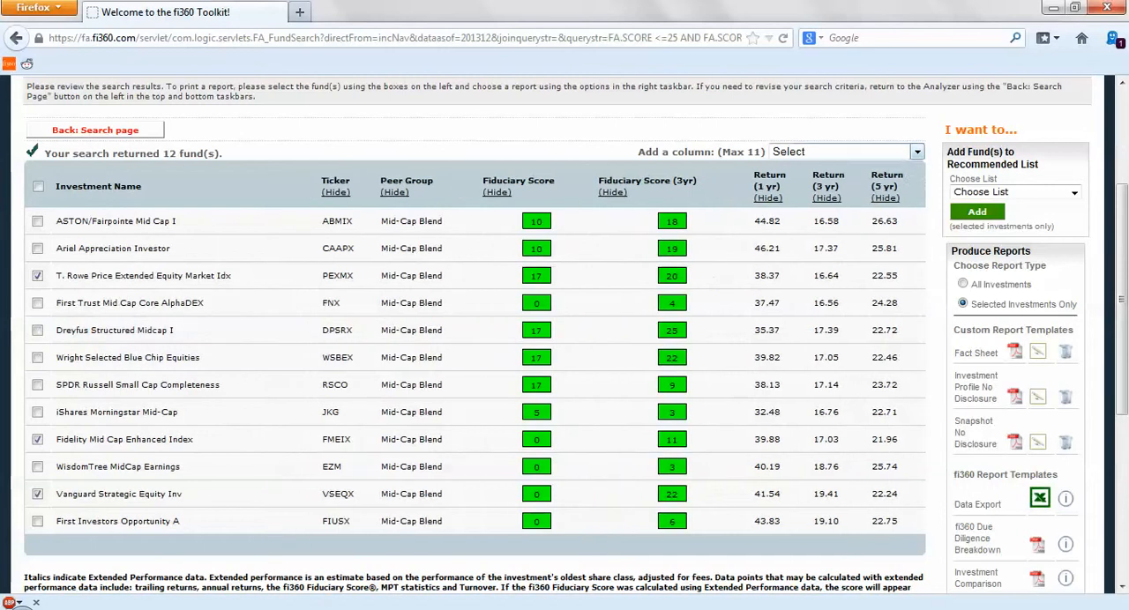
# Add Fiduciary Score (5yr) and Investment Assets columns to the results table.
pyautogui.click(842, 152)
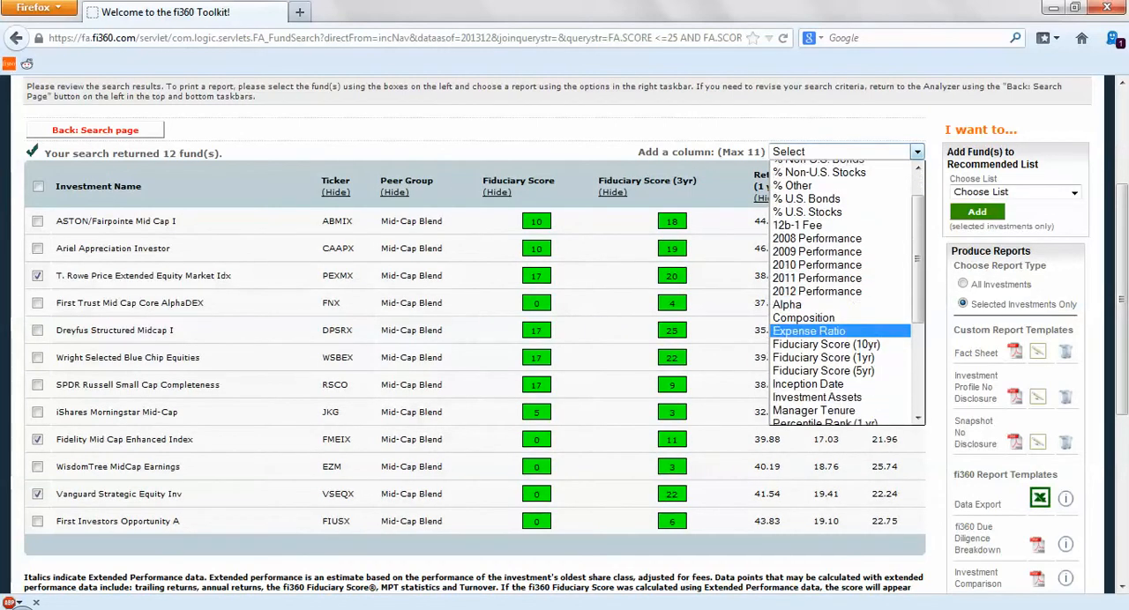
pyautogui.click(822, 371)
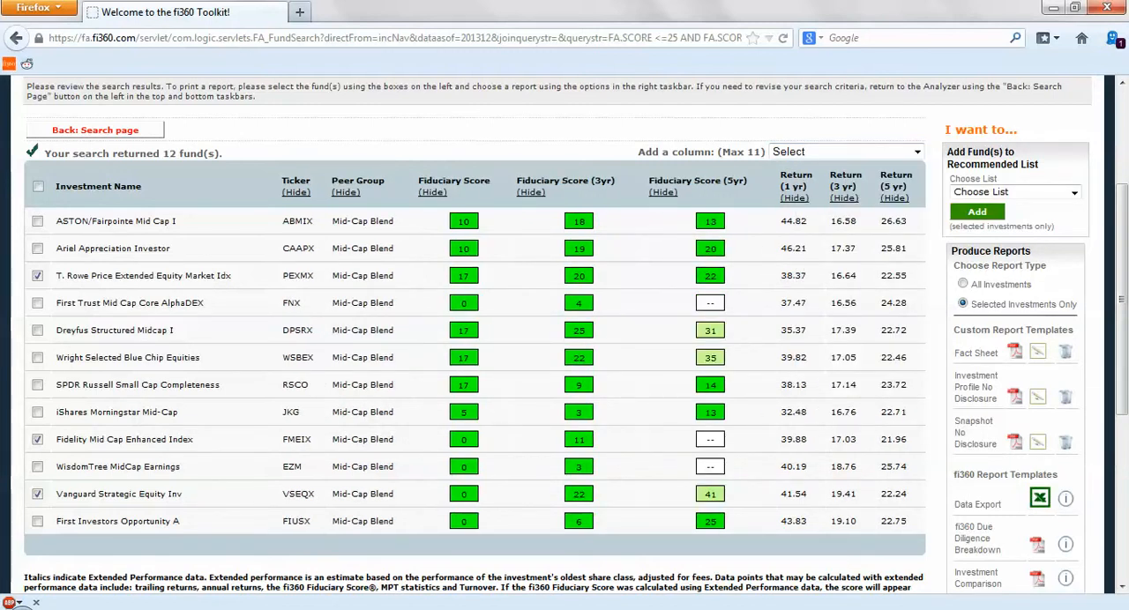
pyautogui.click(842, 152)
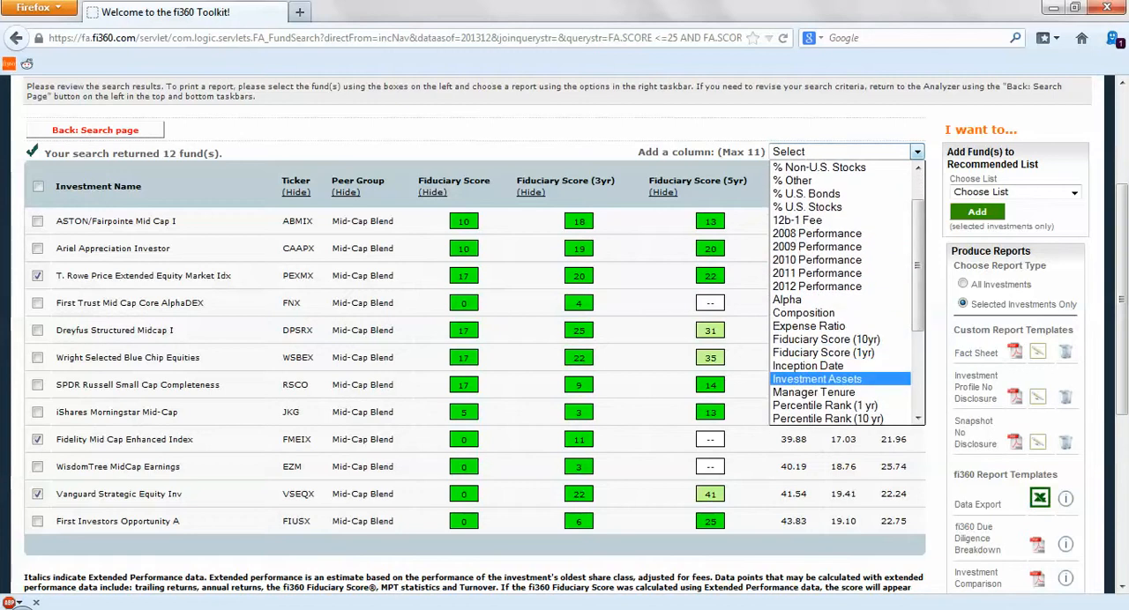
pyautogui.click(817, 378)
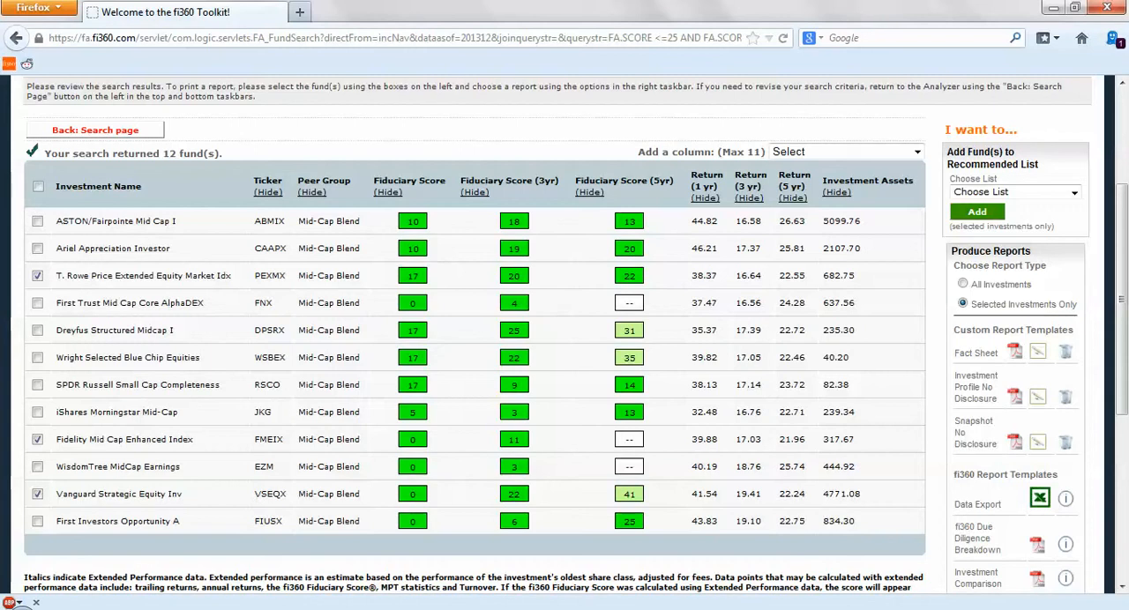
pyautogui.scroll(3)
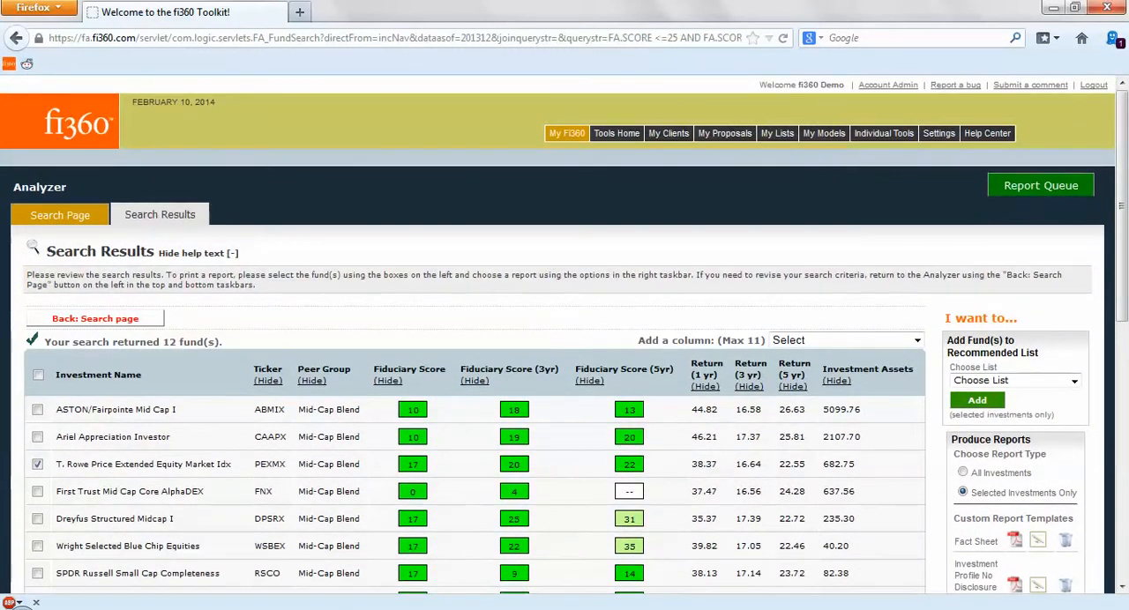
# Open the Investment Snapshot PDF for the three checked funds and scroll through it.
pyautogui.click(1040, 185)
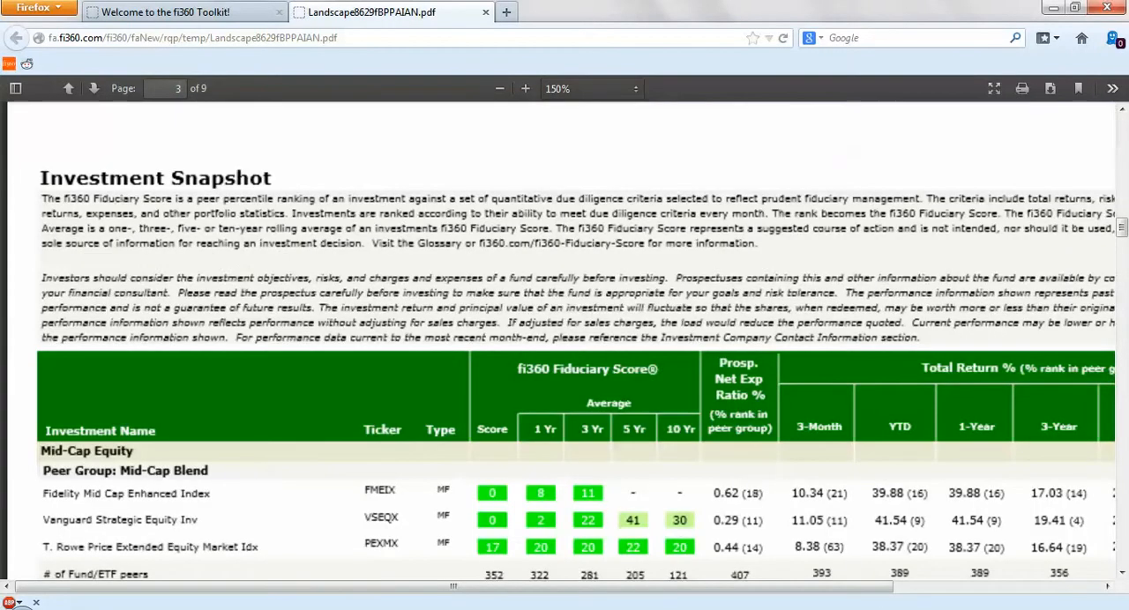
pyautogui.scroll(-3)
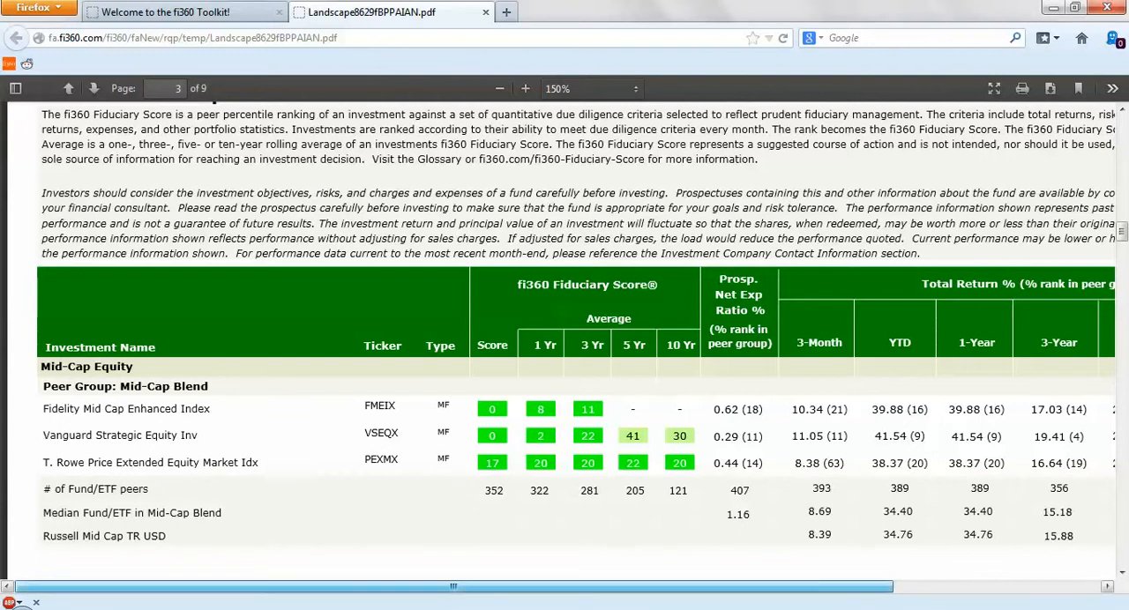
pyautogui.hscroll(3)
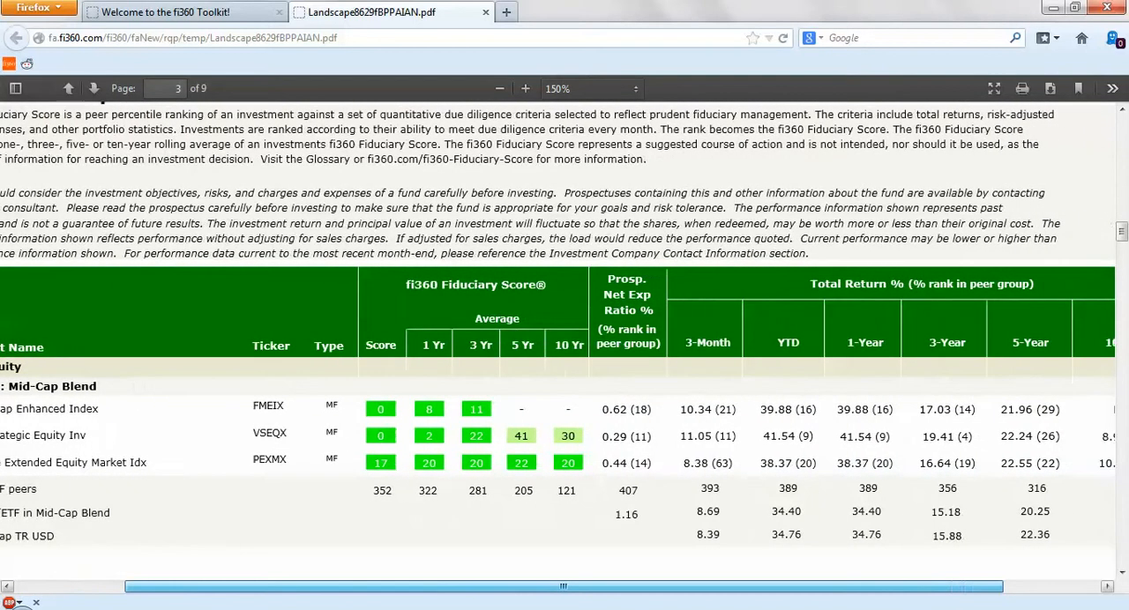
pyautogui.hscroll(3)
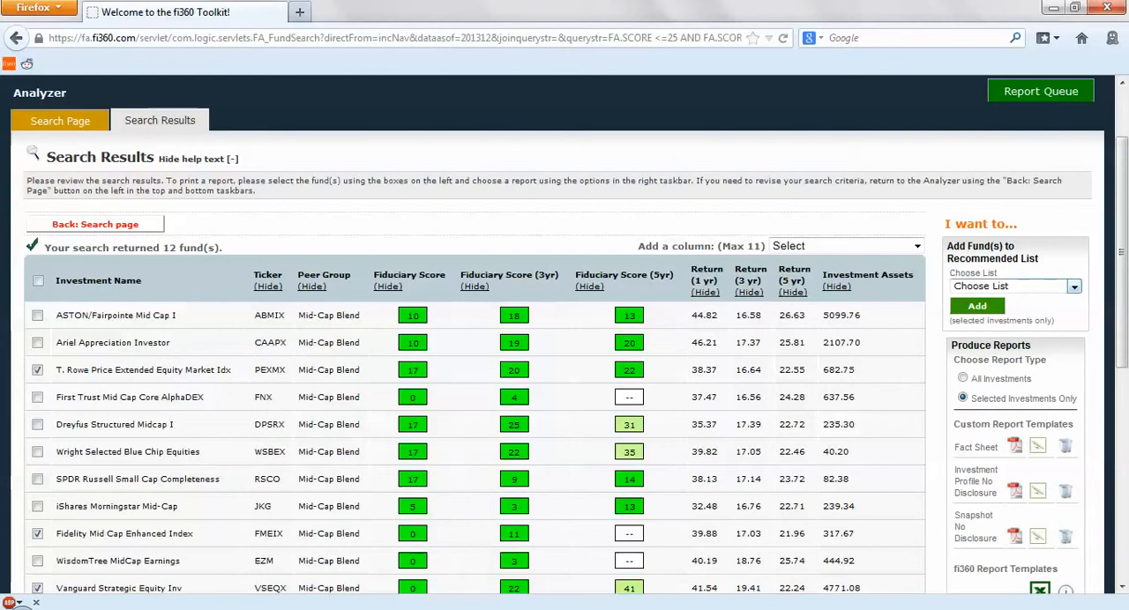
# Choose Example 4000 as the destination list for the checked funds.
pyautogui.click(1014, 285)
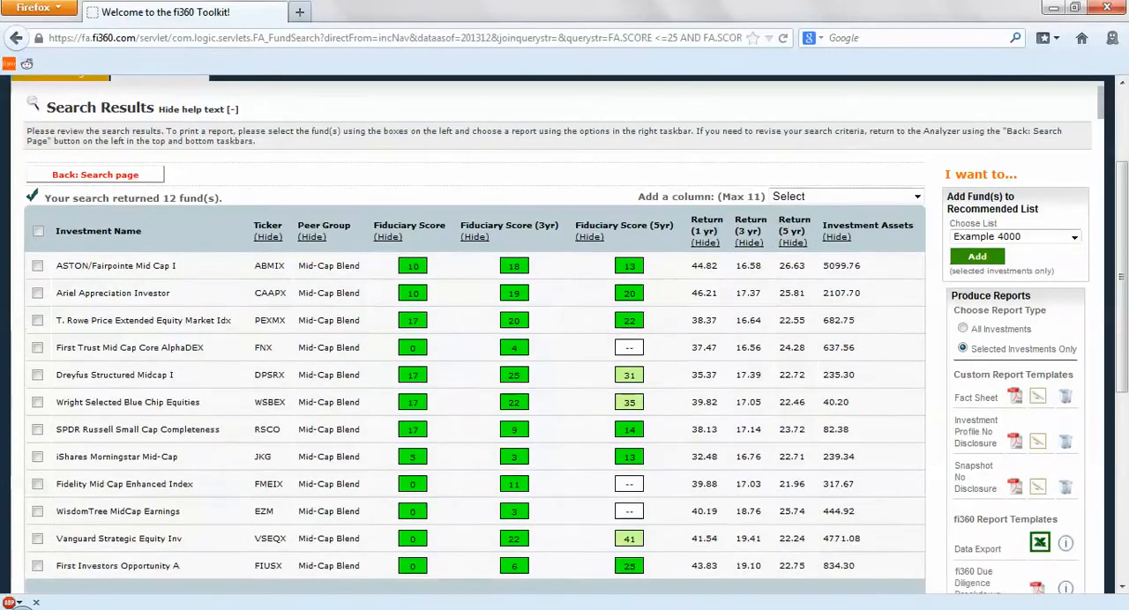
pyautogui.scroll(-3)
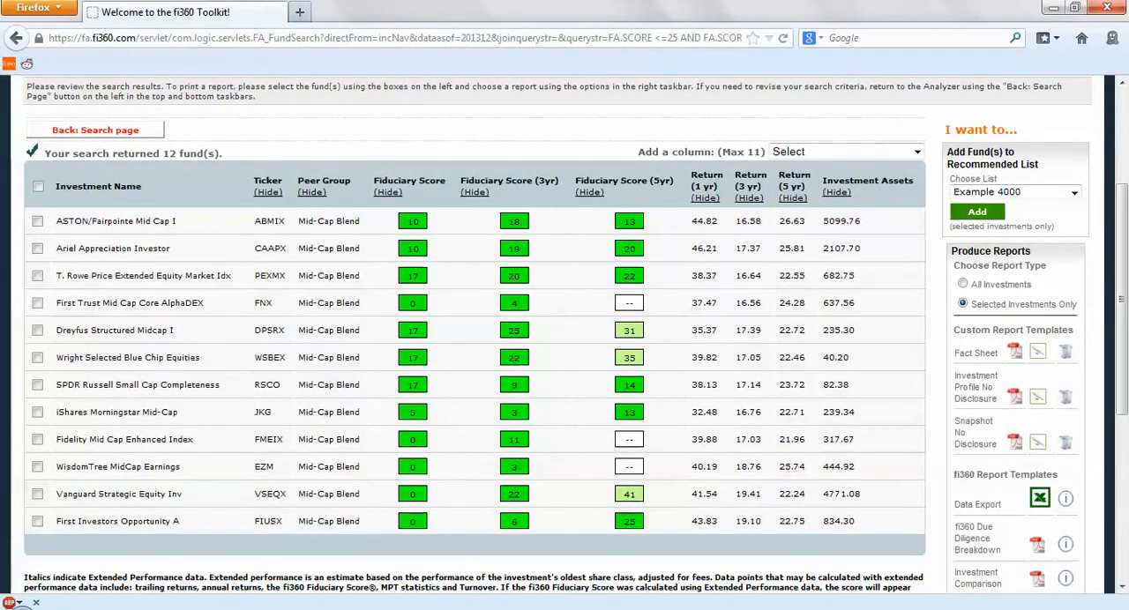
pyautogui.scroll(-3)
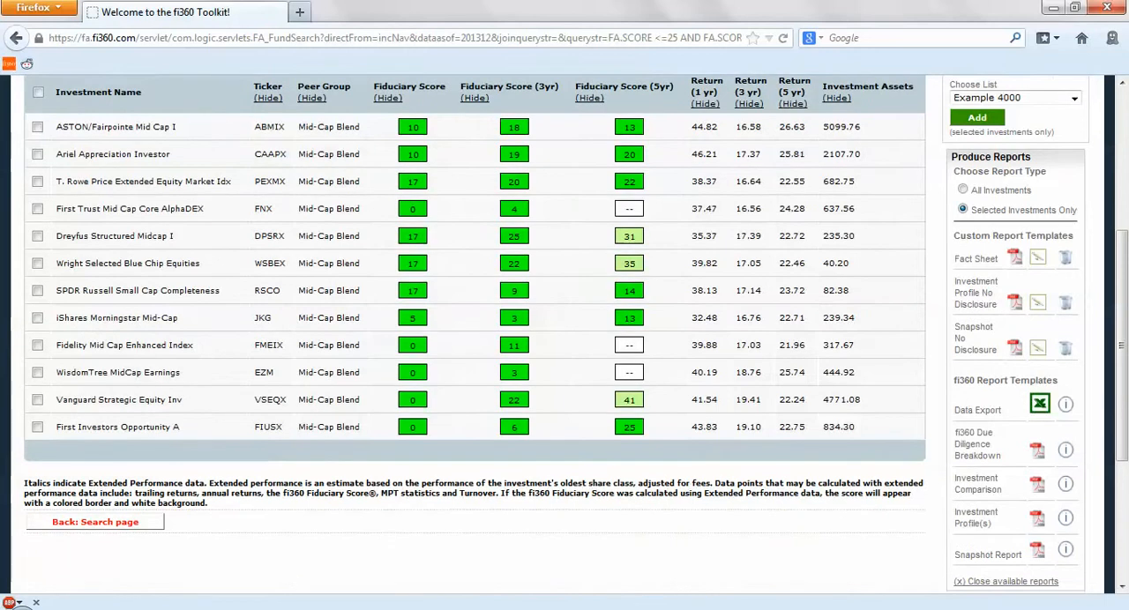
pyautogui.moveTo(1037, 549)
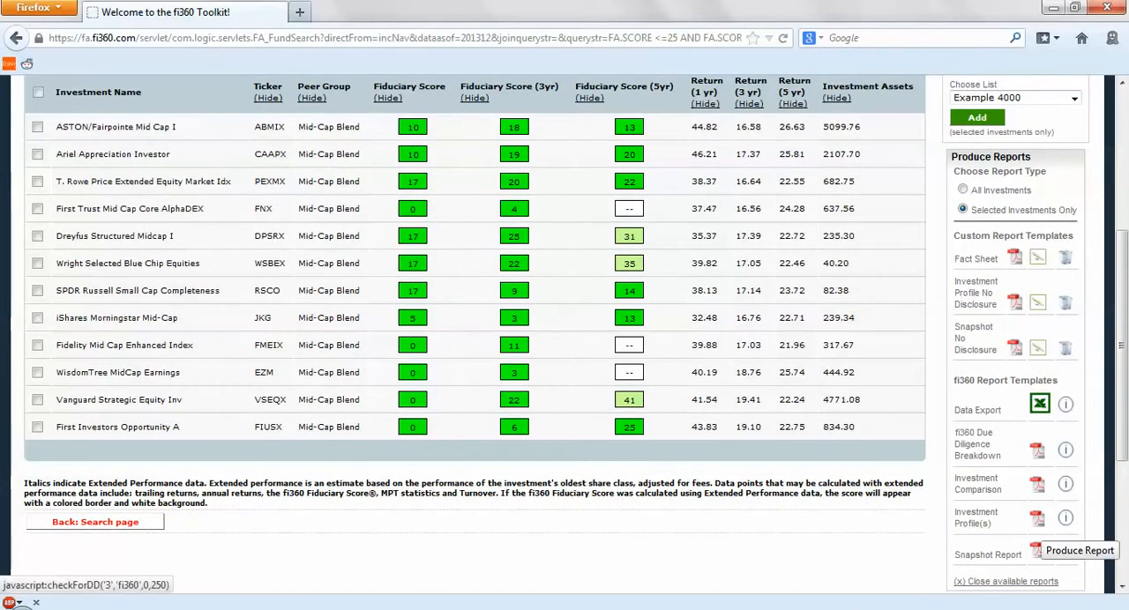
# Dismiss the no-selection warning and request a Snapshot Report for Vanguard Strategic Equity Inv.
pyautogui.click(1079, 550)
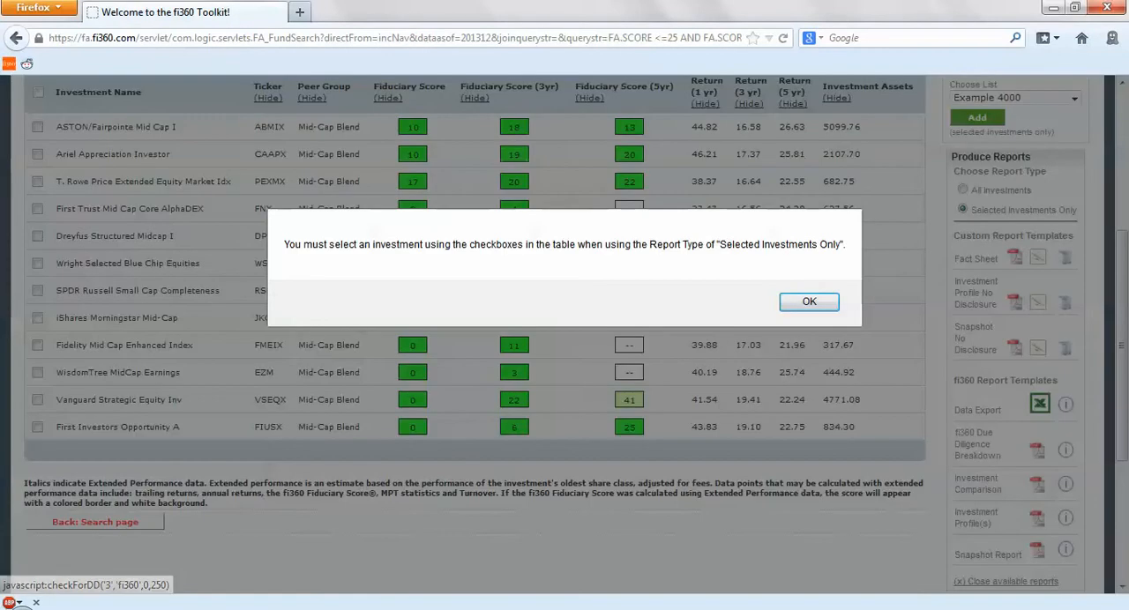
pyautogui.click(808, 300)
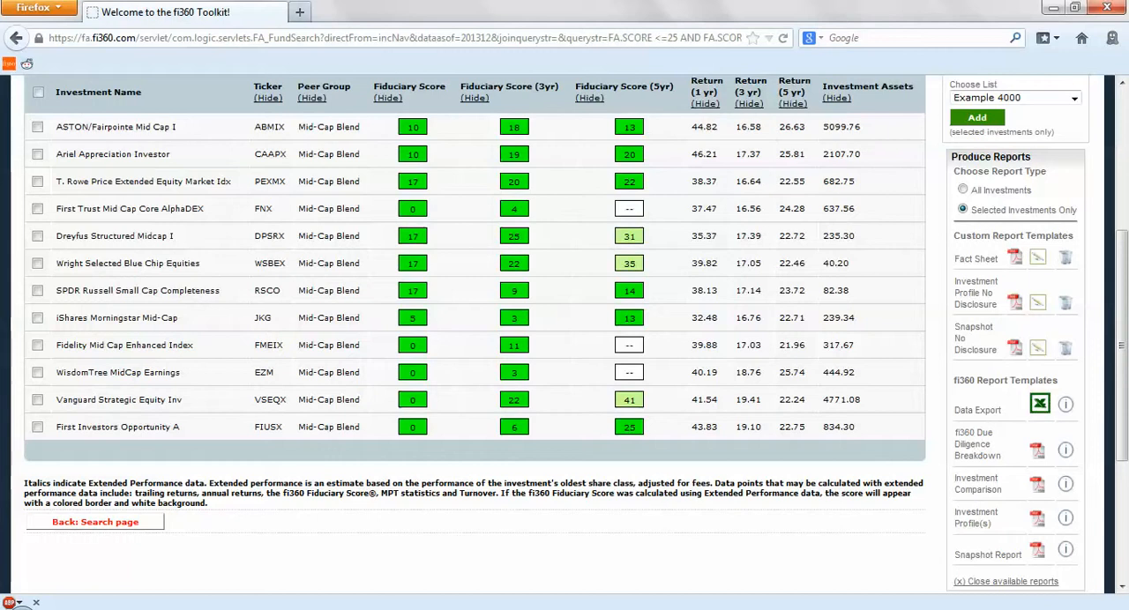
pyautogui.click(37, 399)
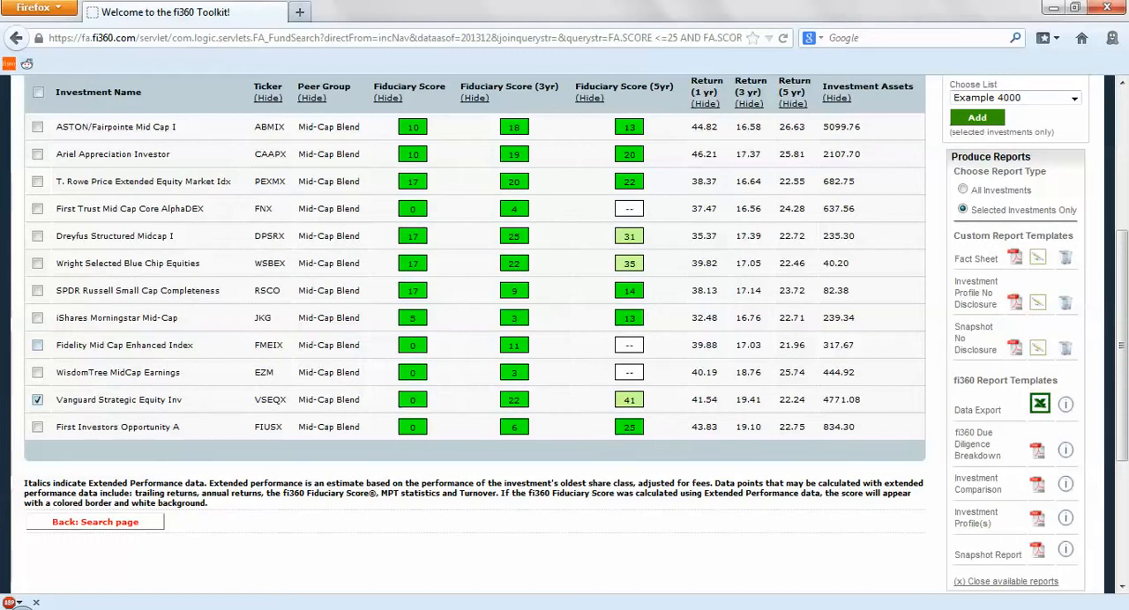
pyautogui.click(1039, 404)
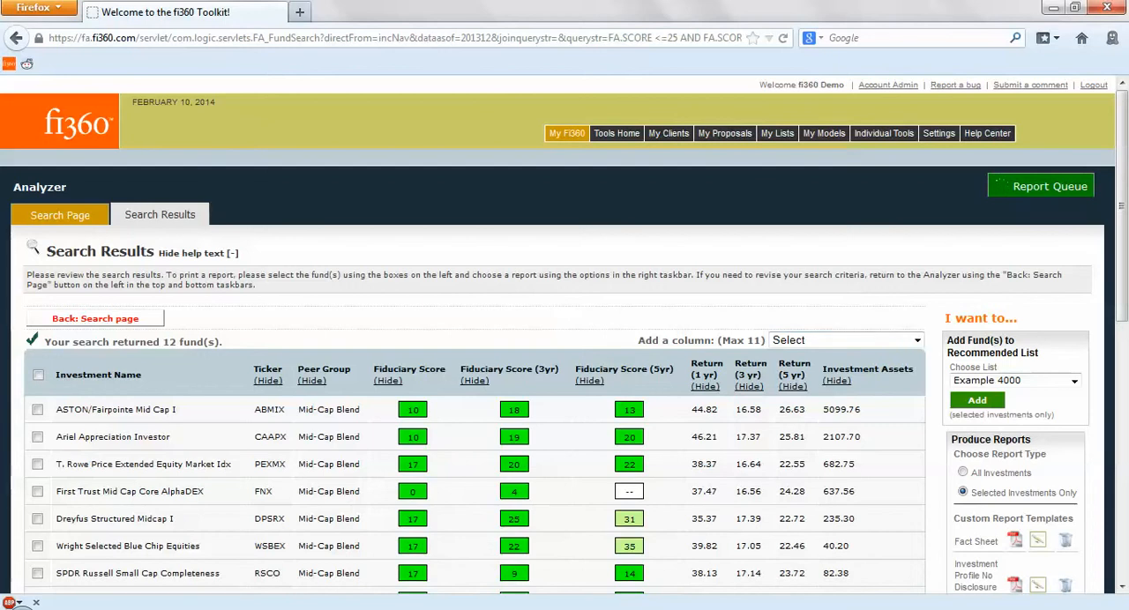
pyautogui.click(777, 134)
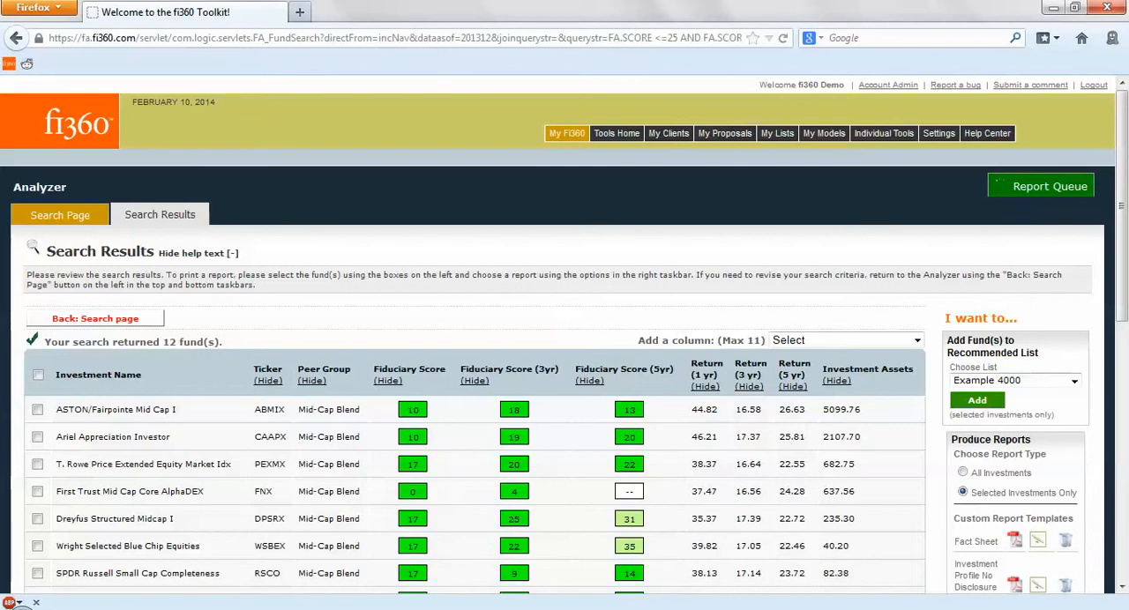
# Edit the Example 4000 list from My Lists > Recommended Fund Lists.
pyautogui.click(777, 134)
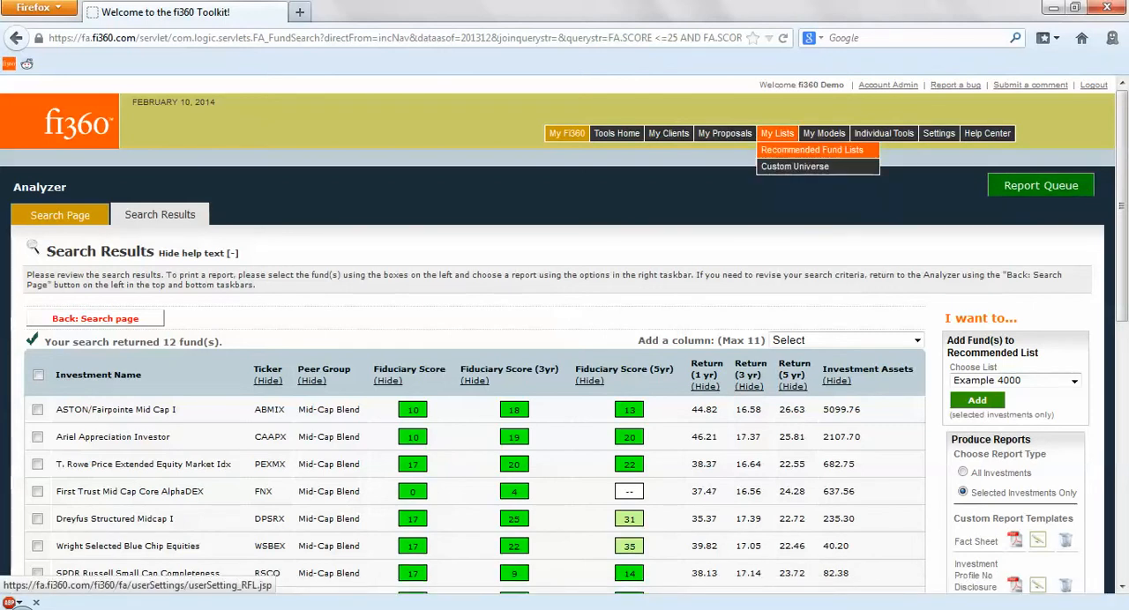
pyautogui.click(811, 149)
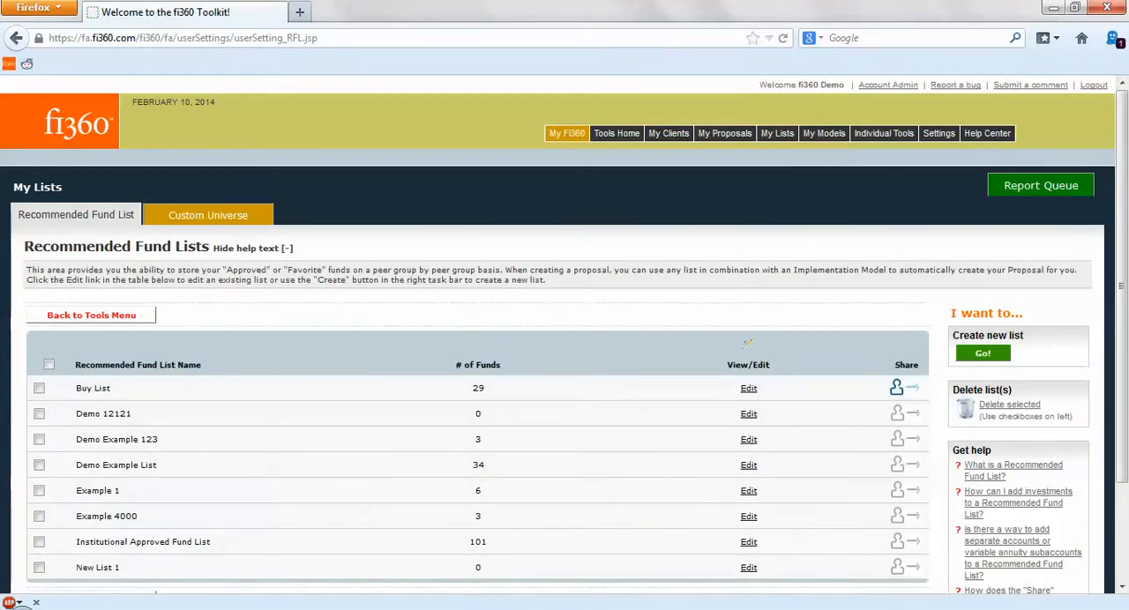
pyautogui.moveTo(747, 516)
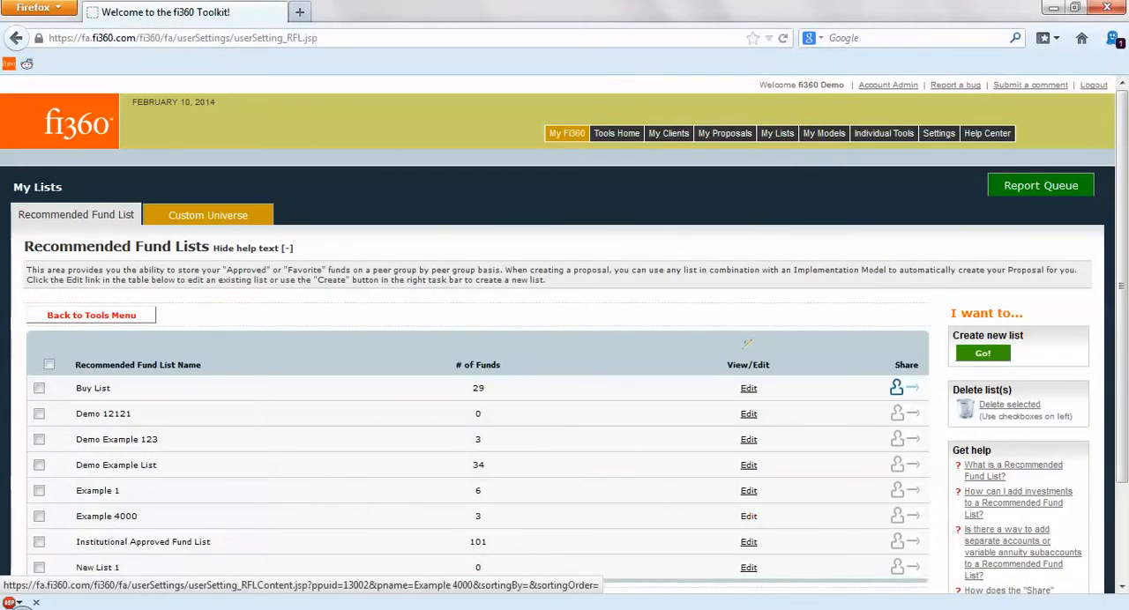
pyautogui.click(747, 516)
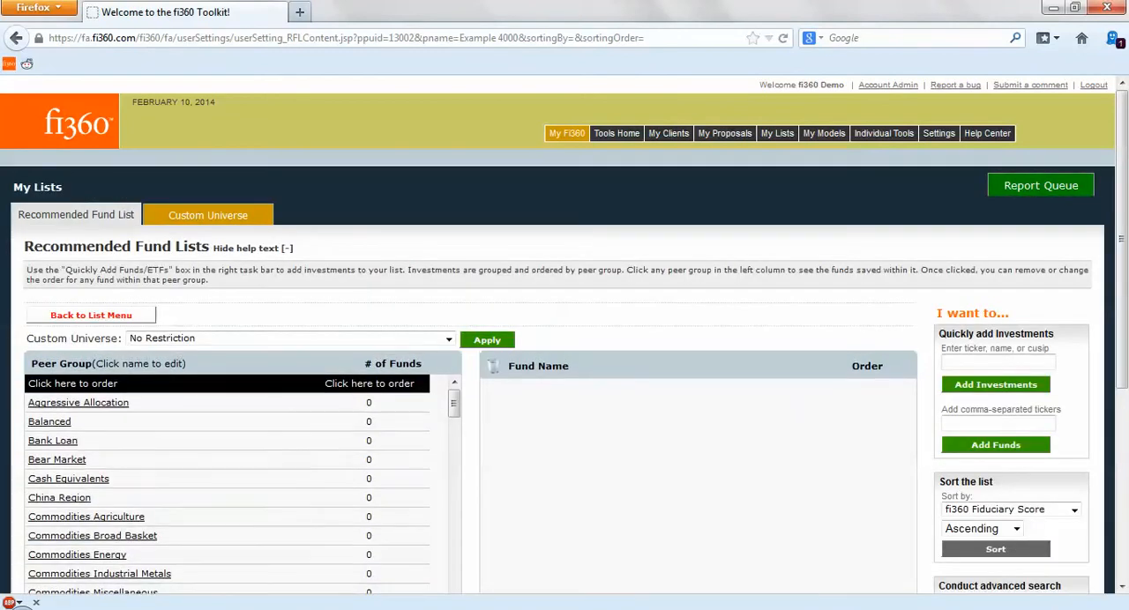
# Show Example 4000's Mid-Cap Blend funds and review the sort-by and direction options.
pyautogui.scroll(-3)
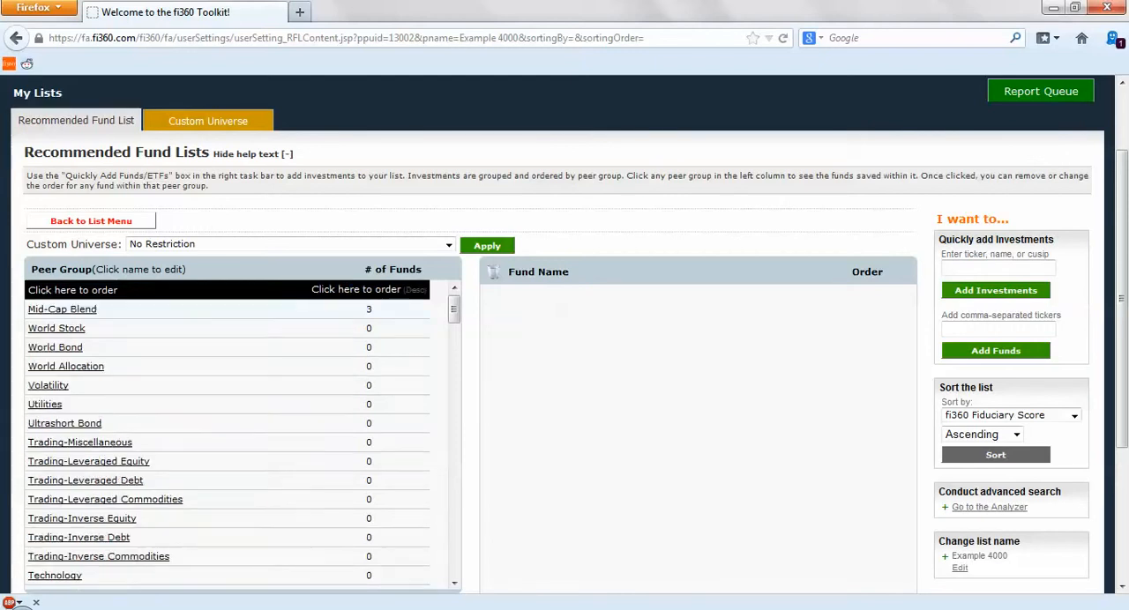
pyautogui.click(62, 309)
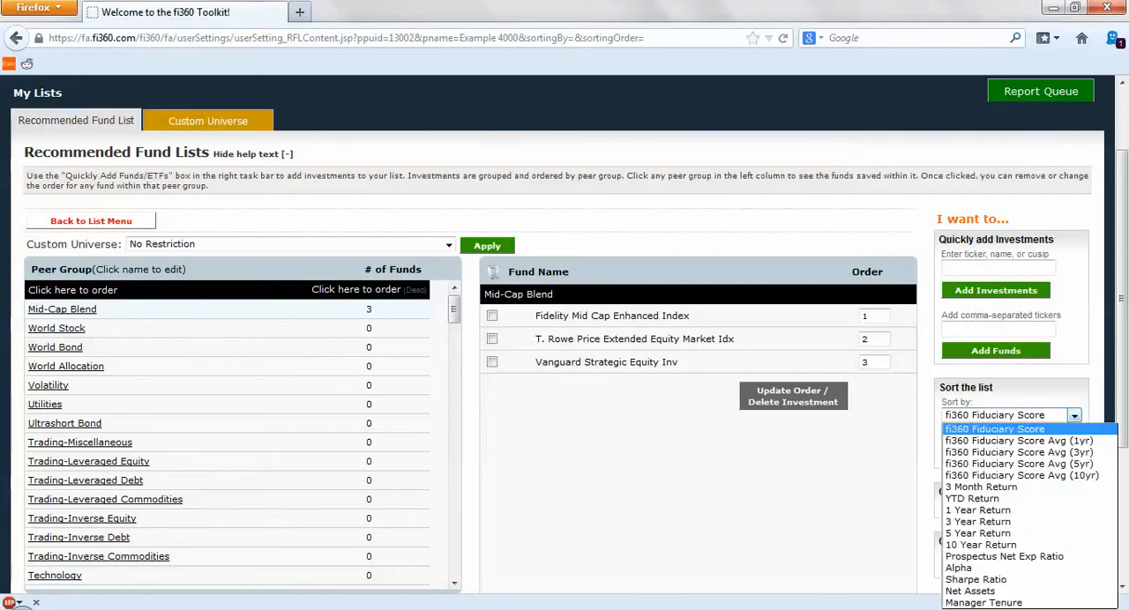
pyautogui.click(994, 428)
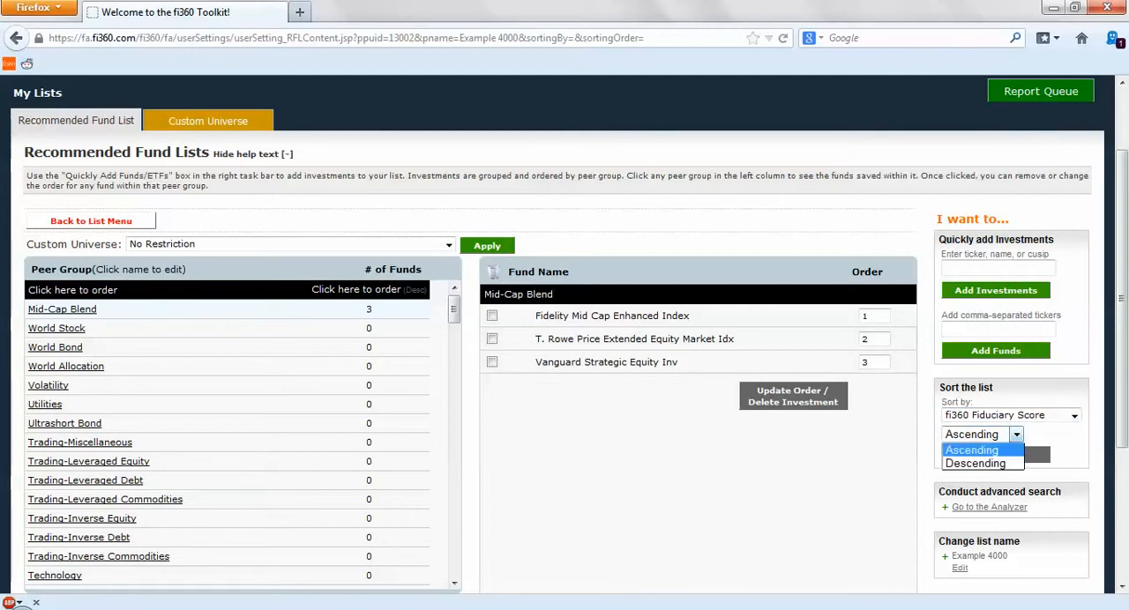
pyautogui.click(970, 449)
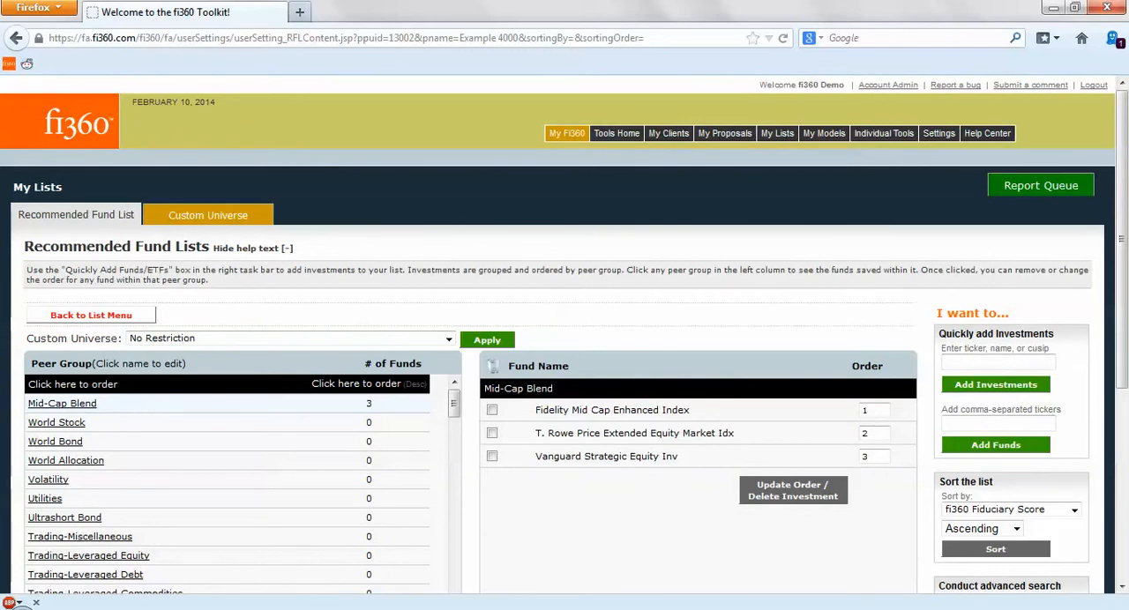
pyautogui.click(938, 133)
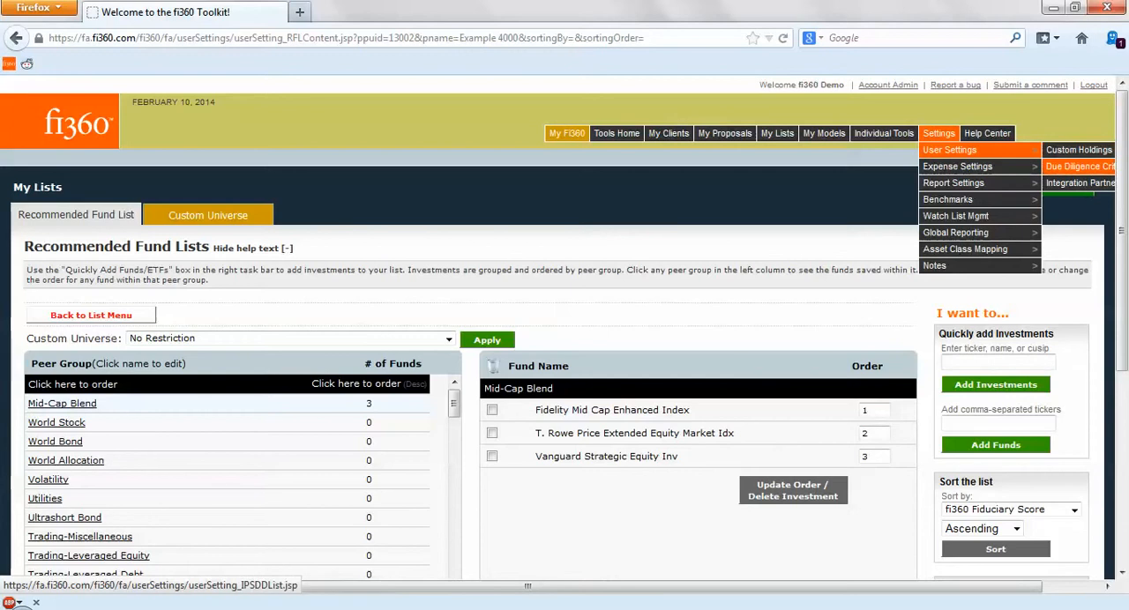
# Go to the Due Diligence Criteria page under User Settings.
pyautogui.click(1078, 166)
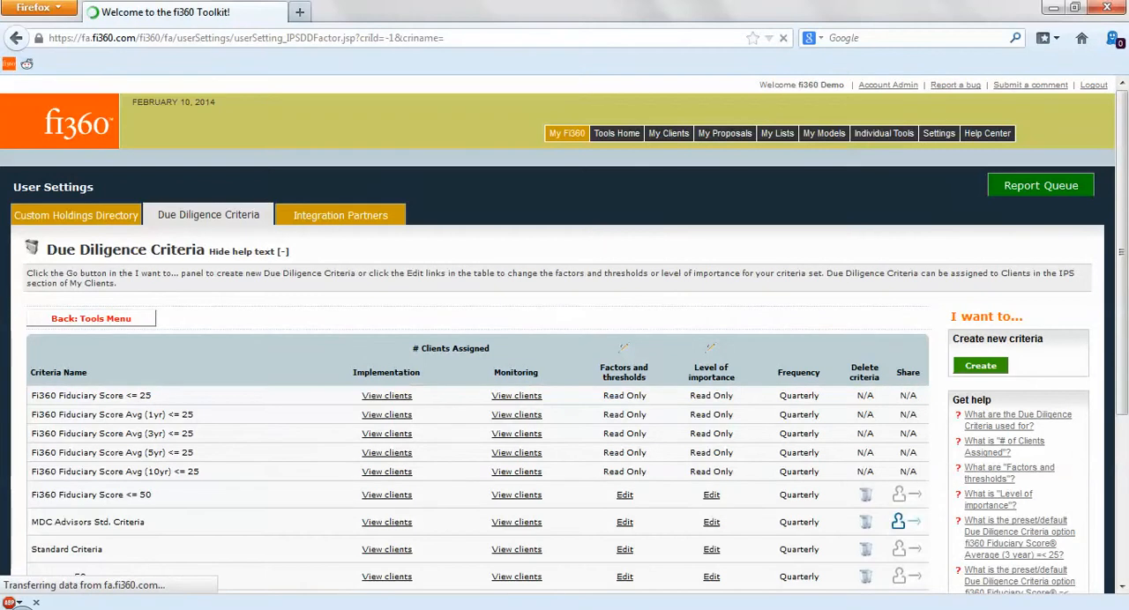
# Create and save criteria set 'Example 5050': Fiduciary Score ≤25, 1-year return top 50%.
pyautogui.click(980, 365)
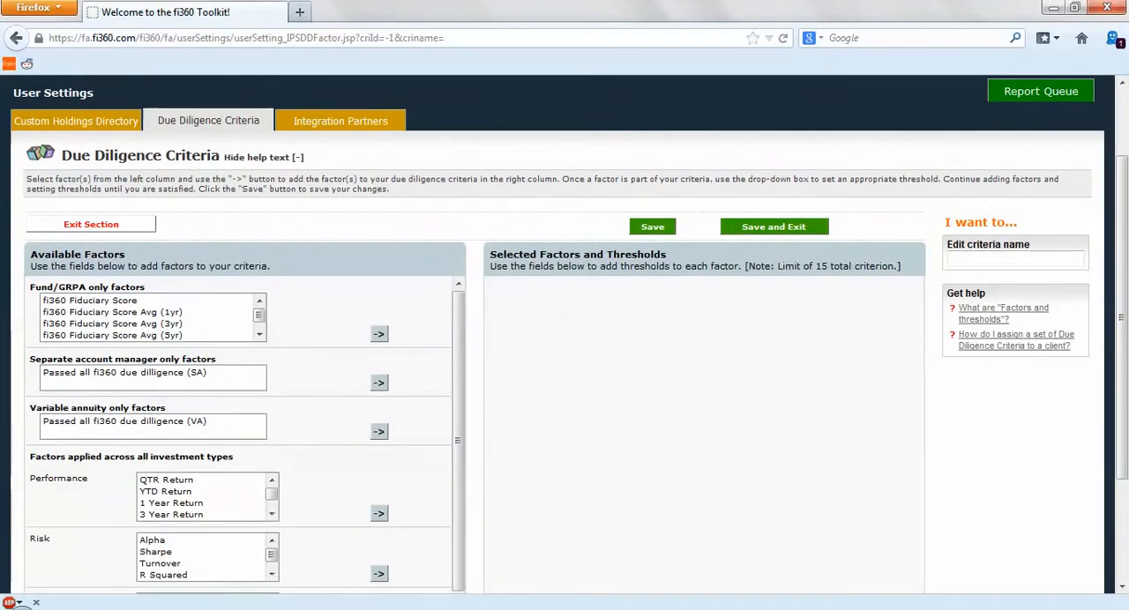
pyautogui.click(378, 333)
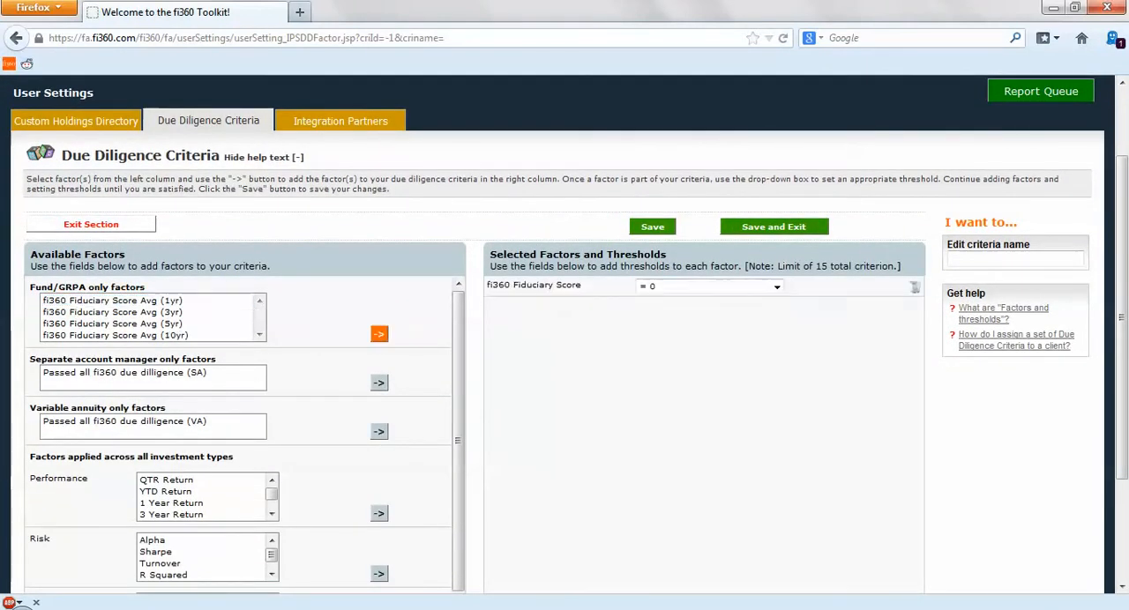
pyautogui.click(710, 286)
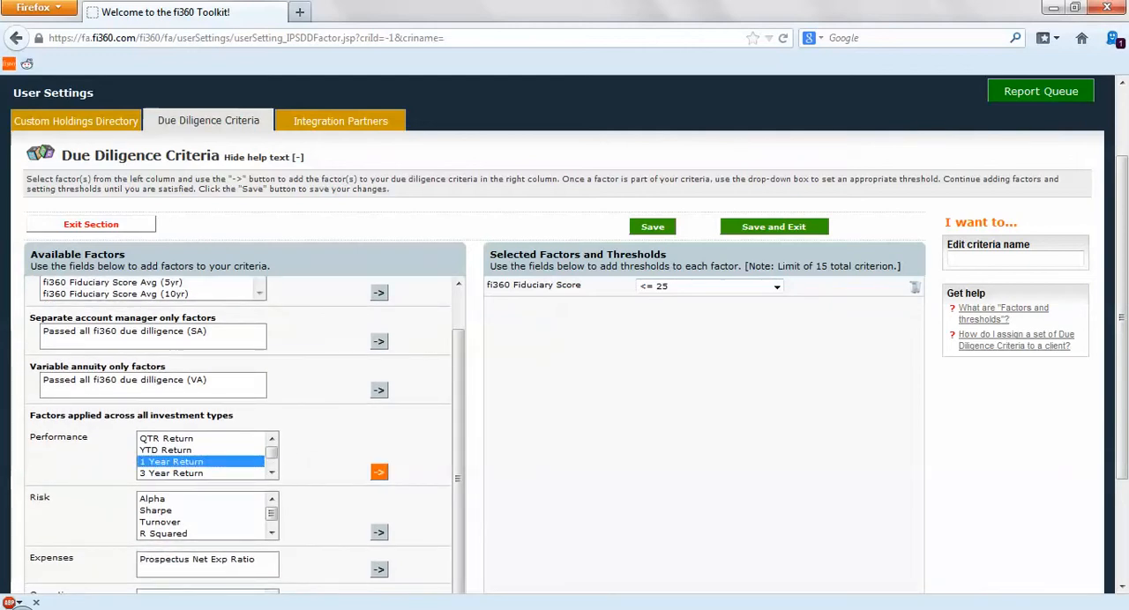
pyautogui.click(379, 472)
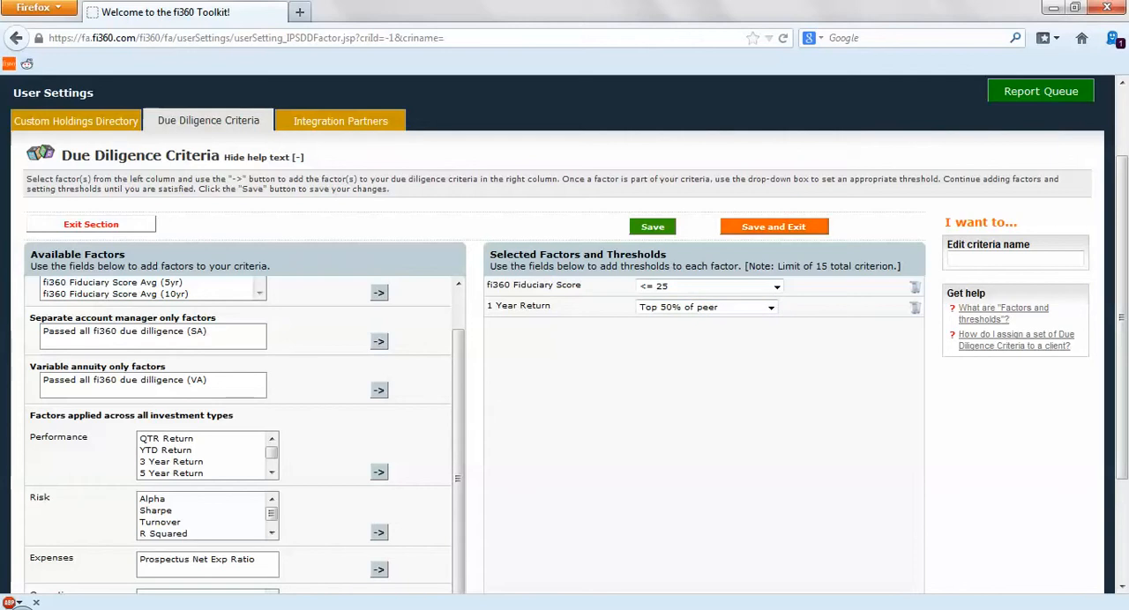
pyautogui.write('E')
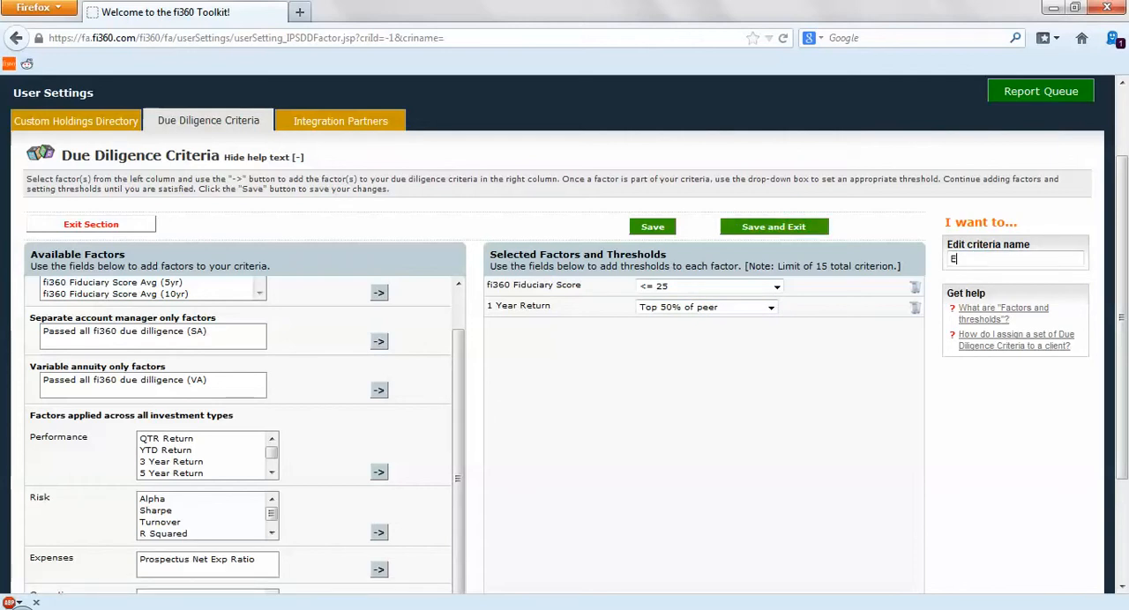
pyautogui.write('xample 5050')
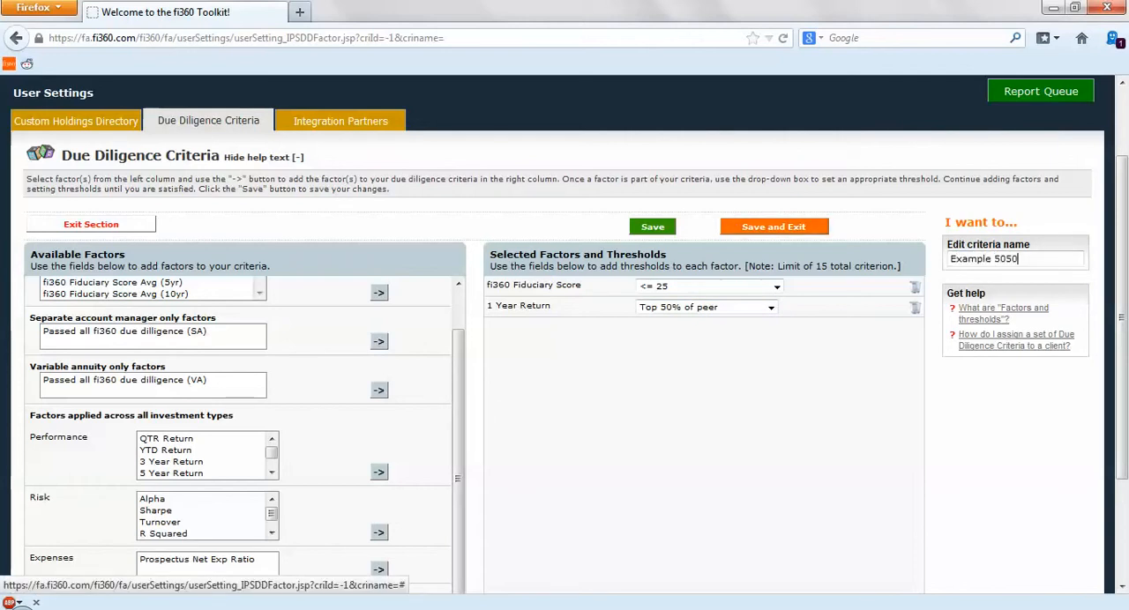
pyautogui.click(652, 226)
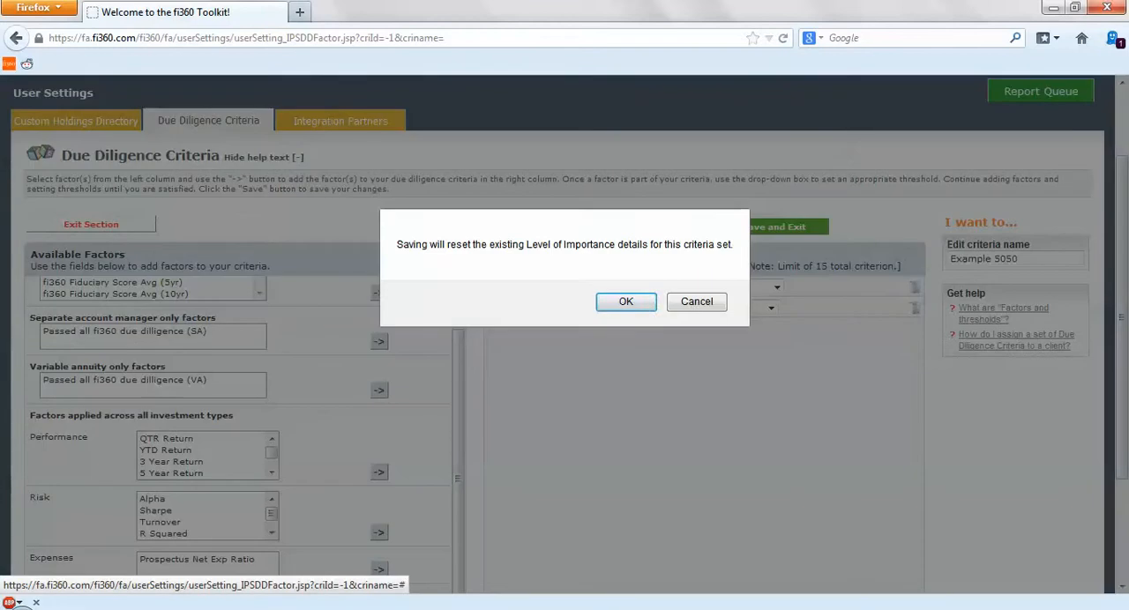
pyautogui.click(625, 301)
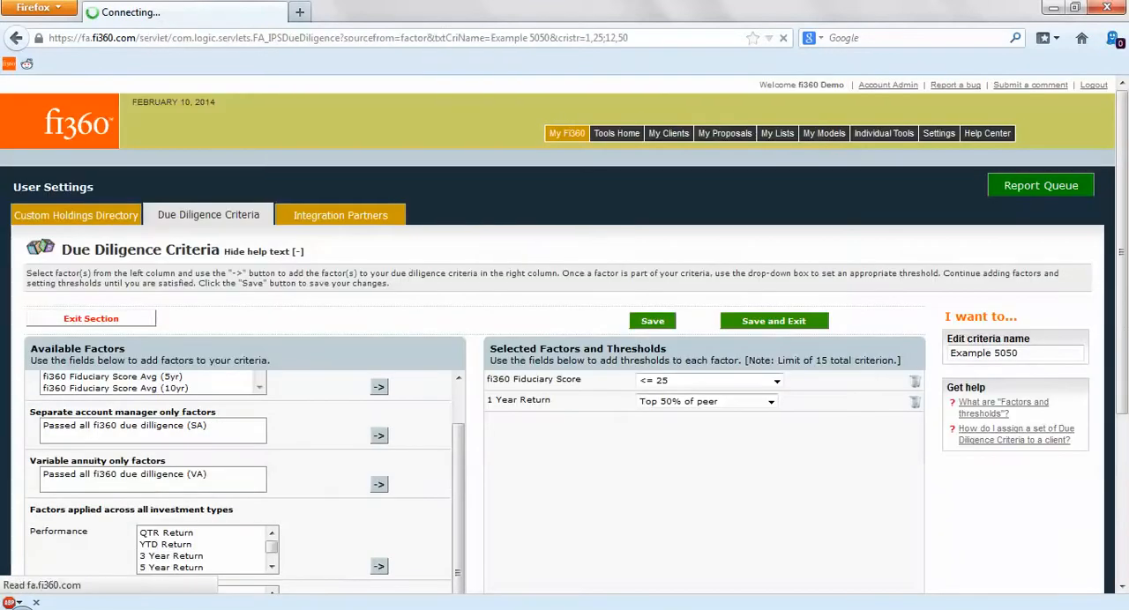
pyautogui.click(773, 320)
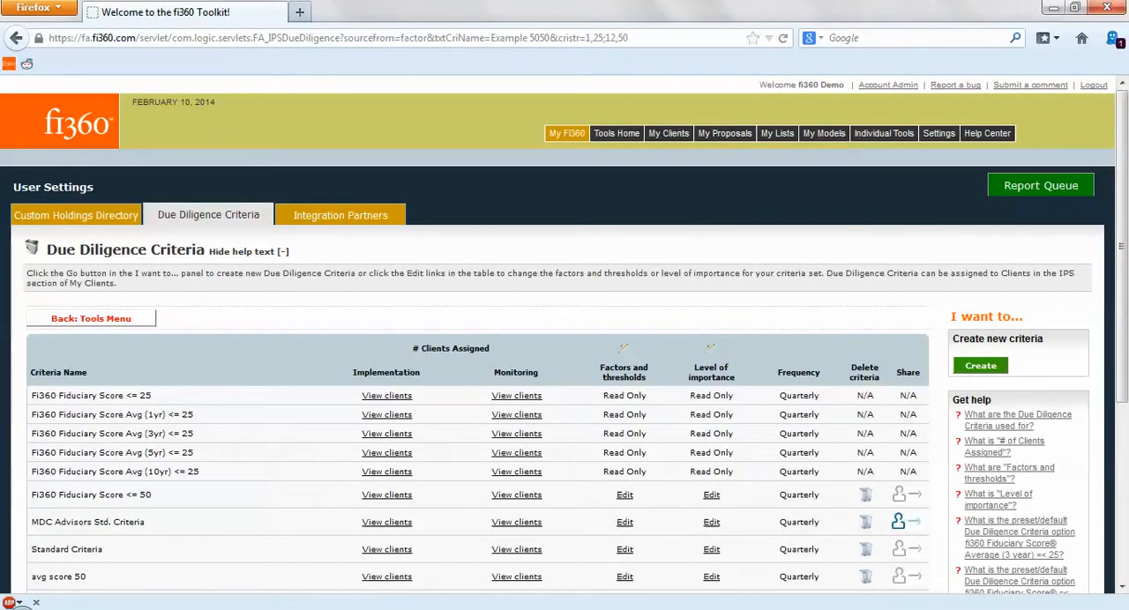
# Open the Analyzer and retrieve the Example 5050 due diligence criteria, leaving 5,532 funds.
pyautogui.click(882, 134)
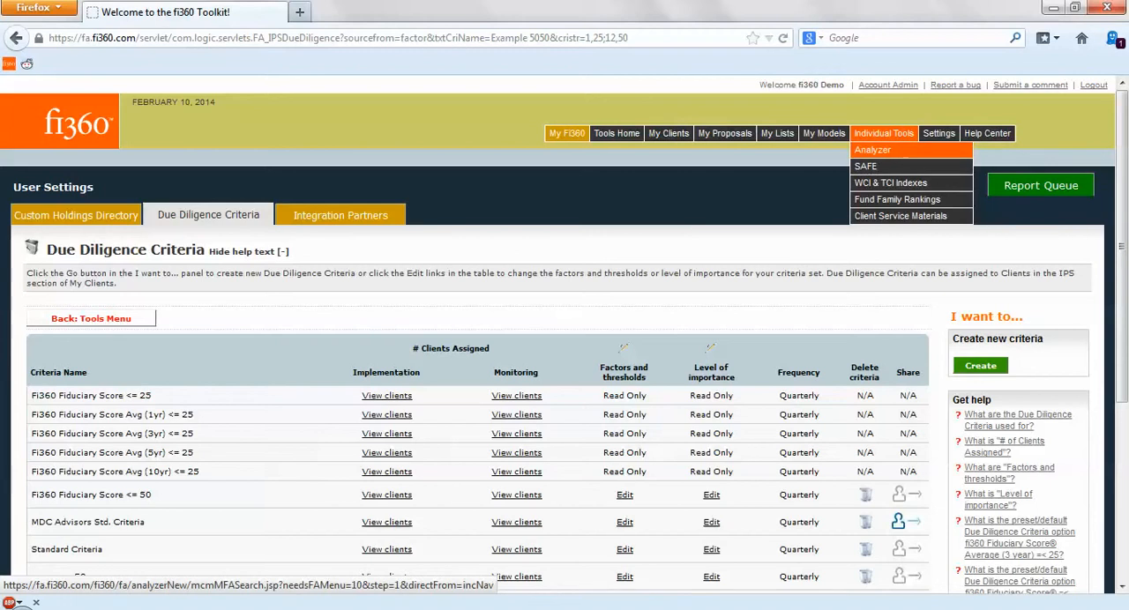
pyautogui.click(872, 149)
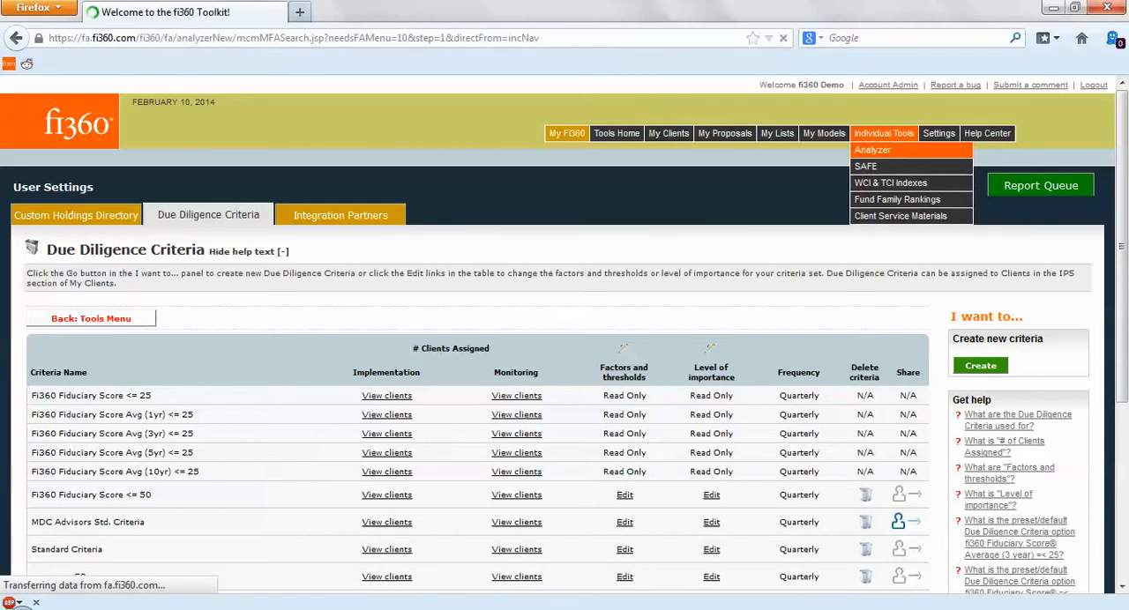
pyautogui.click(871, 150)
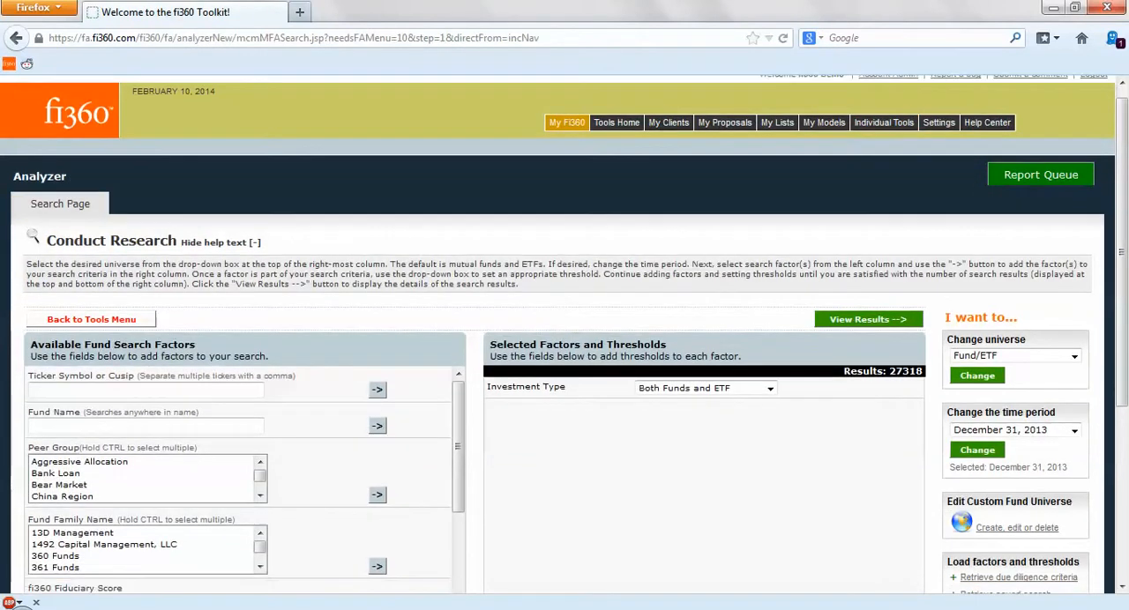
pyautogui.scroll(-3)
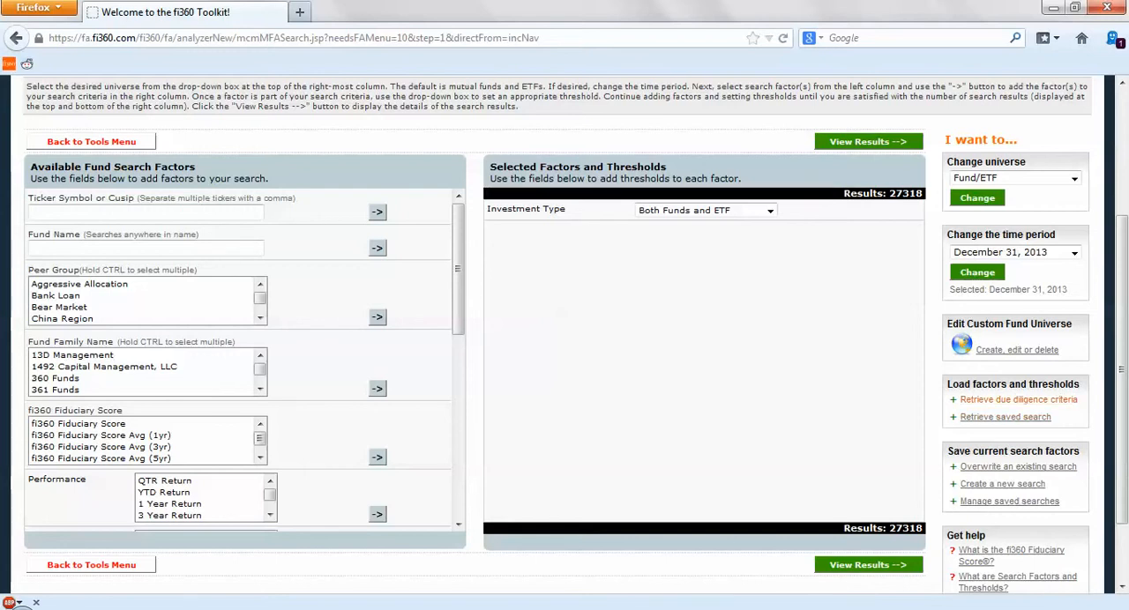
pyautogui.click(1016, 398)
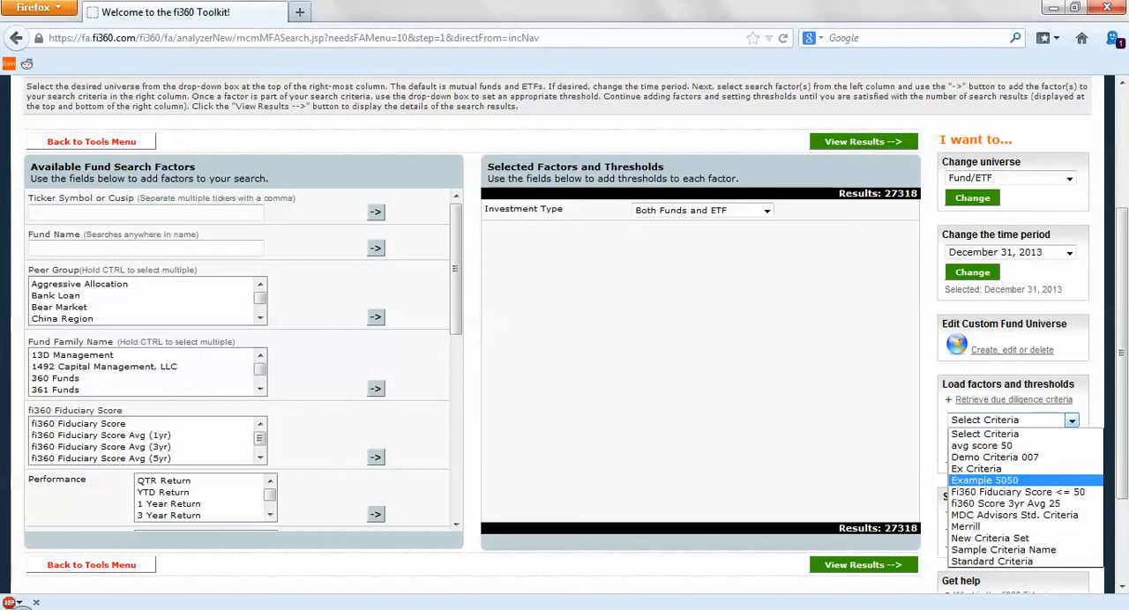
pyautogui.click(984, 480)
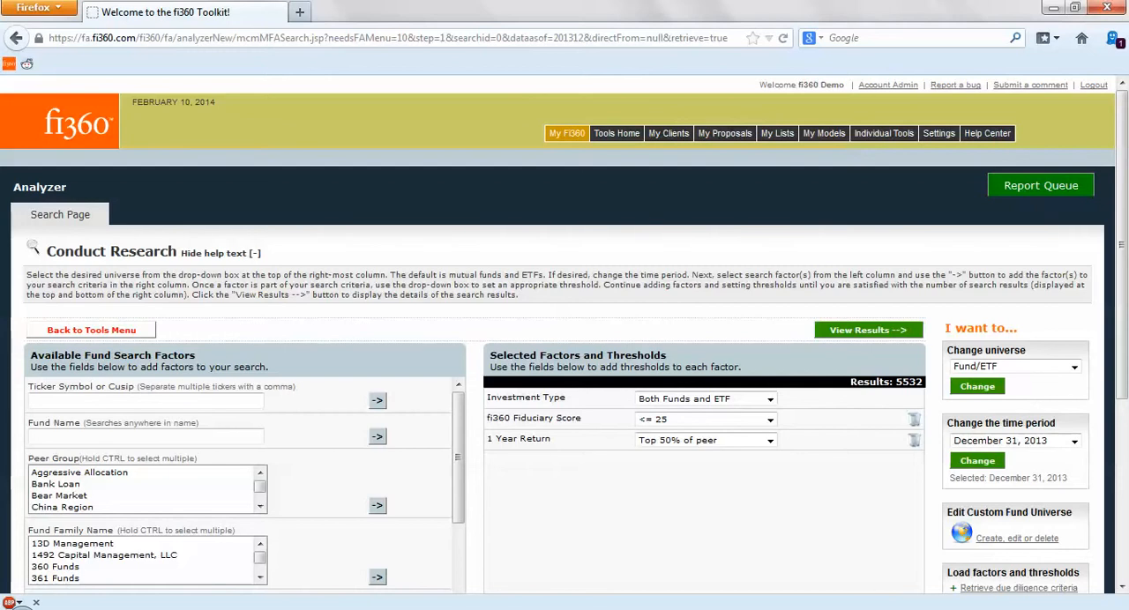
# Add a Large Blend, Large Growth and Large Value peer group factor, leaving 868 funds.
pyautogui.scroll(-3)
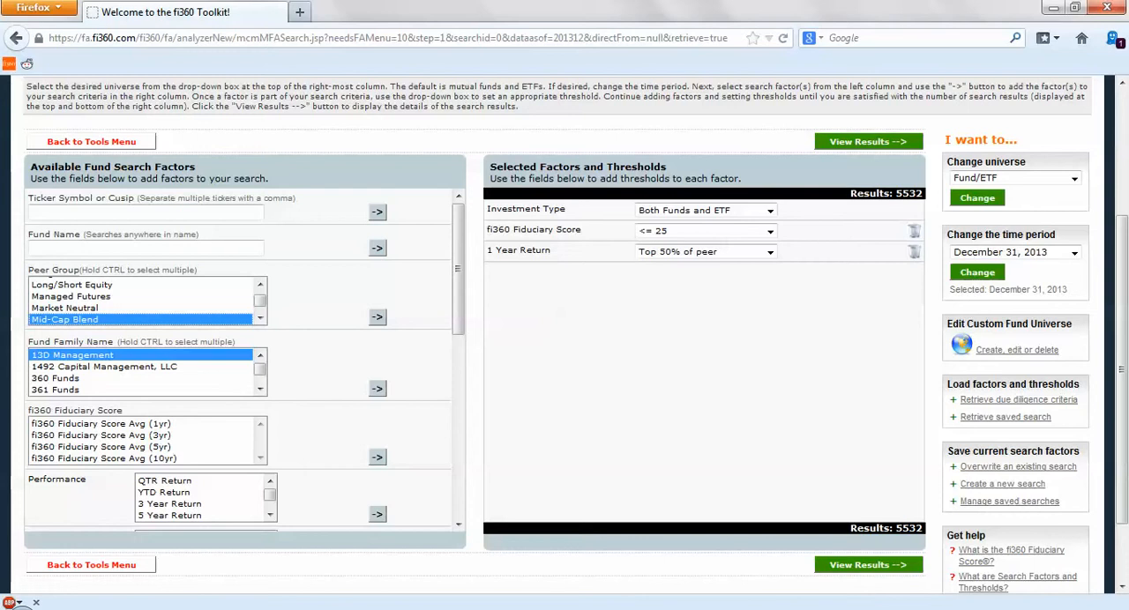
pyautogui.click(377, 317)
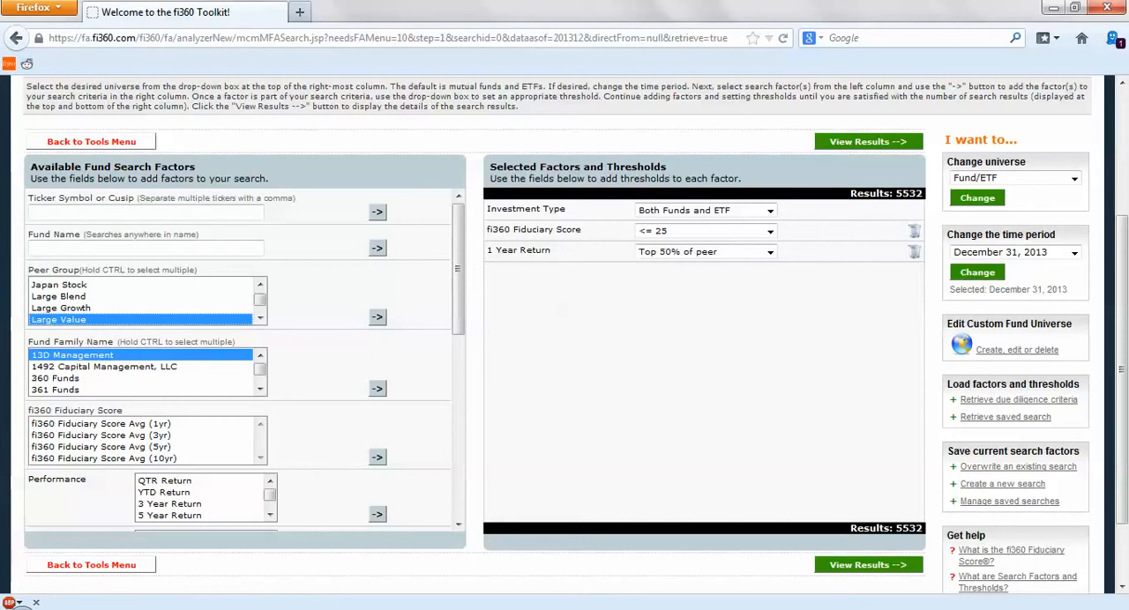
pyautogui.click(60, 308)
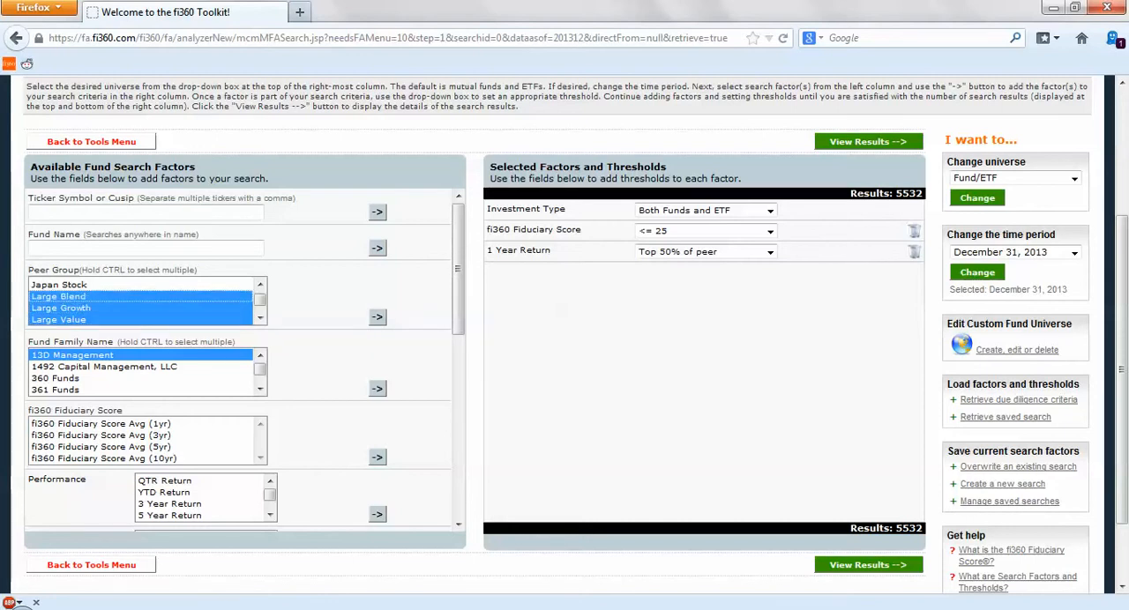
pyautogui.click(376, 317)
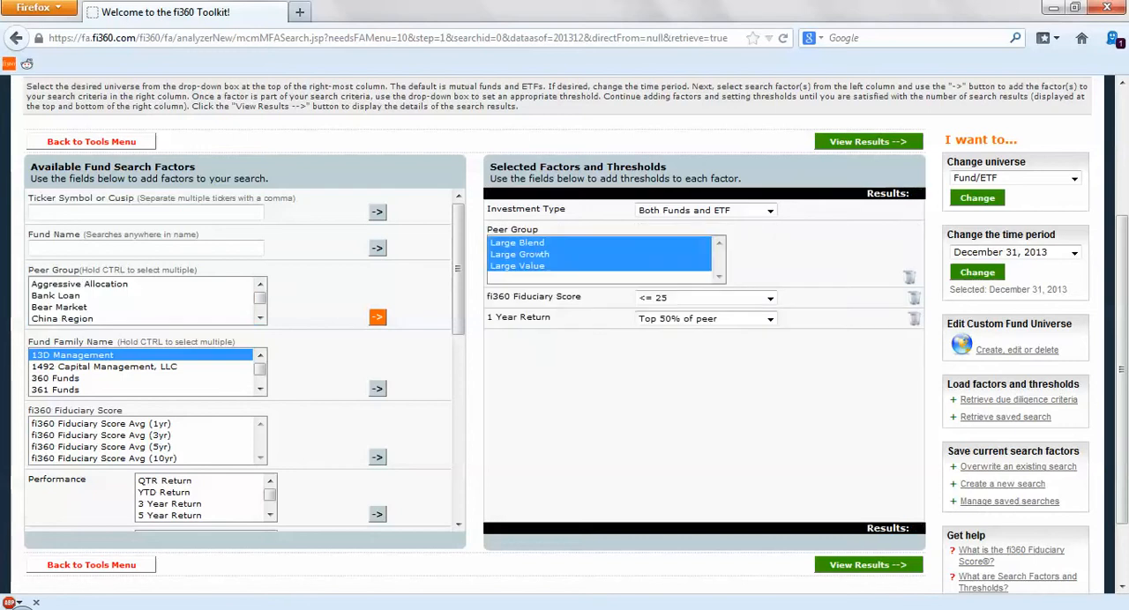
pyautogui.click(377, 317)
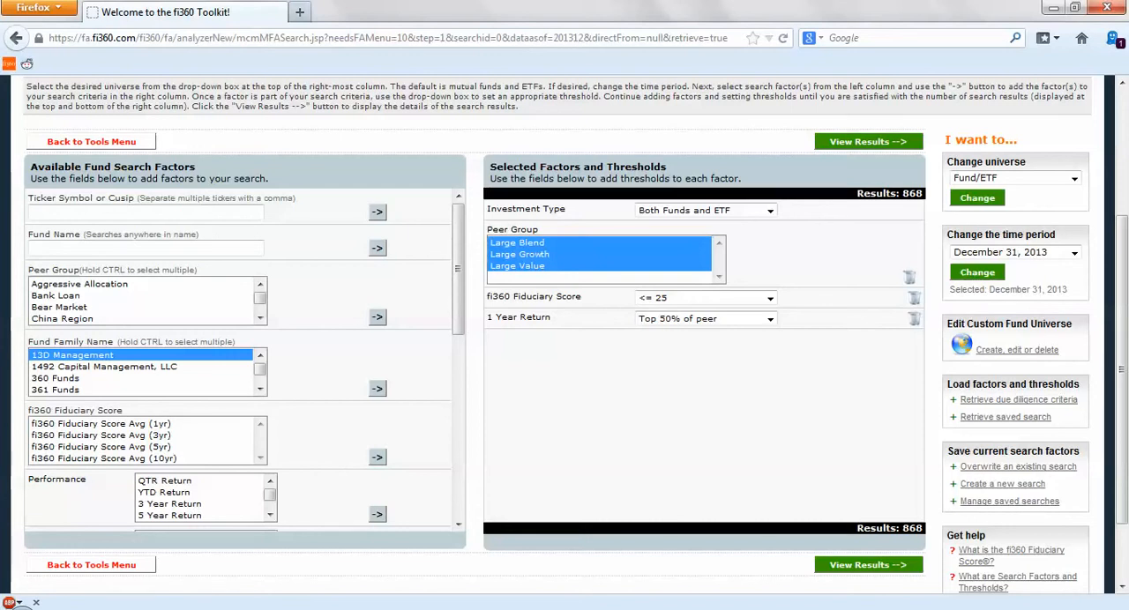
pyautogui.scroll(-3)
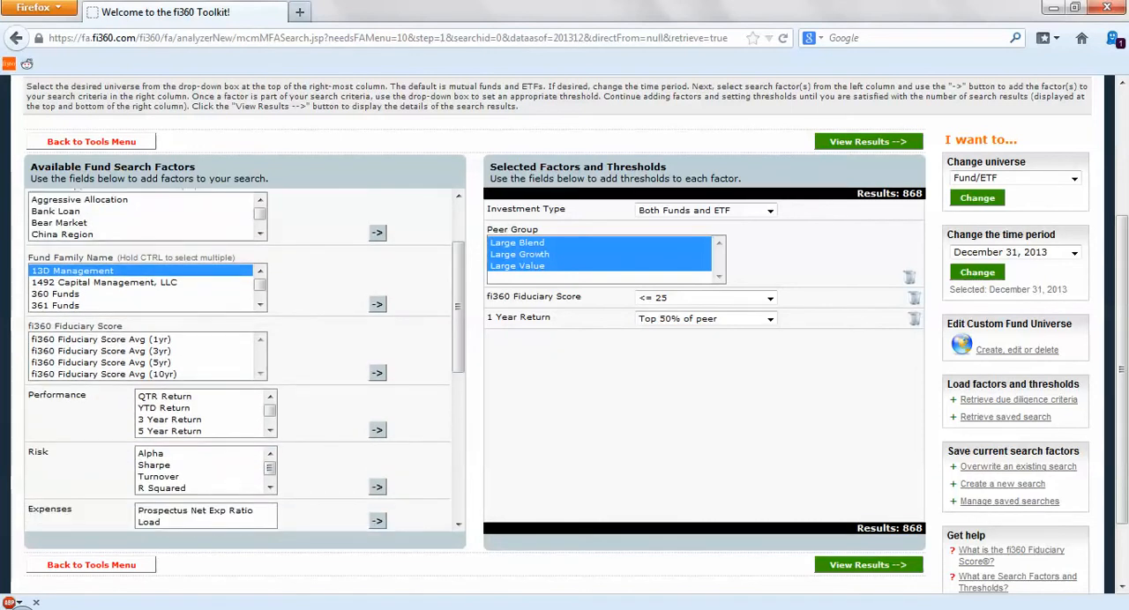
# Add Sharpe top 25%, net expense ratio top 25% and inception ≥3 years factors, leaving 212 funds.
pyautogui.click(377, 486)
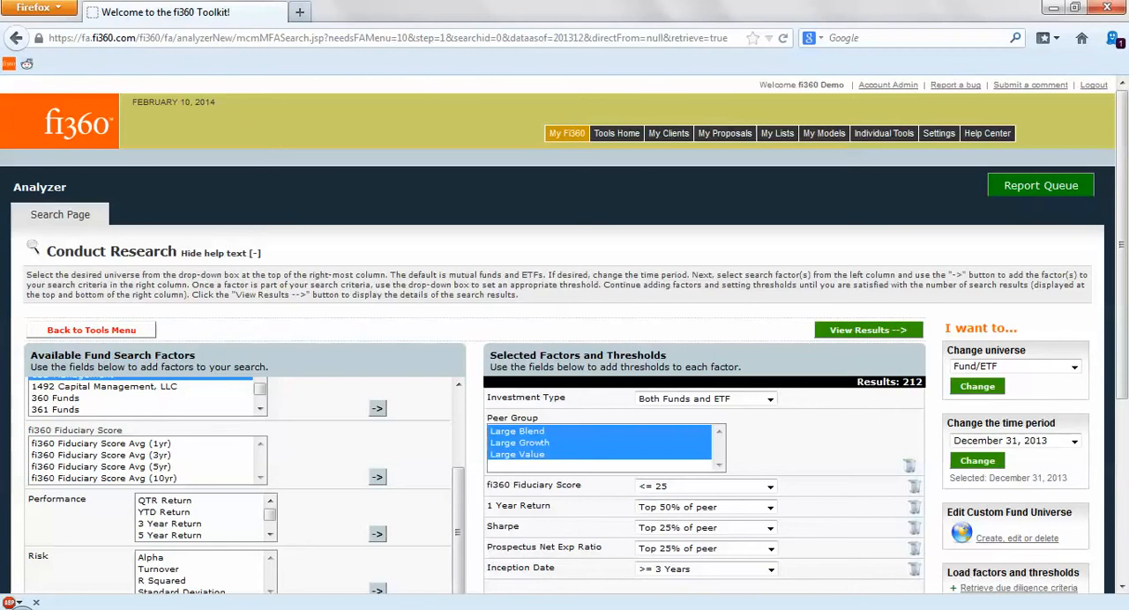
pyautogui.scroll(-3)
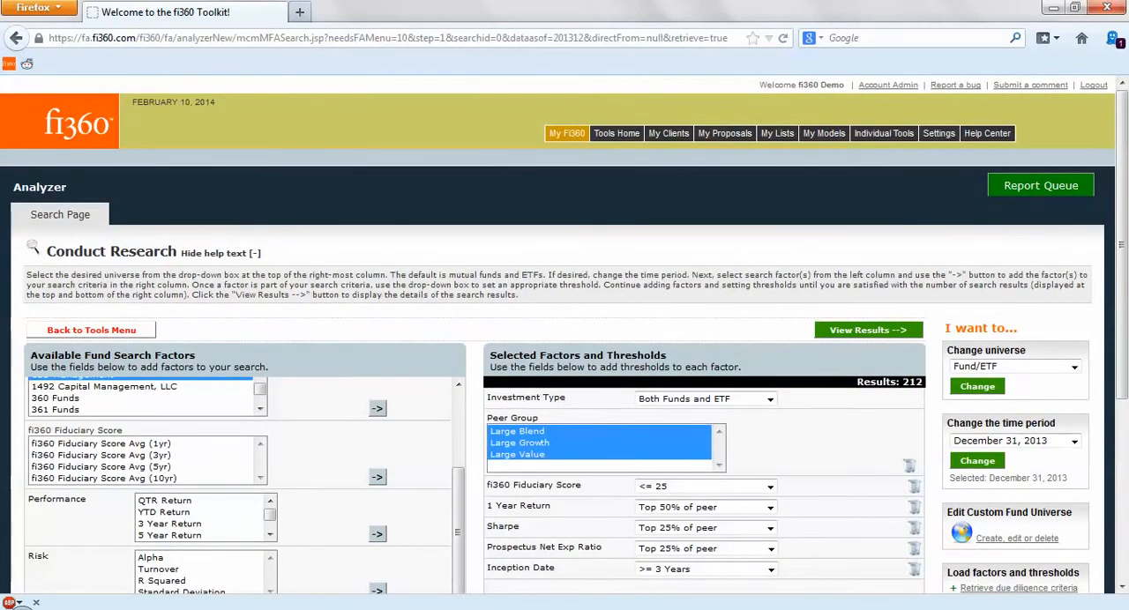
pyautogui.click(1039, 185)
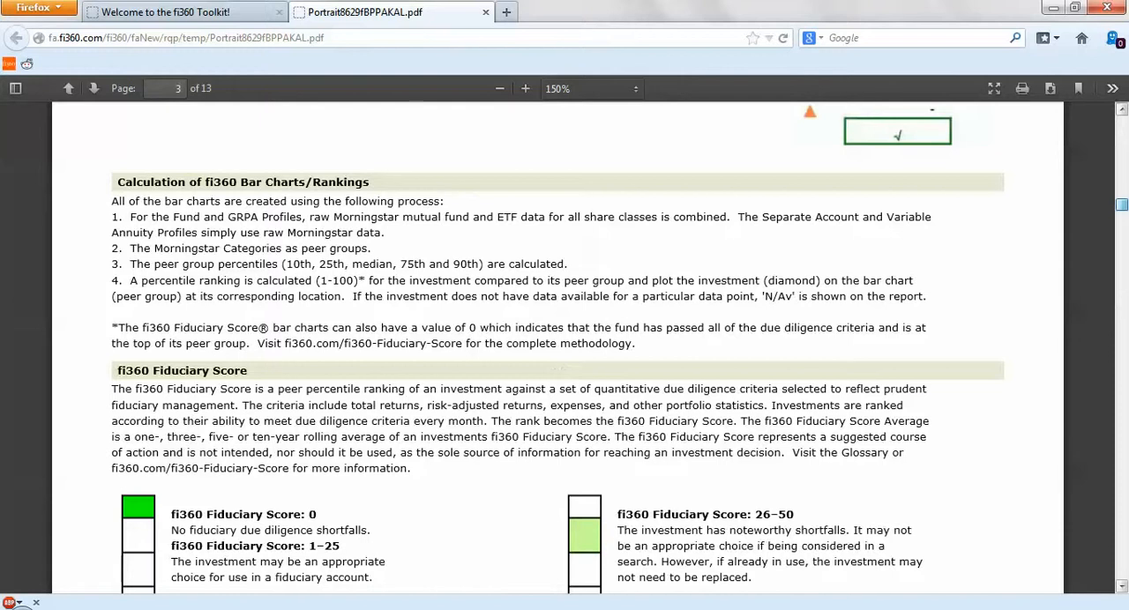
# Scroll through the Vanguard Strategic Equity Inv profile PDF to page 5's percentile-rank charts.
pyautogui.scroll(-3)
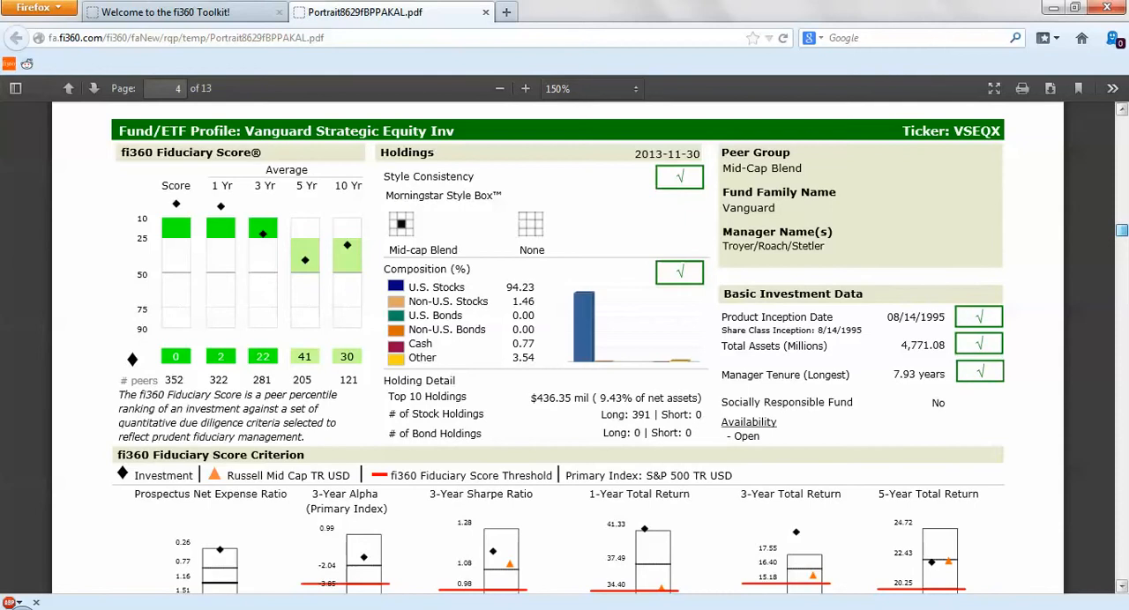
pyautogui.scroll(-3)
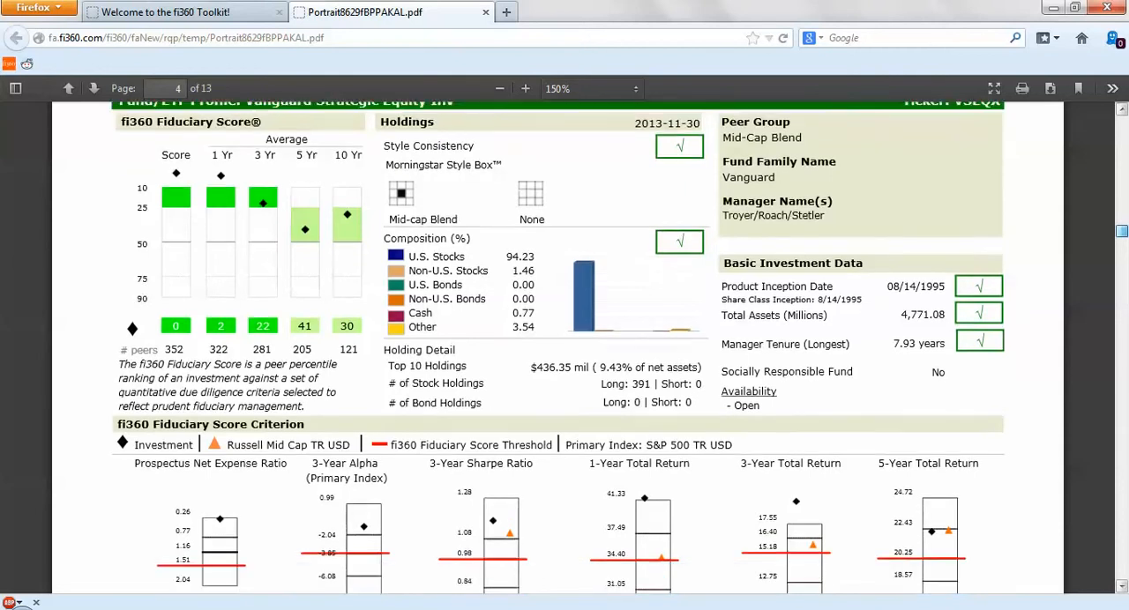
pyautogui.scroll(-3)
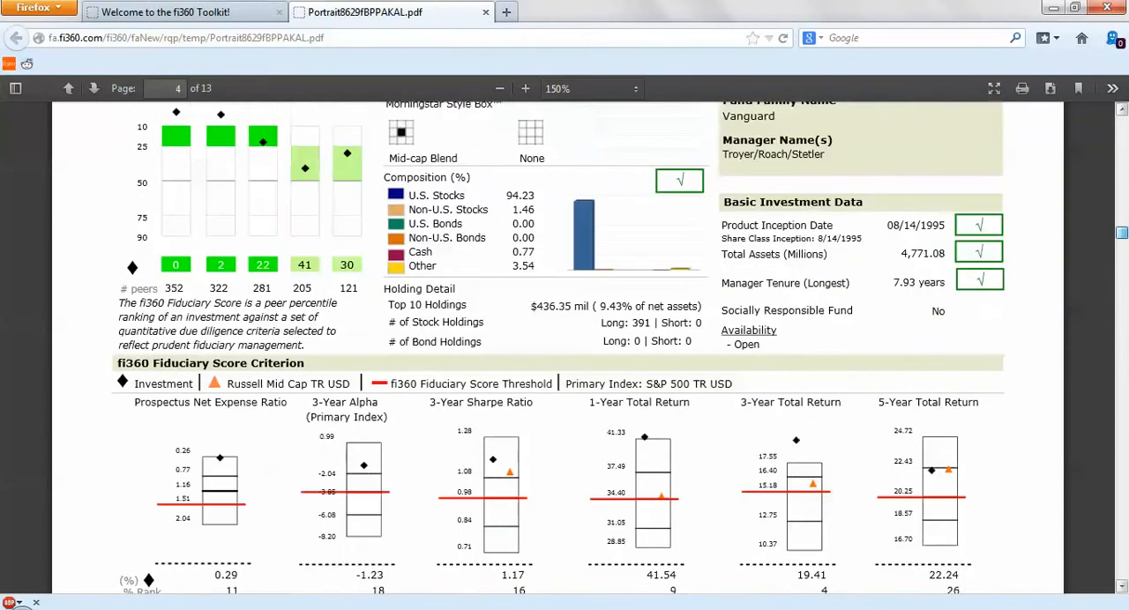
pyautogui.scroll(-3)
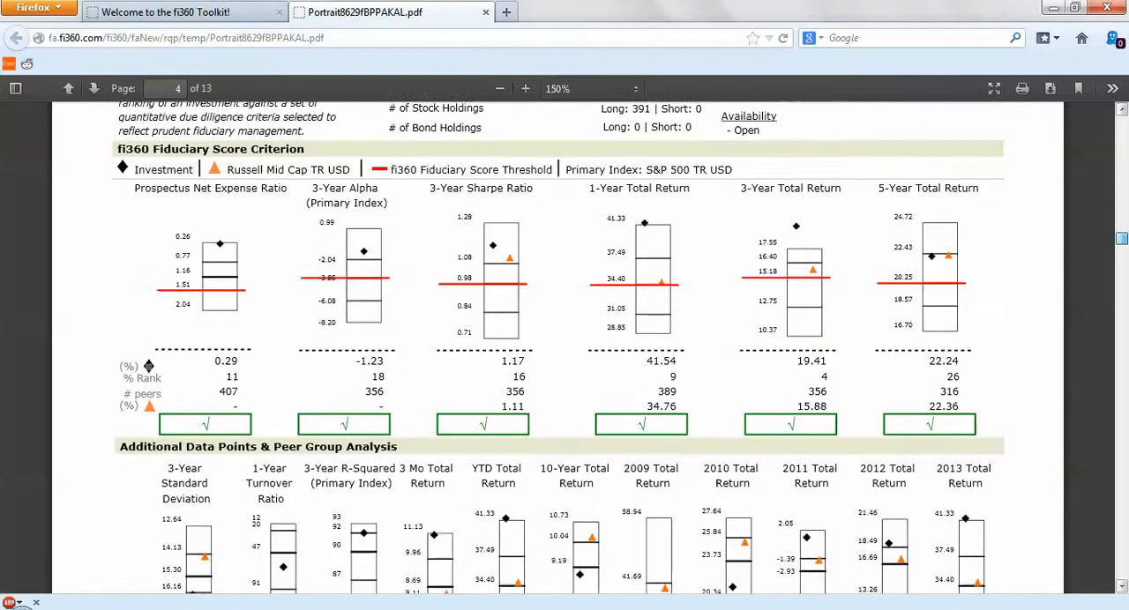
pyautogui.scroll(-3)
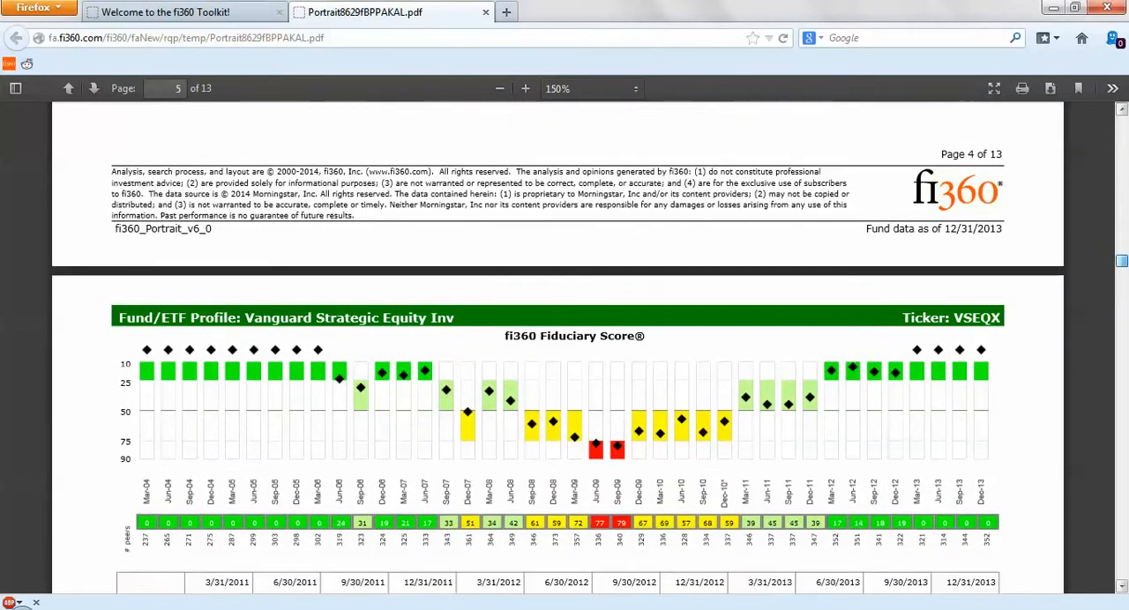
pyautogui.scroll(-3)
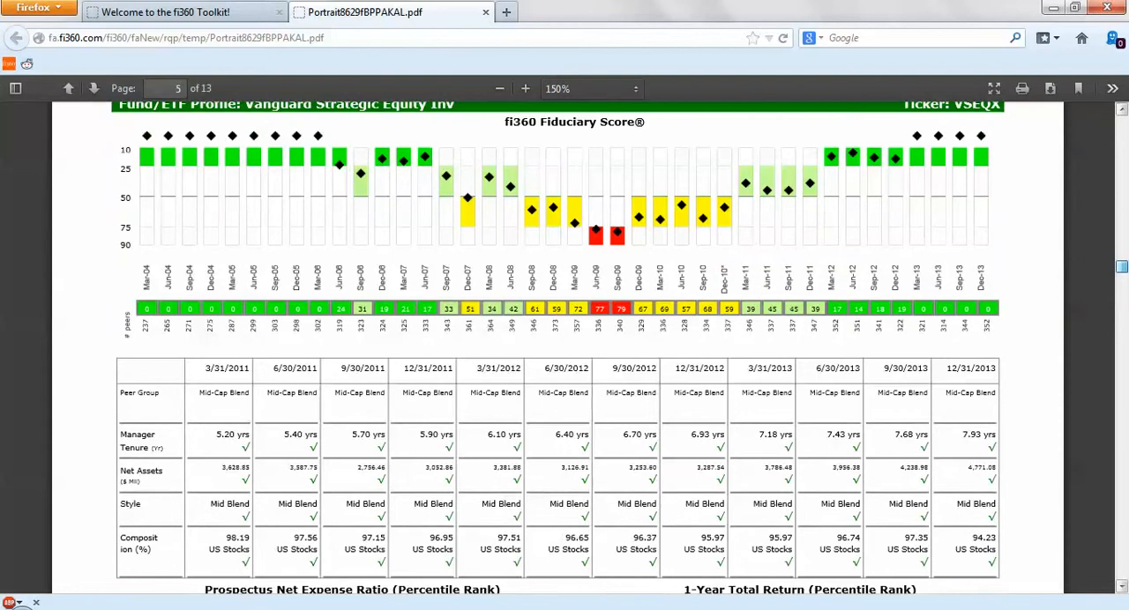
pyautogui.scroll(-3)
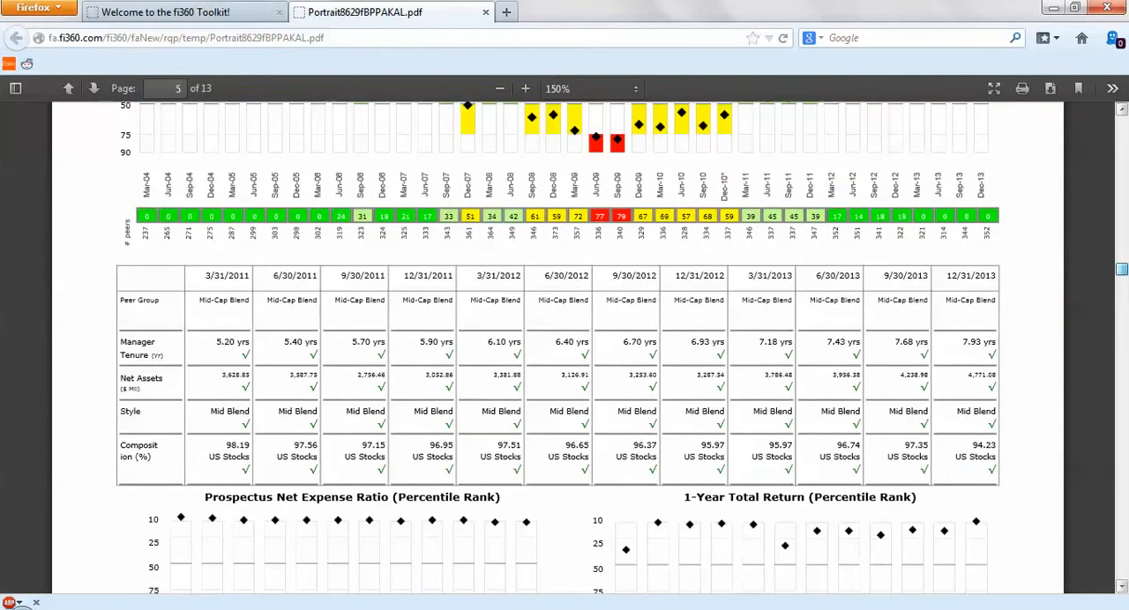
pyautogui.scroll(-3)
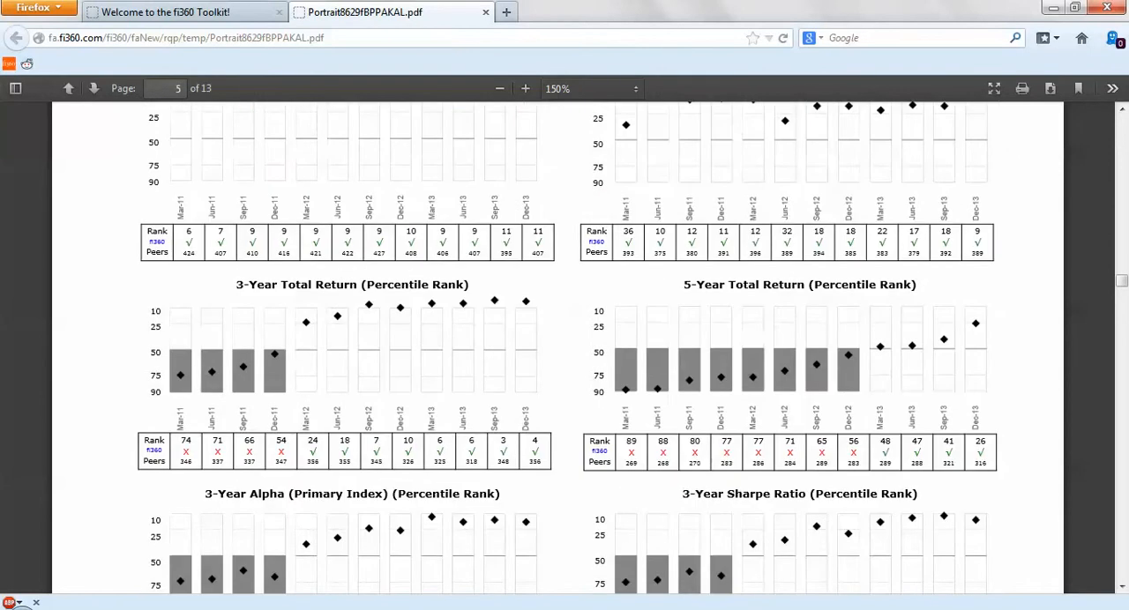
pyautogui.scroll(-3)
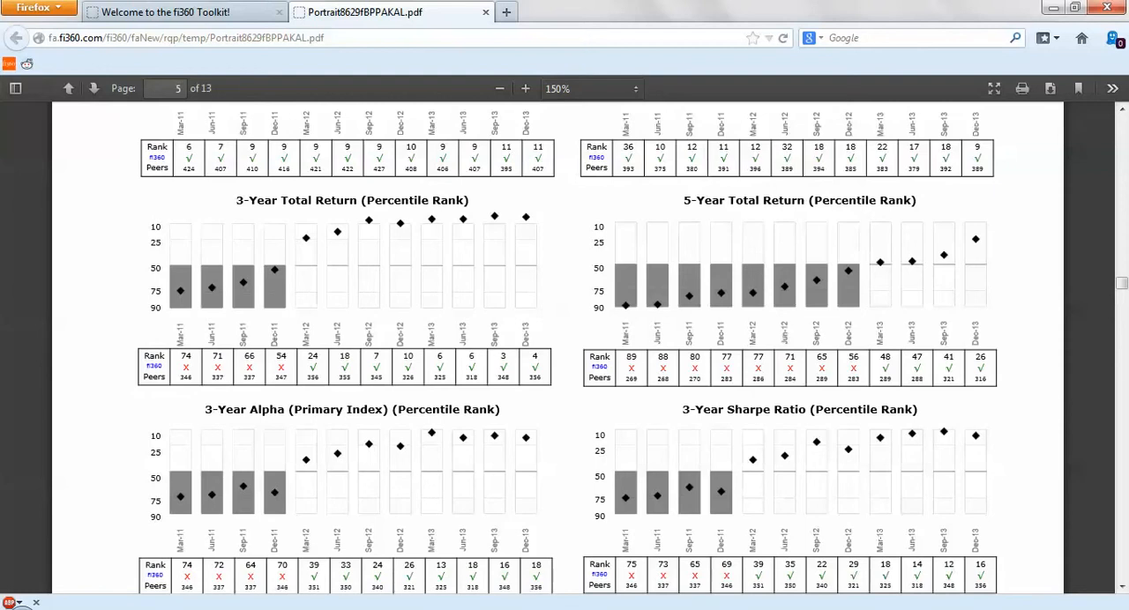
pyautogui.moveTo(485, 12)
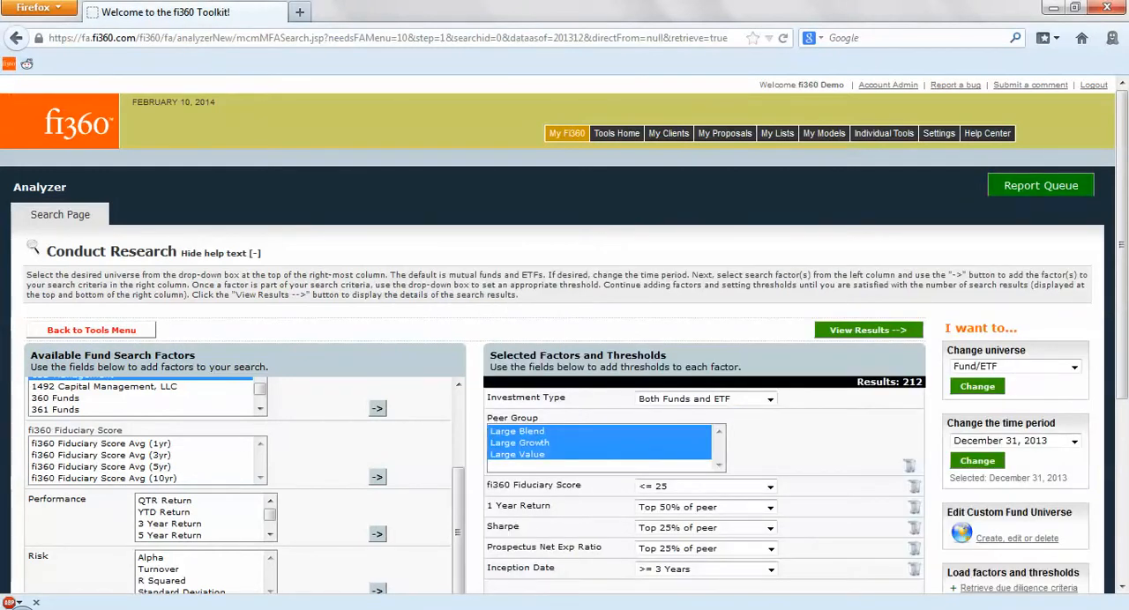
# Return to the Tools Menu home page and open the Help Center.
pyautogui.click(91, 330)
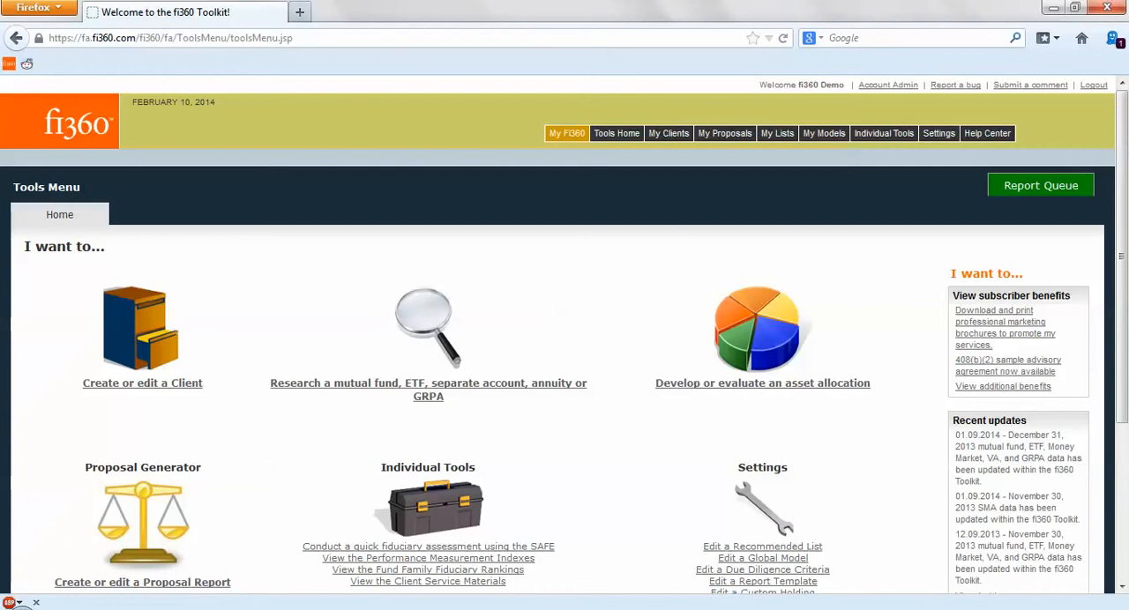
pyautogui.click(883, 133)
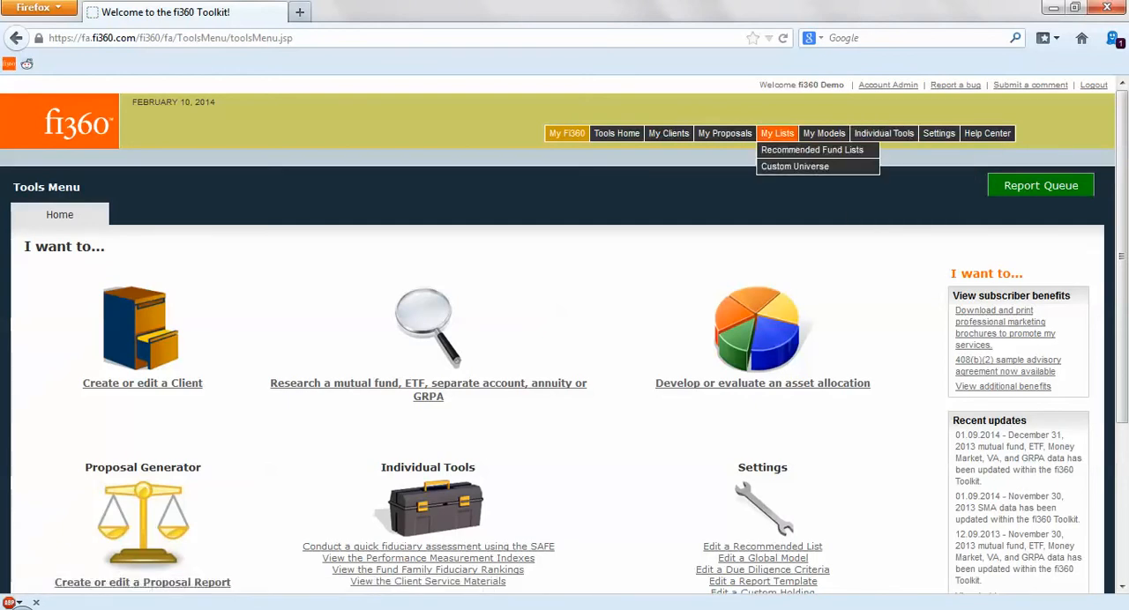
pyautogui.moveTo(811, 149)
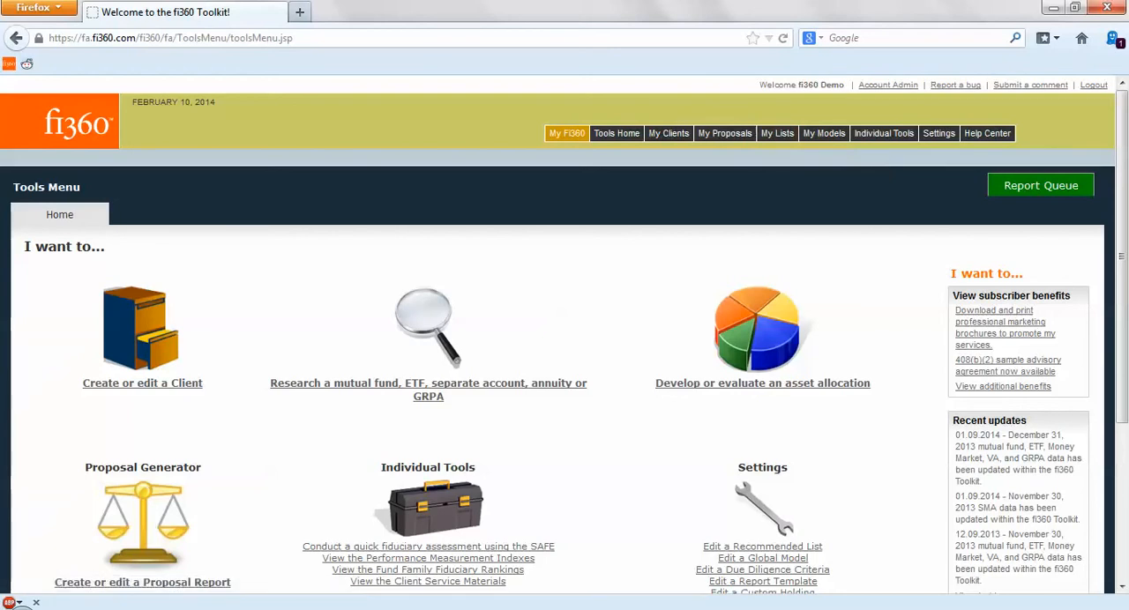
pyautogui.click(938, 133)
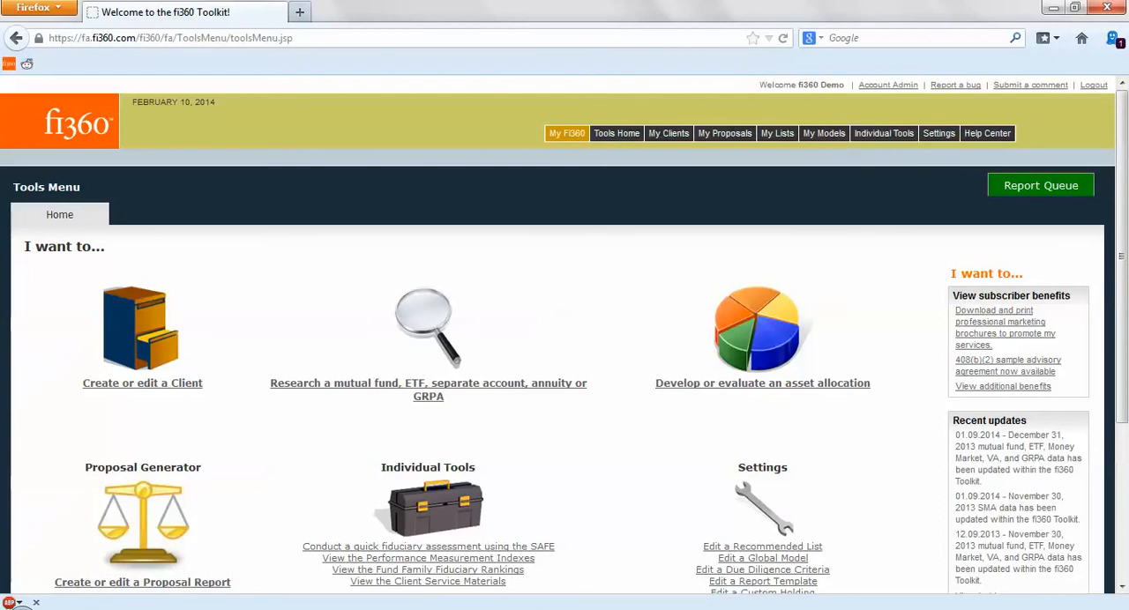
pyautogui.click(986, 133)
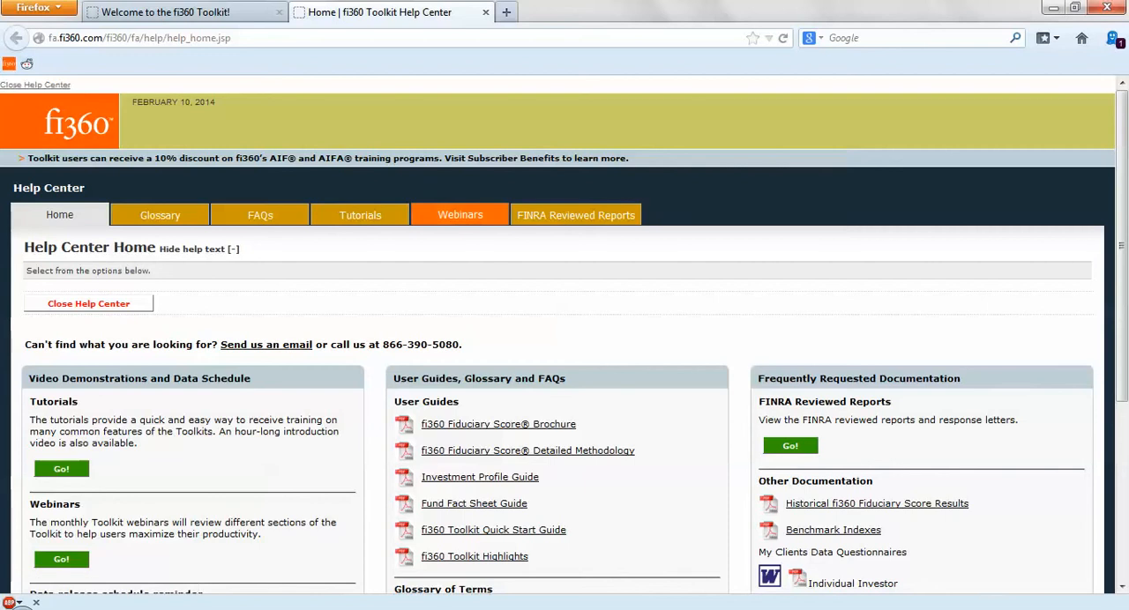
pyautogui.moveTo(460, 215)
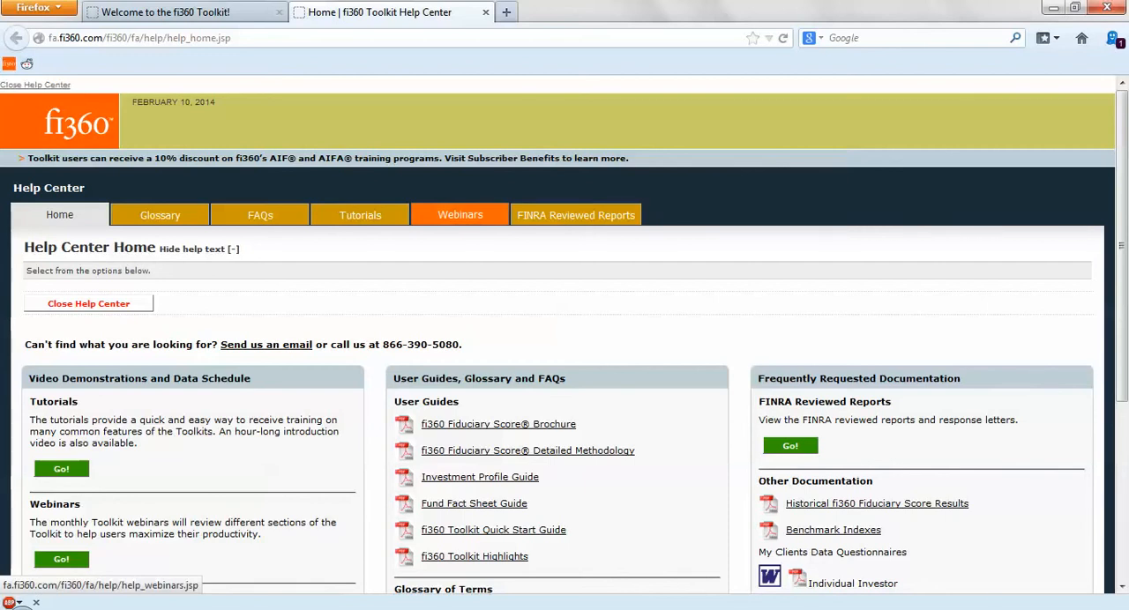